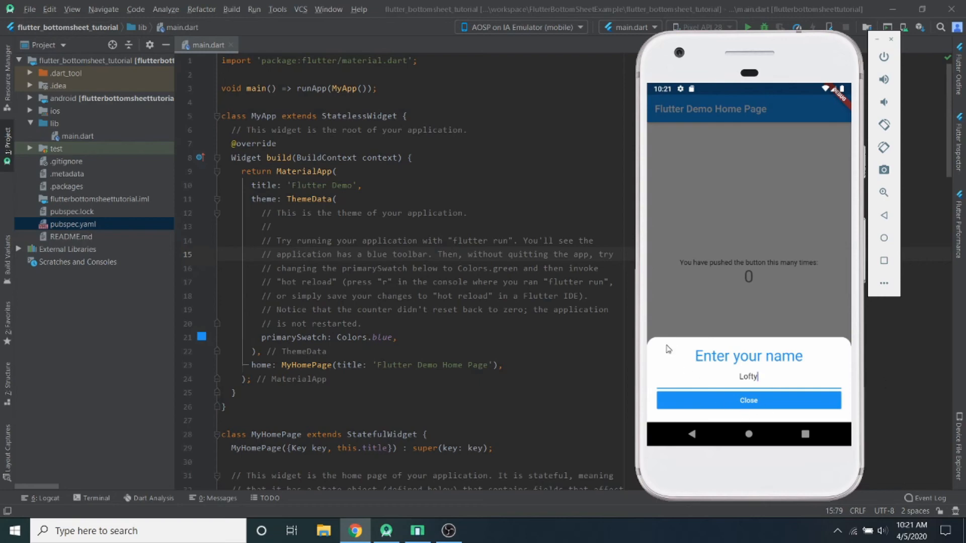
mouse_move(639, 384)
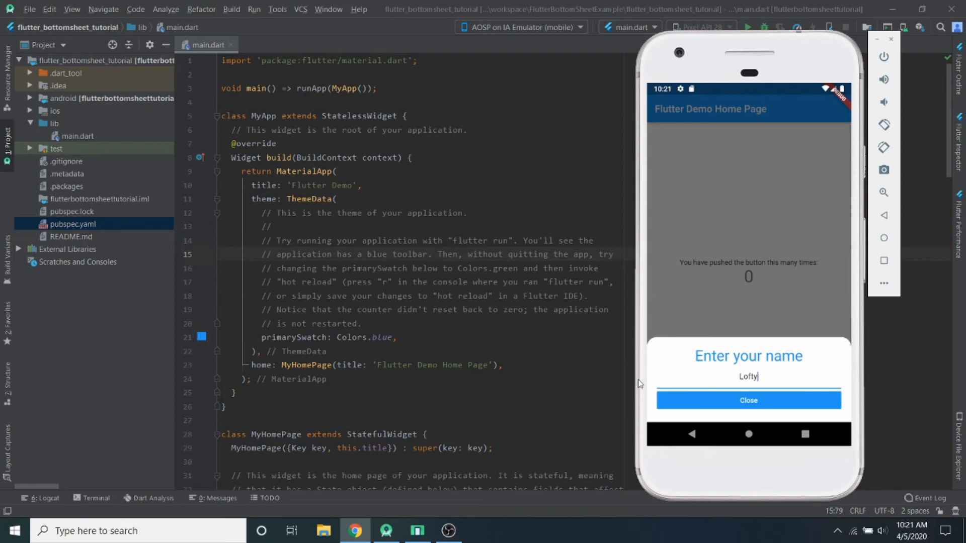
mouse_move(848, 354)
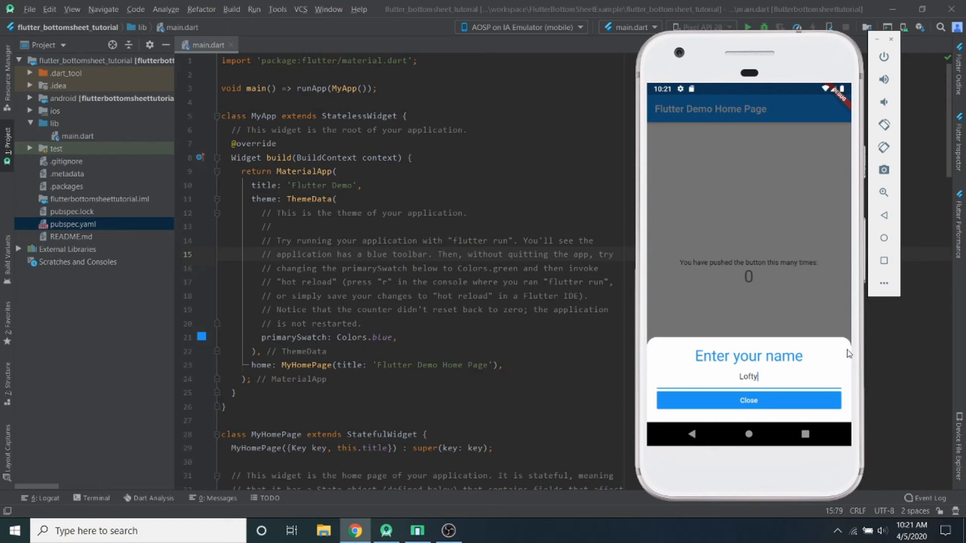
mouse_move(862, 354)
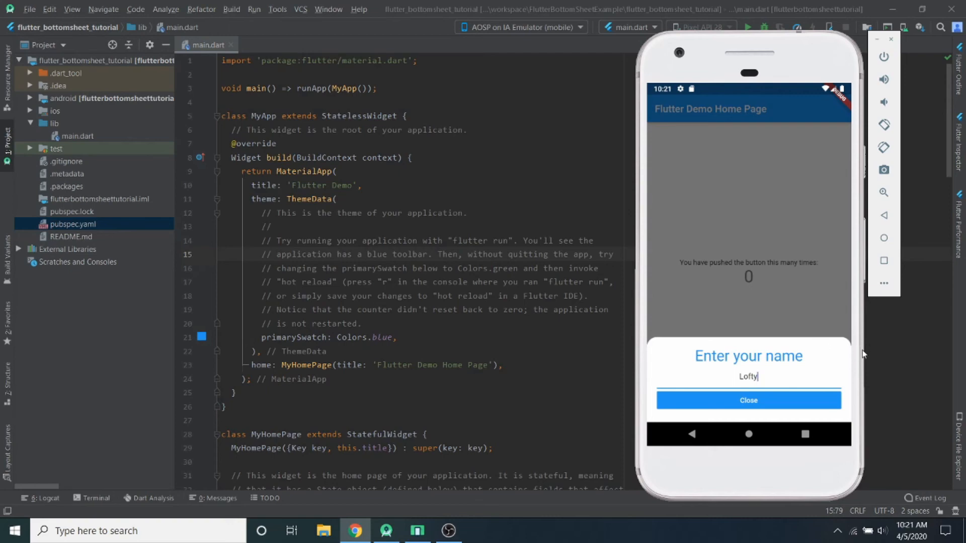
- Close the name bottom sheet in the emulator and reopen it with the floating action button
click(748, 400)
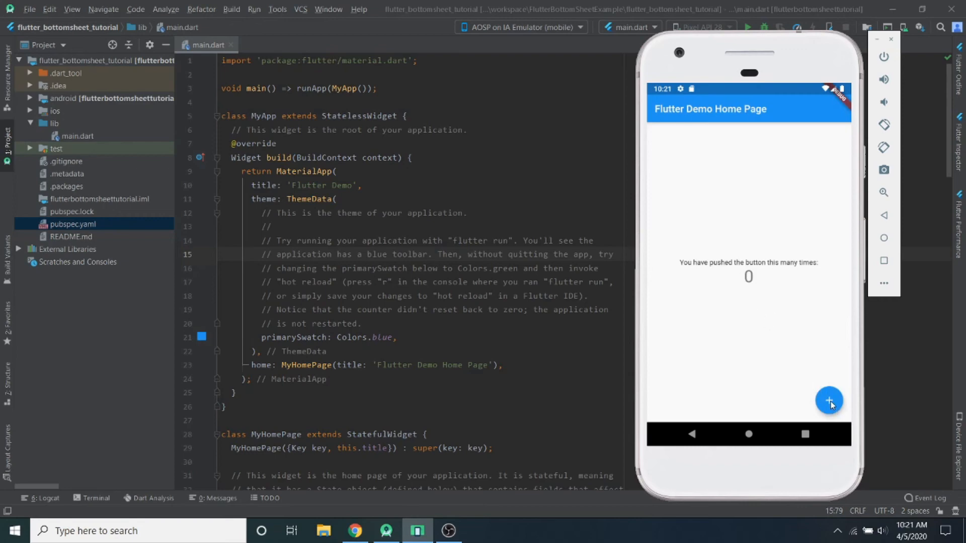
click(829, 400)
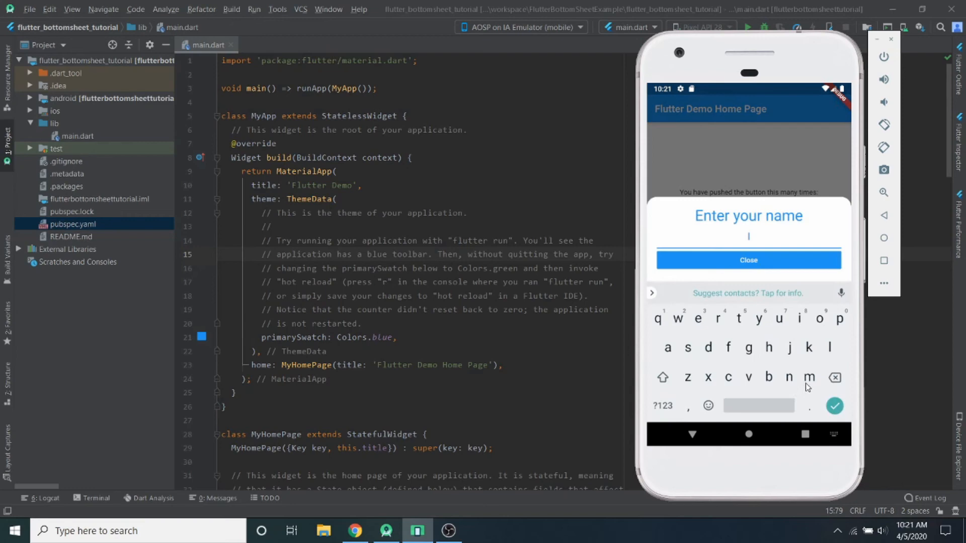
mouse_move(825, 338)
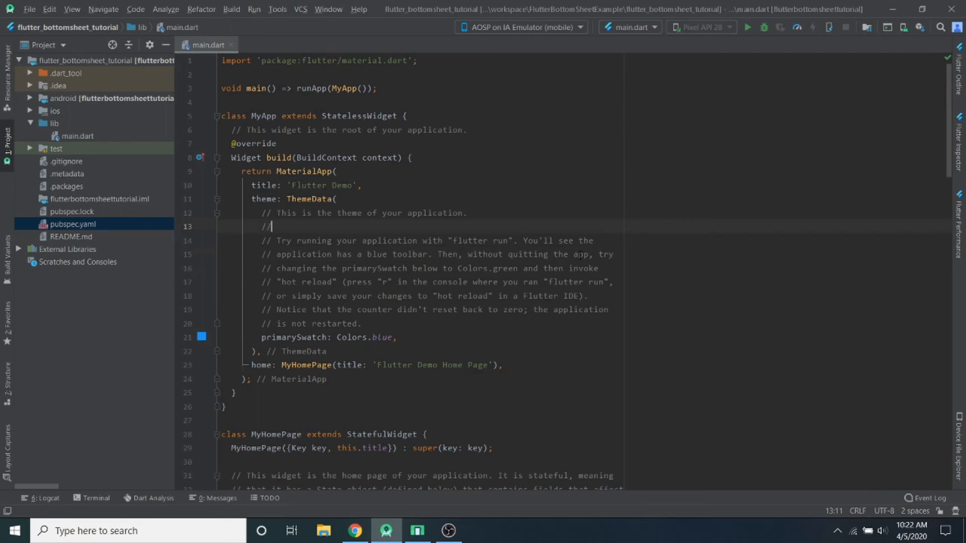
scroll(down, 3)
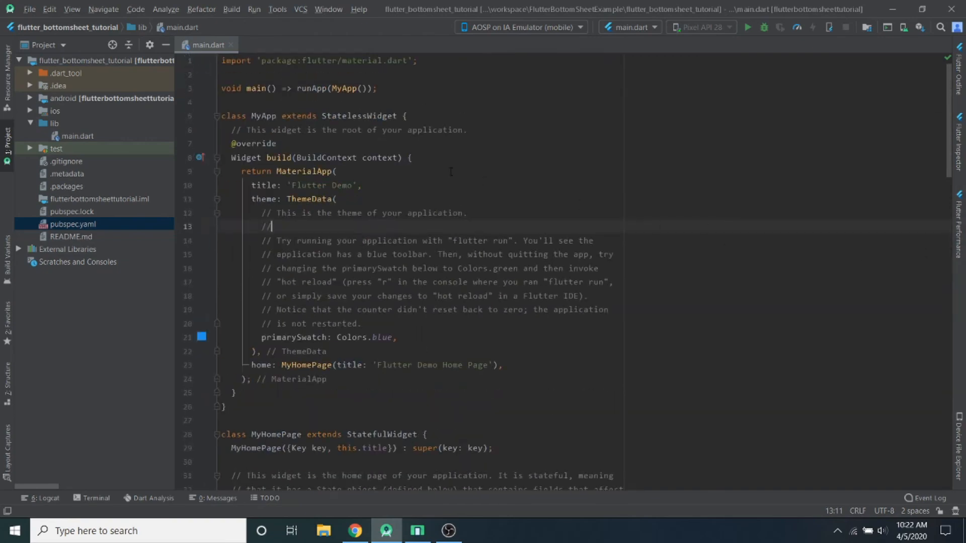
- Create a new Dart file named bottom_sheet in the lib folder
right_click(54, 123)
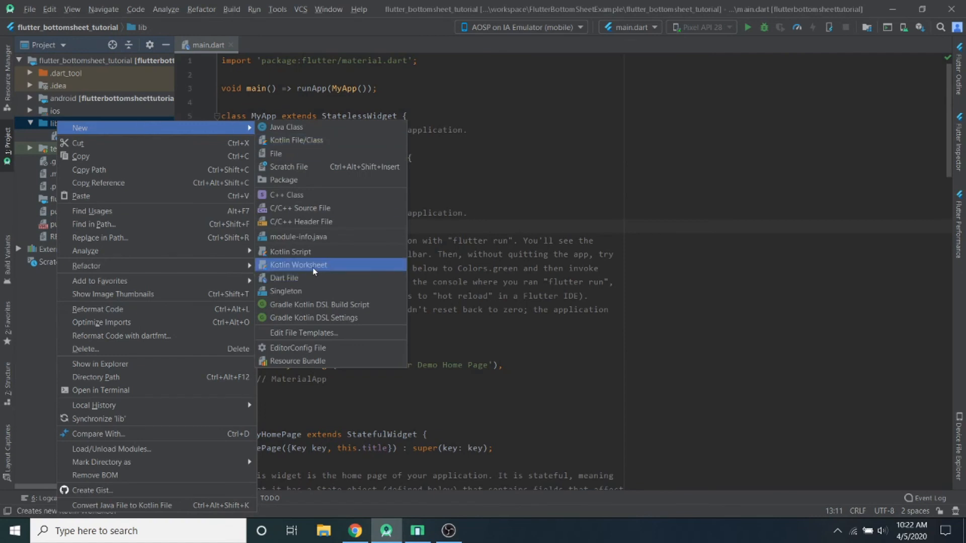
click(283, 278)
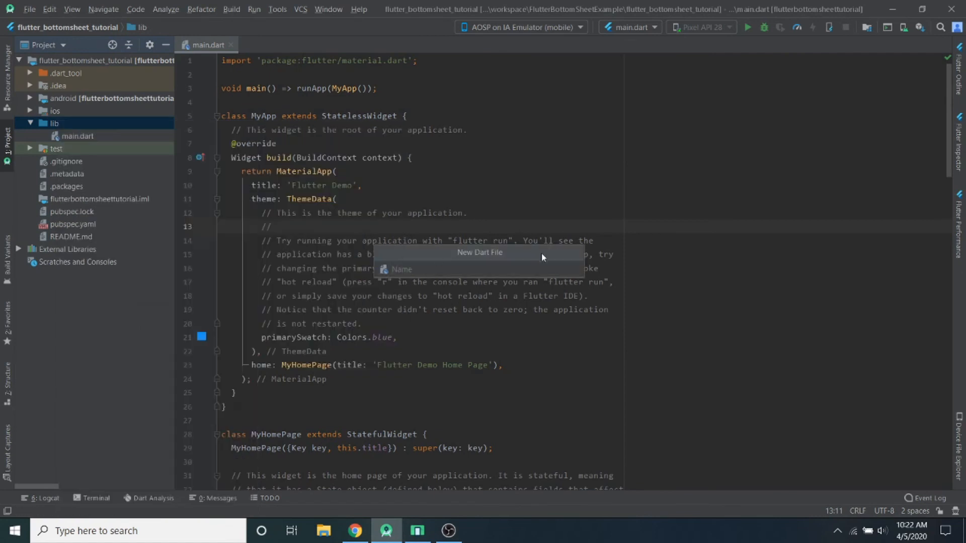
text(bottom)
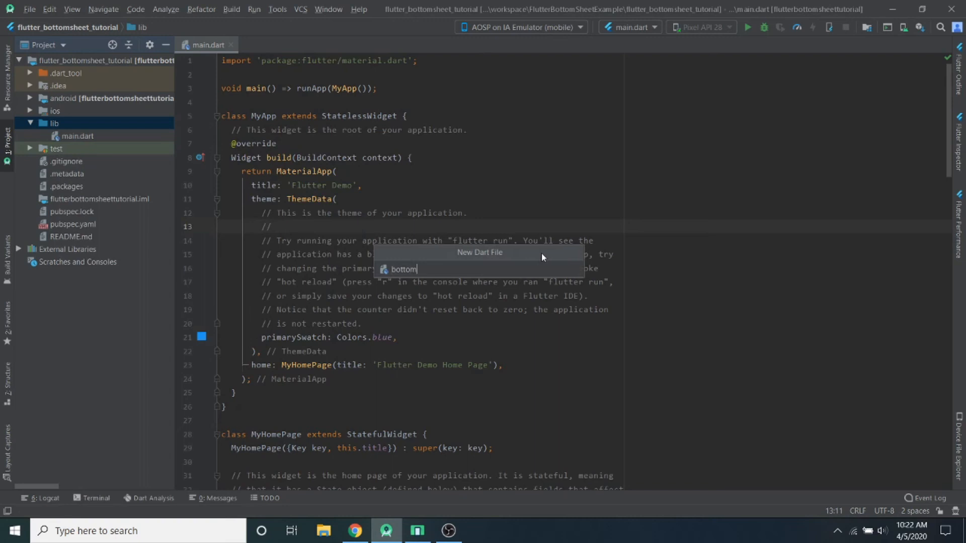
text(_s)
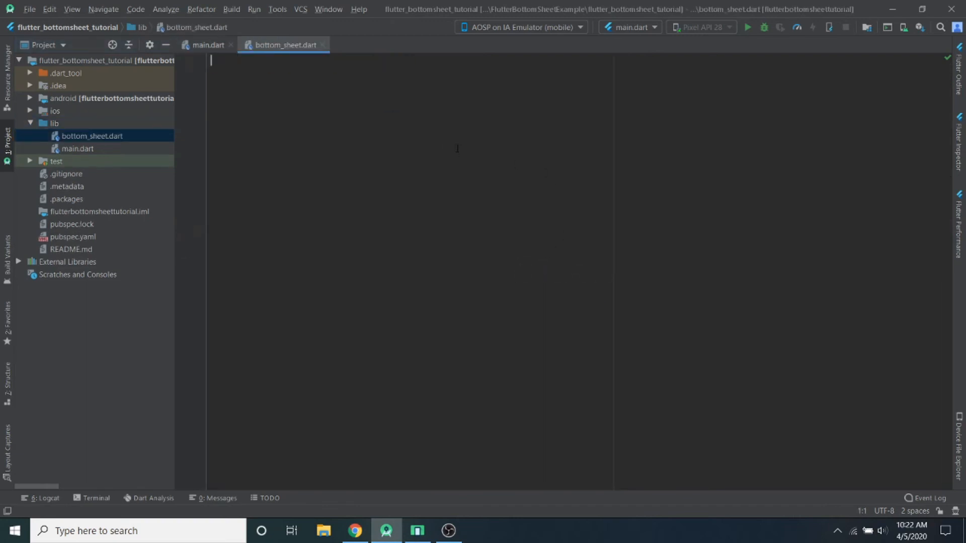
- Add a BottomSheetExample stateless widget importing material.dart, starting a color property on its Container
text(st)
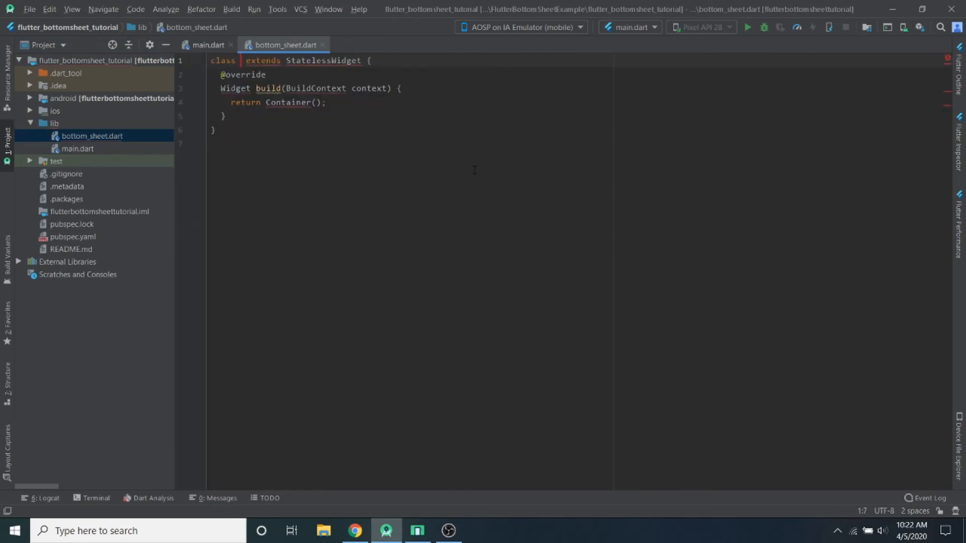
text(BottomSheetExample)
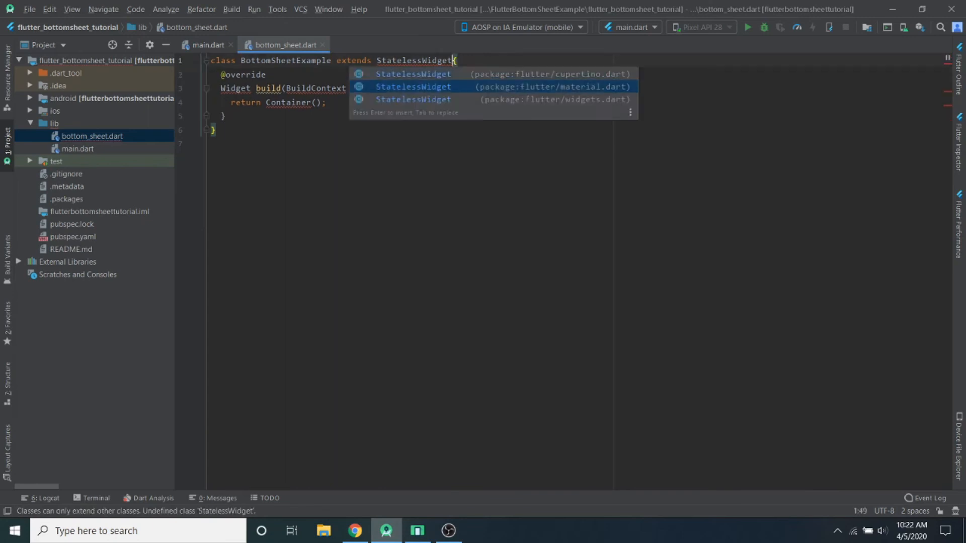
click(412, 86)
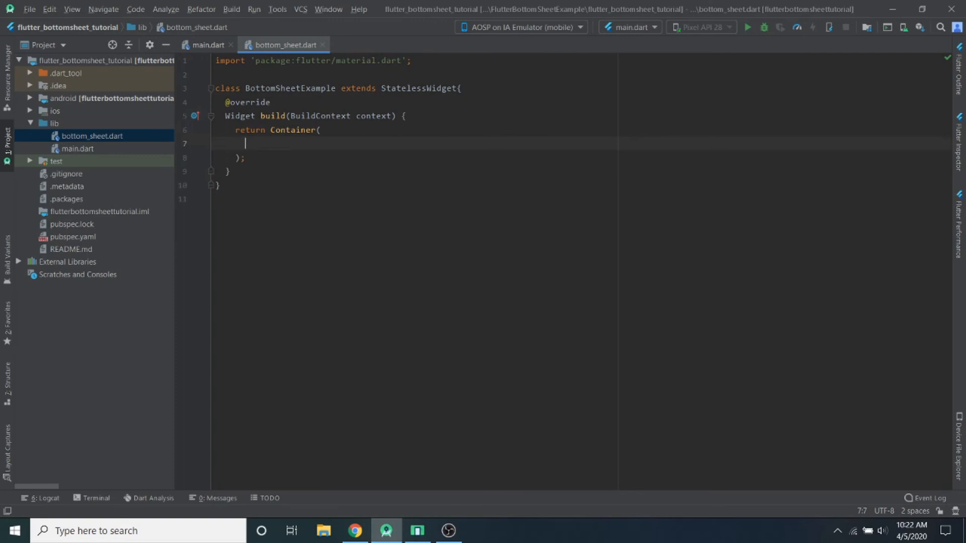
text(color: ,)
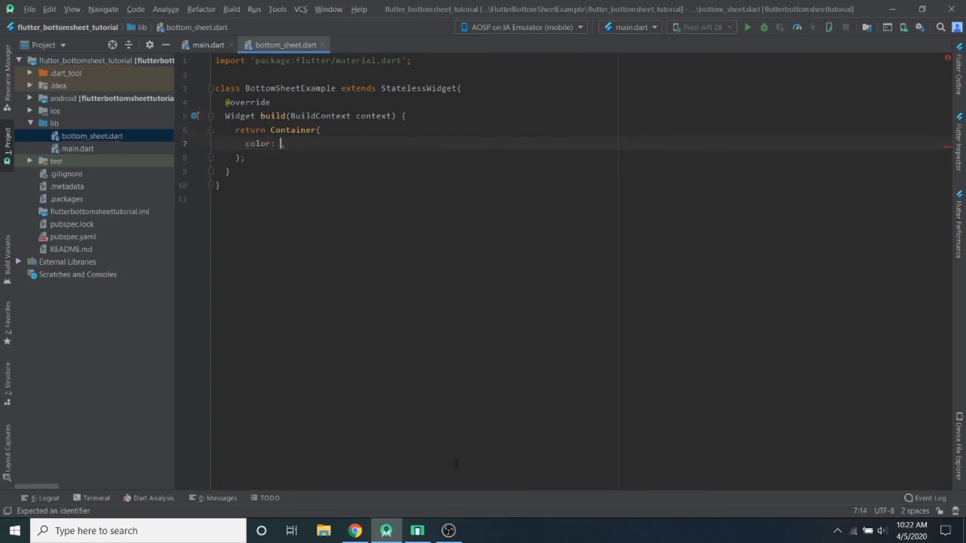
- Bring up the emulator and open the 'Enter your name' bottom sheet again
click(416, 530)
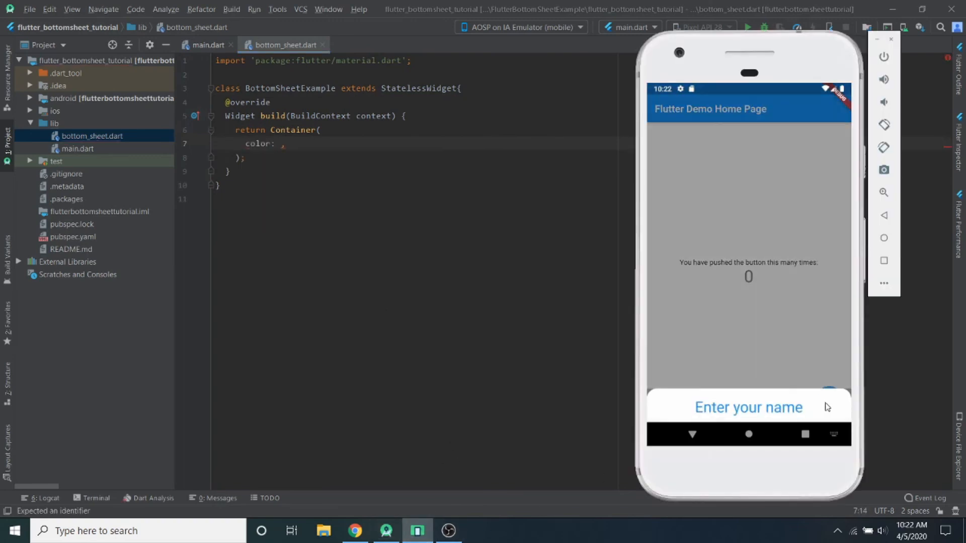
click(748, 407)
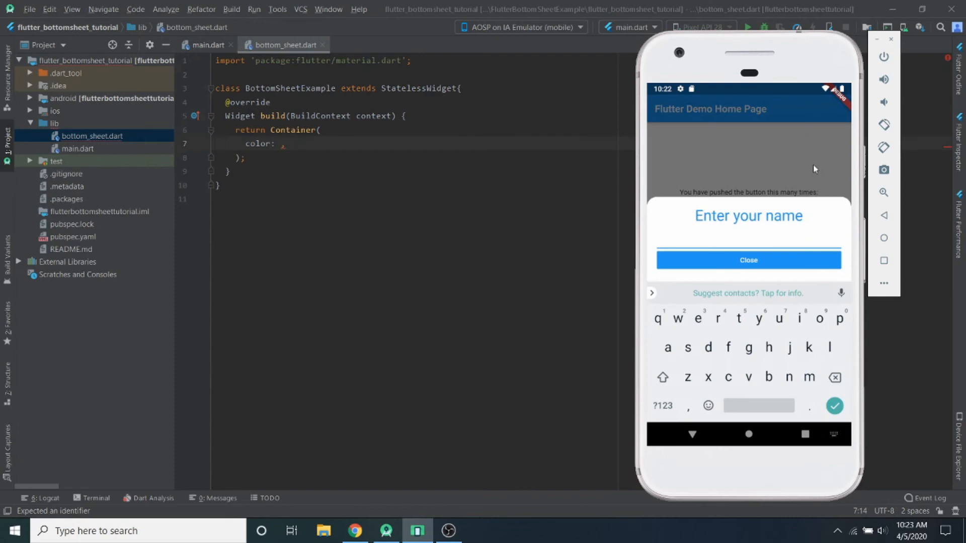
mouse_move(852, 205)
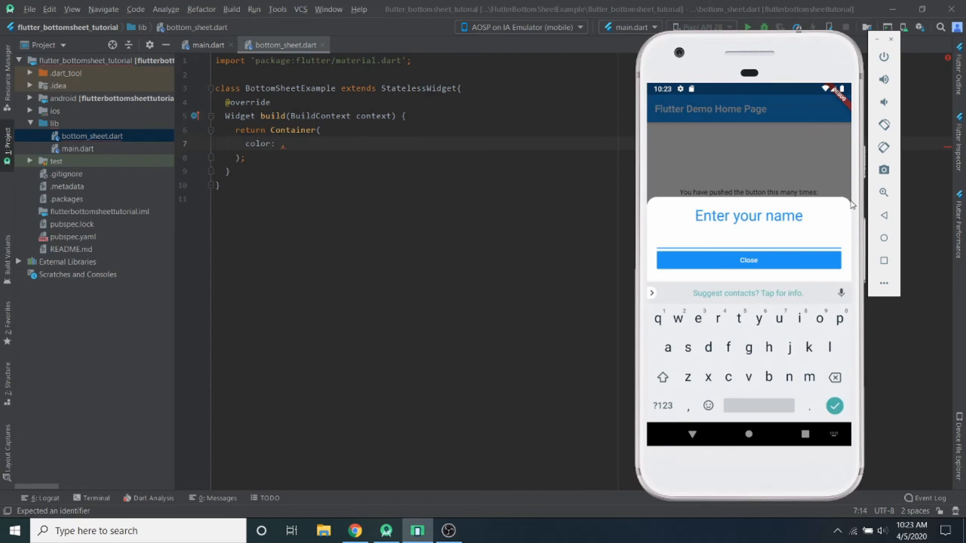
mouse_move(658, 207)
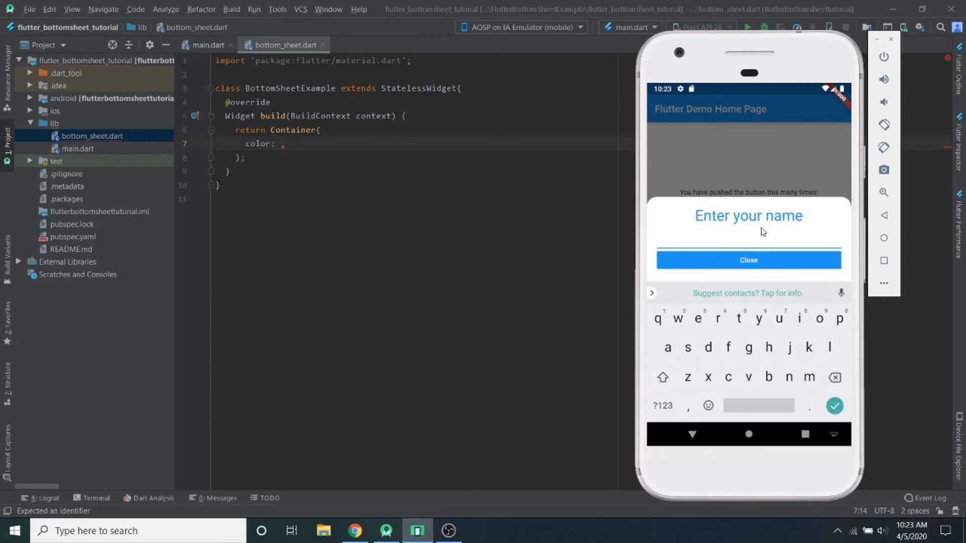
mouse_move(852, 205)
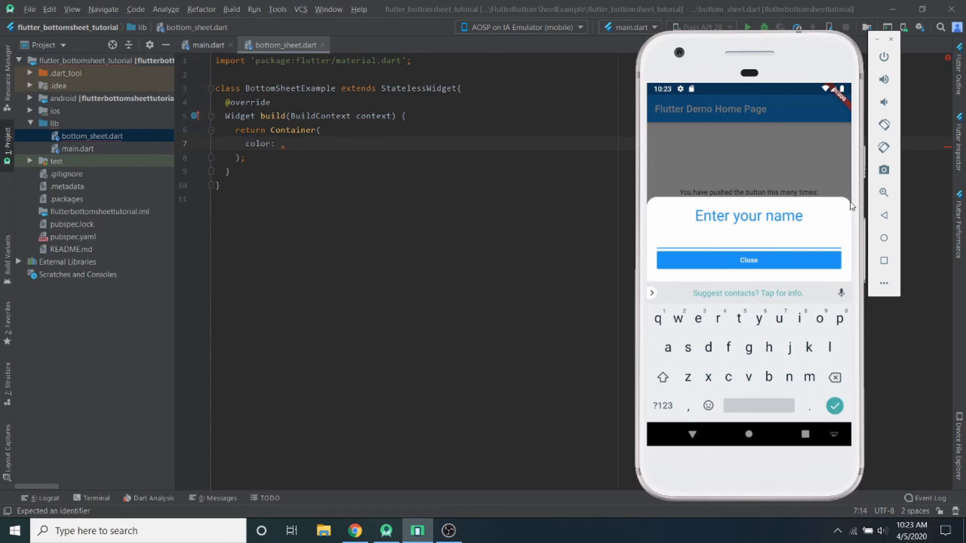
mouse_move(801, 189)
text(Color()
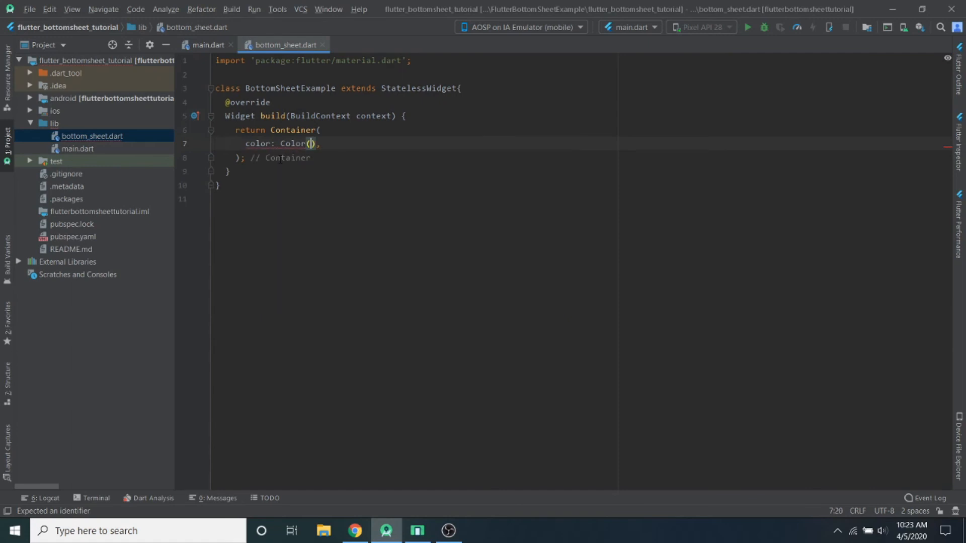
- Set the outer Container color to 0xff757575 and give it a child Container
text(0)
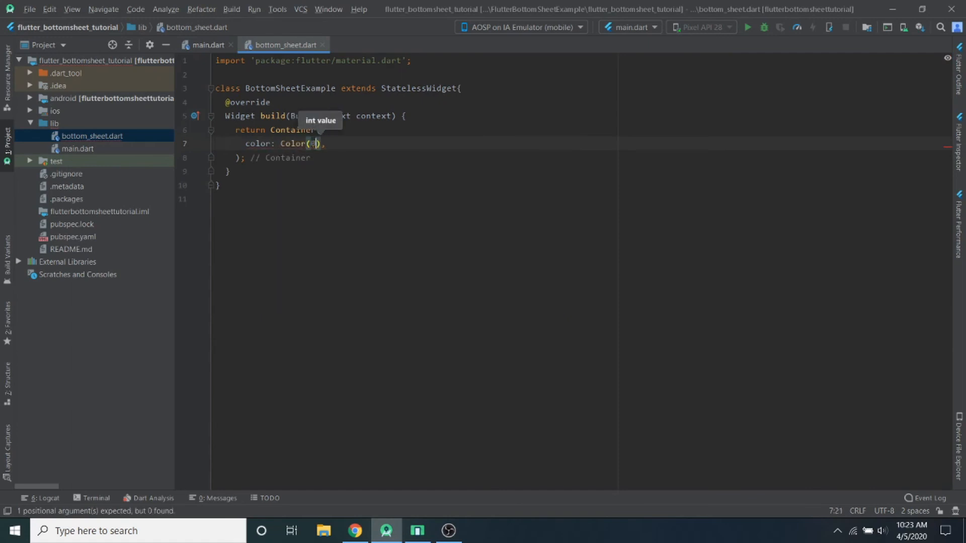
text(xff)
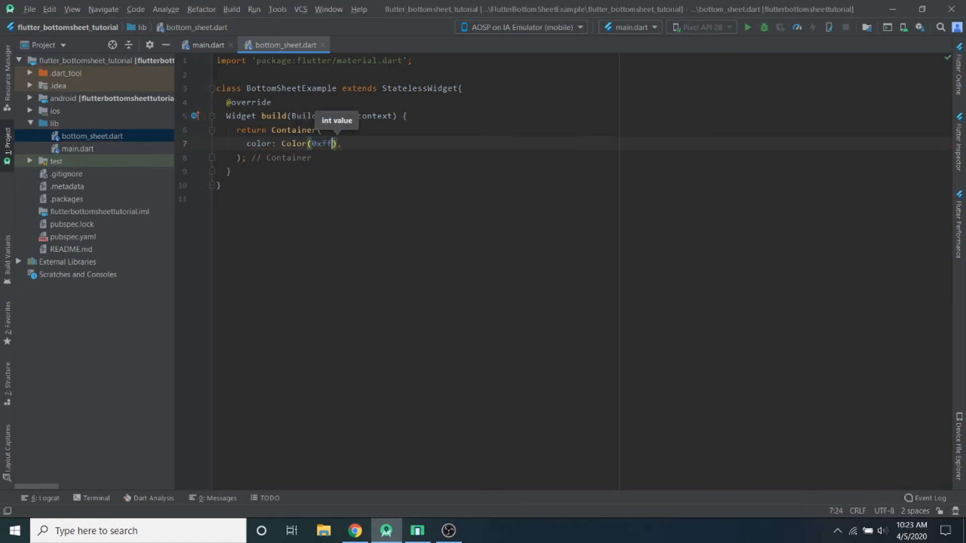
text(757575)
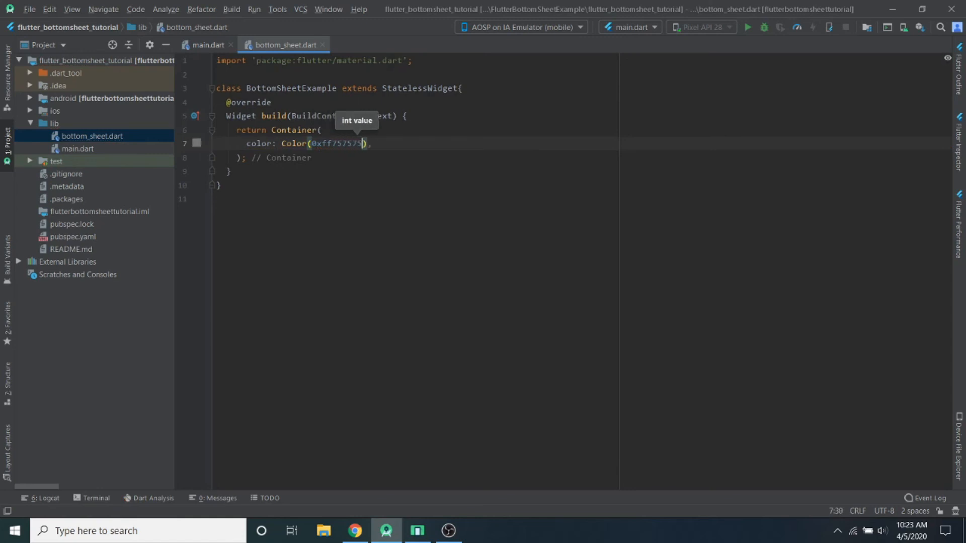
text(c)
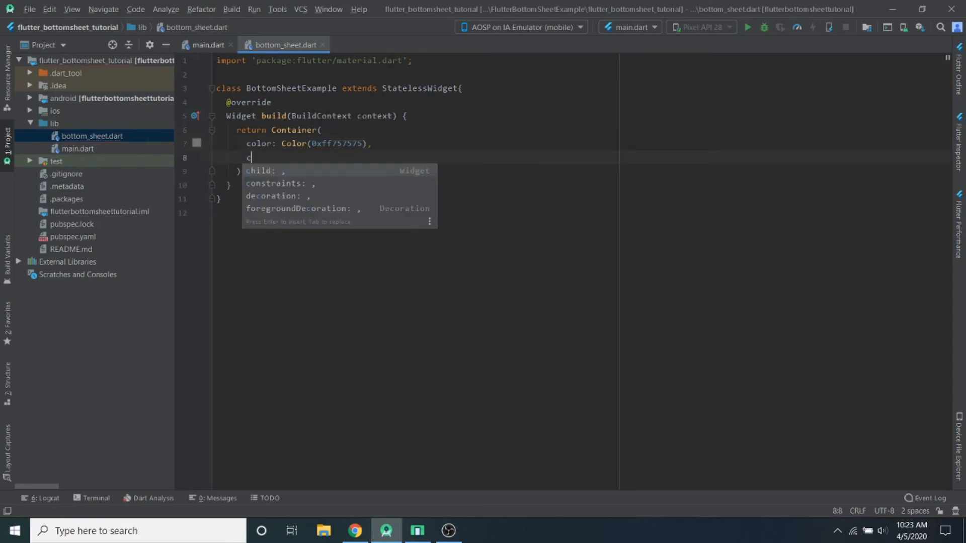
text(child: C,)
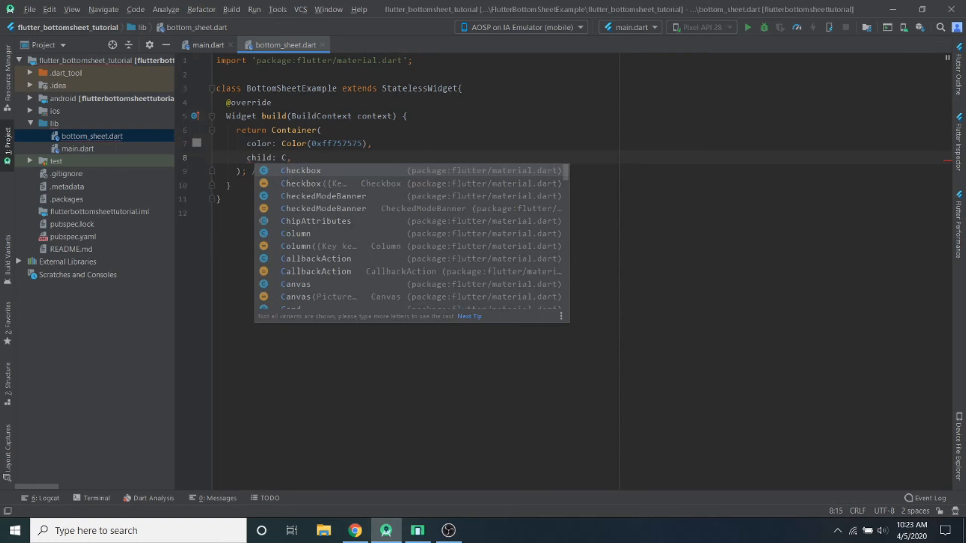
text(ont)
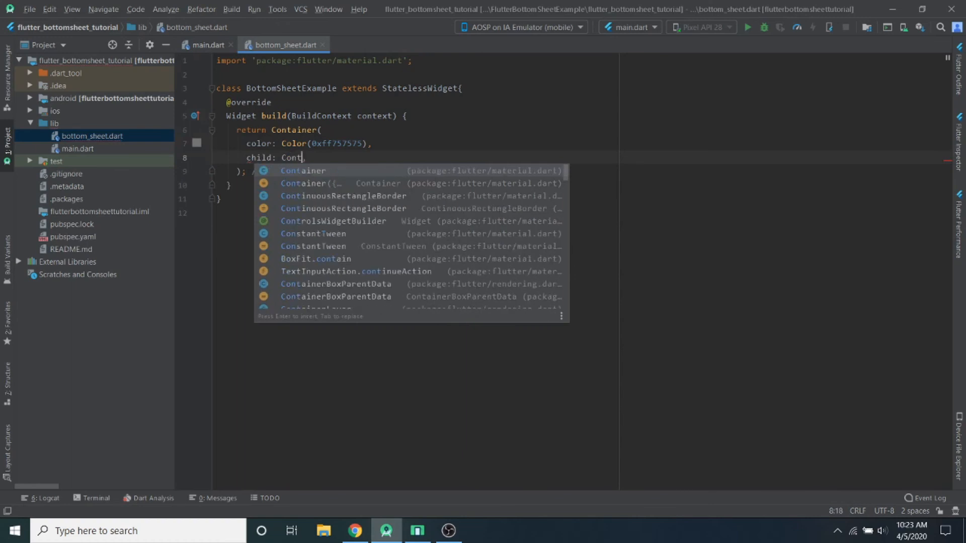
key(Enter)
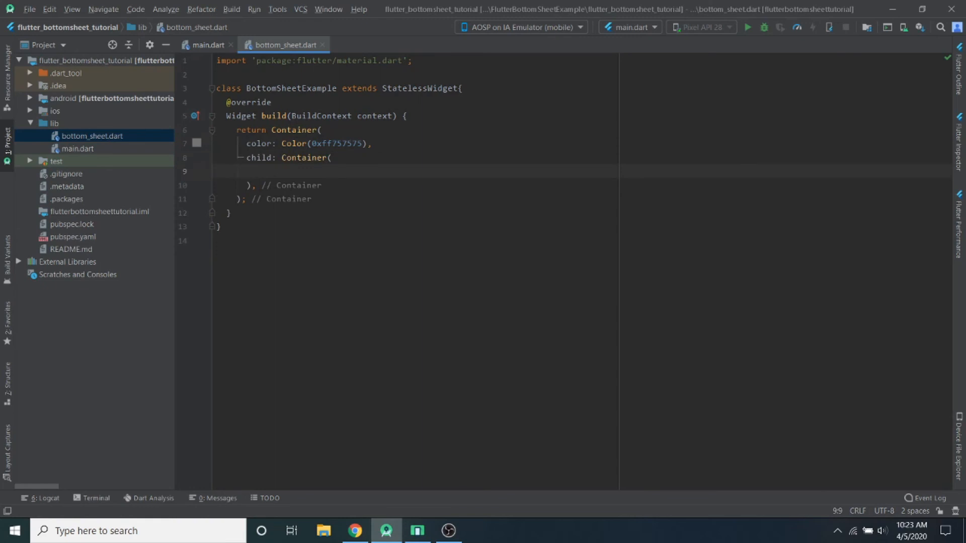
mouse_move(465, 533)
text(padding: ,)
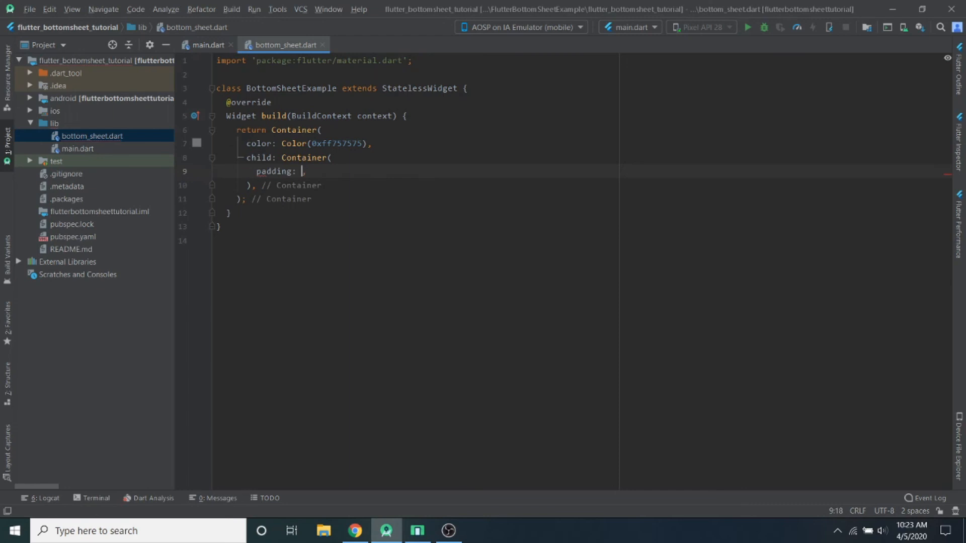
- Give the inner Container a BoxDecoration with Colors.white
text(EdgeInsets.all(20.0)
text(decoration:)
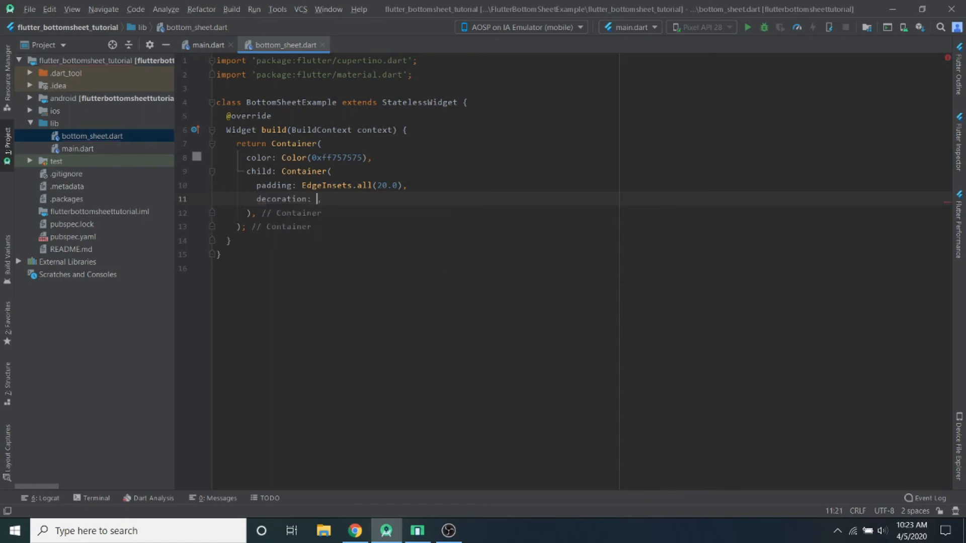
text(Bo)
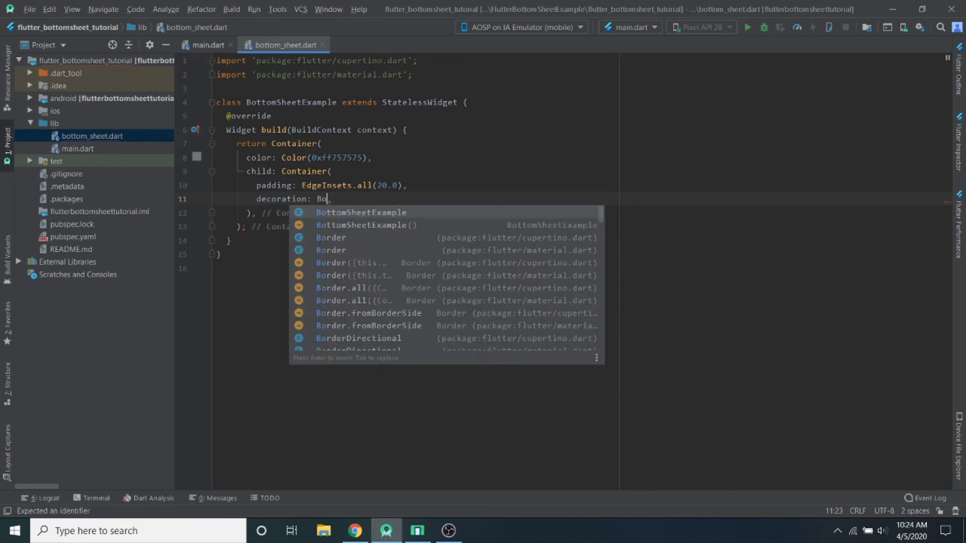
text(xDecoration?)
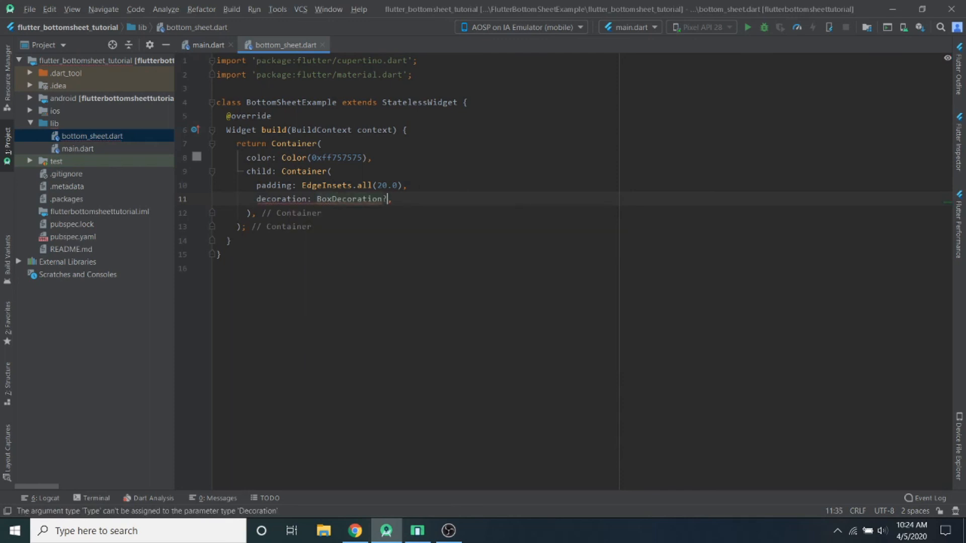
text(()
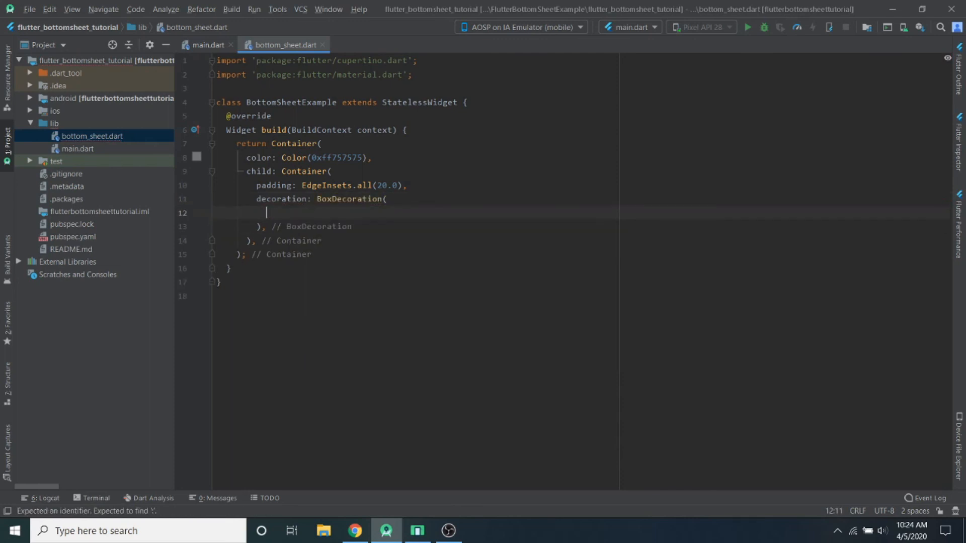
text(color:)
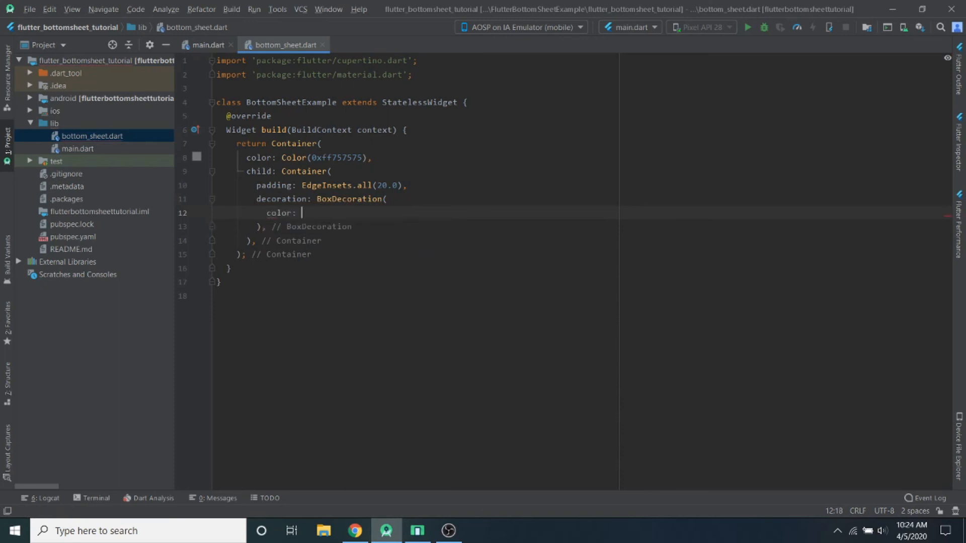
text(Colors.)
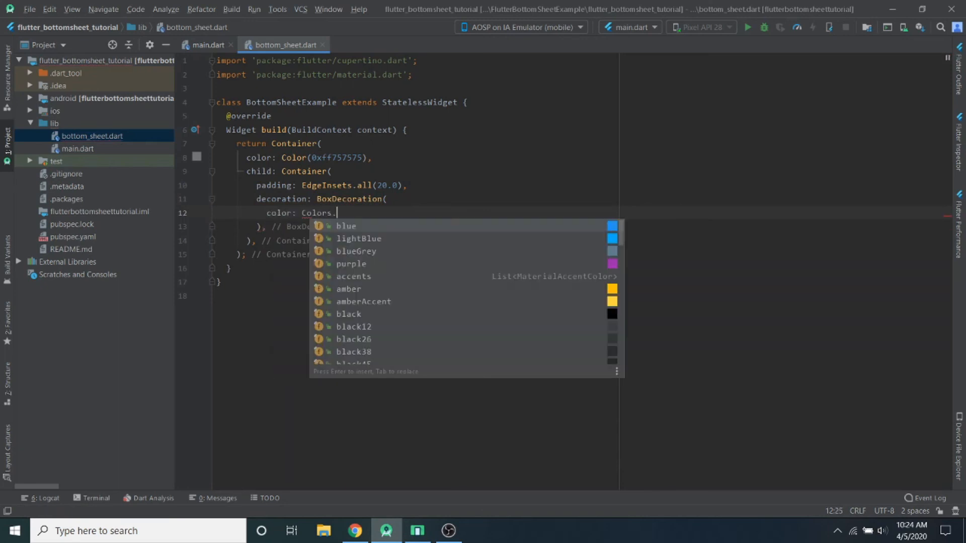
text(white,)
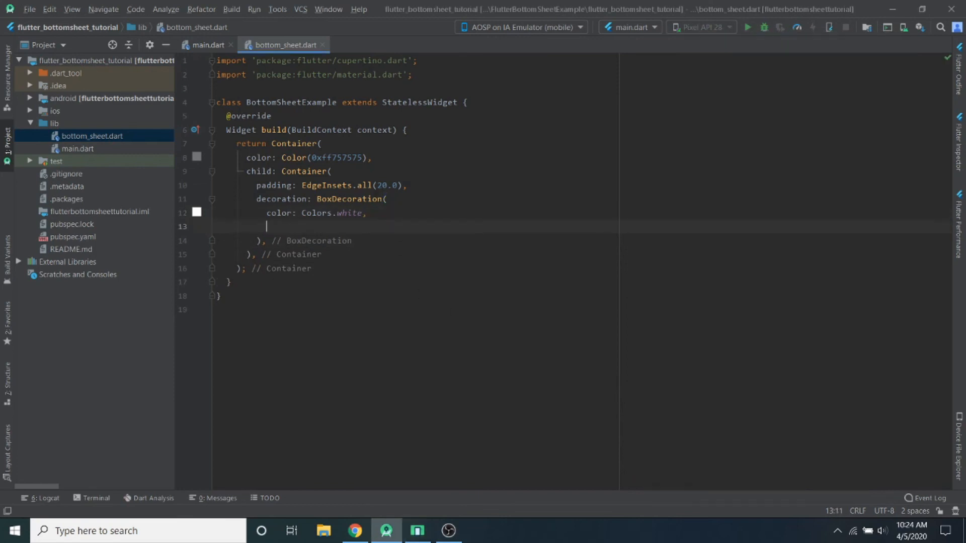
- Add a BorderRadius.only borderRadius to the BoxDecoration
text(borderRadius: Bo)
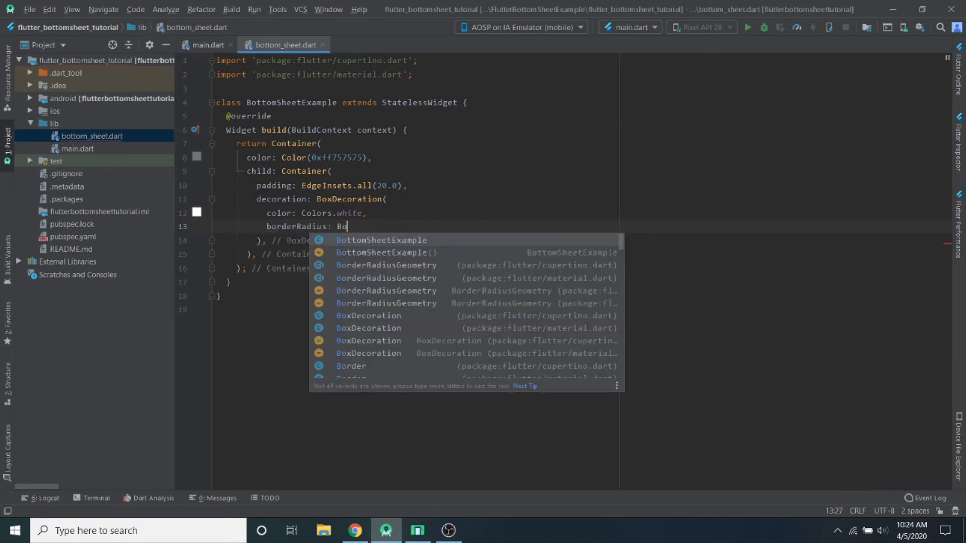
text(r)
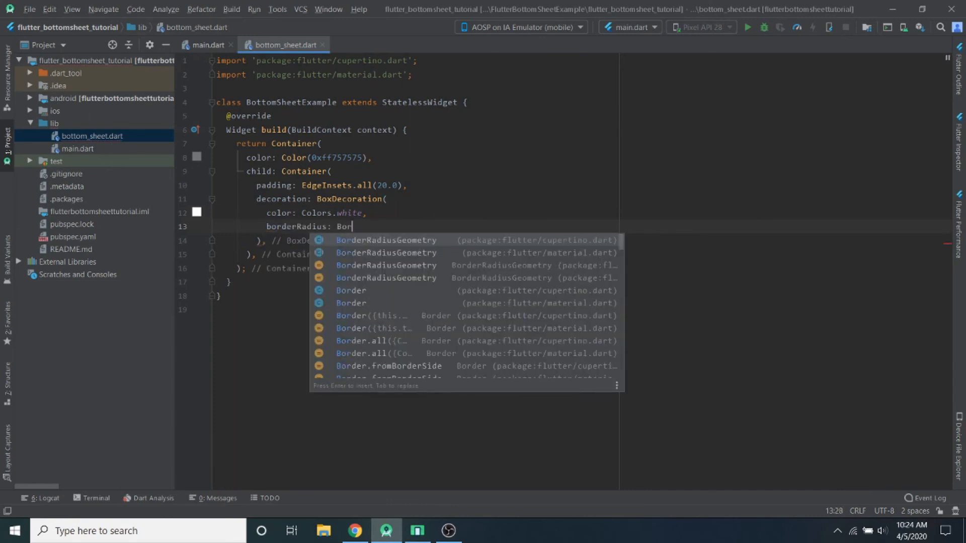
text(de)
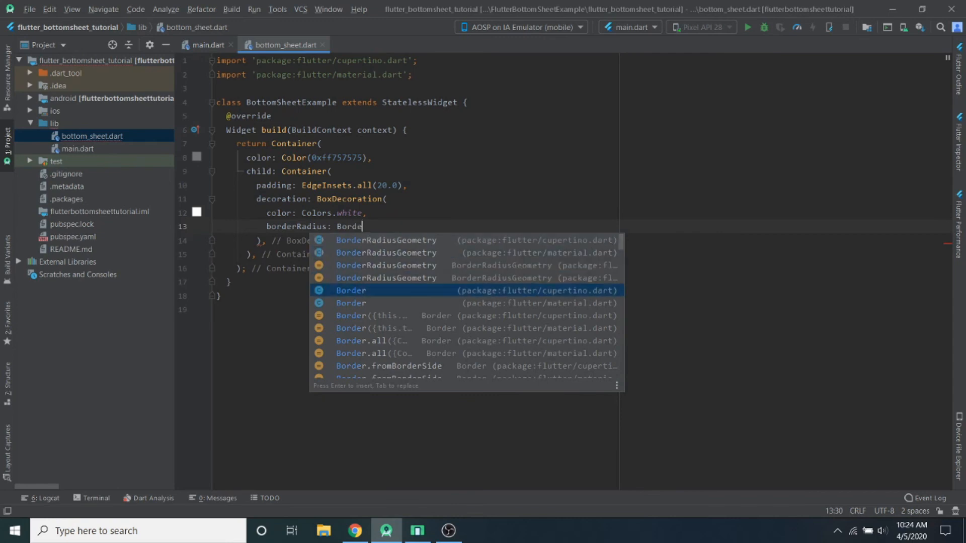
text(Radius)
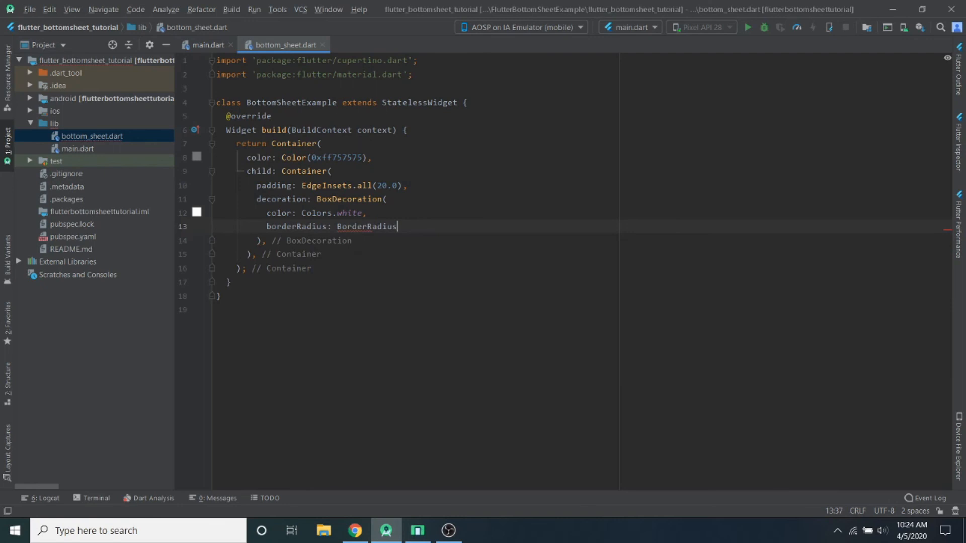
text(.only()
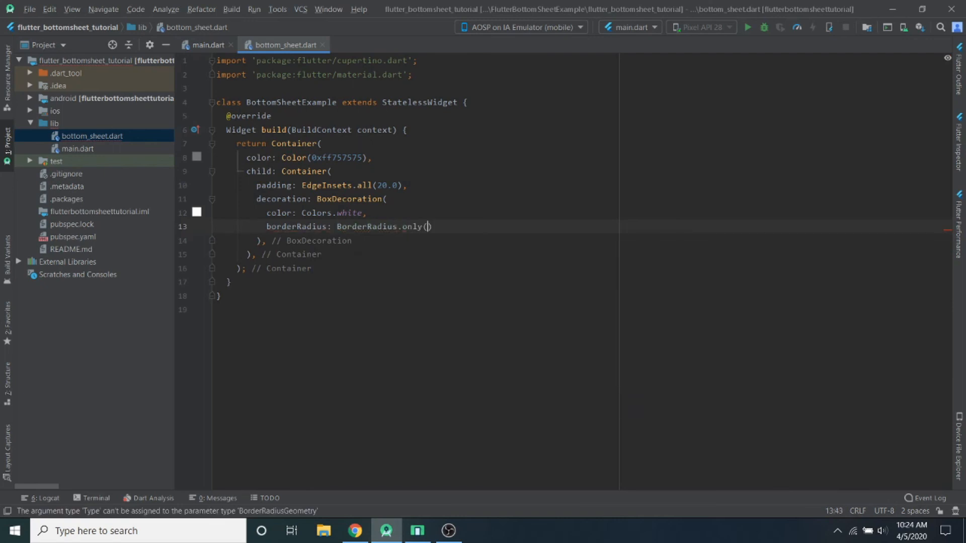
key(enter)
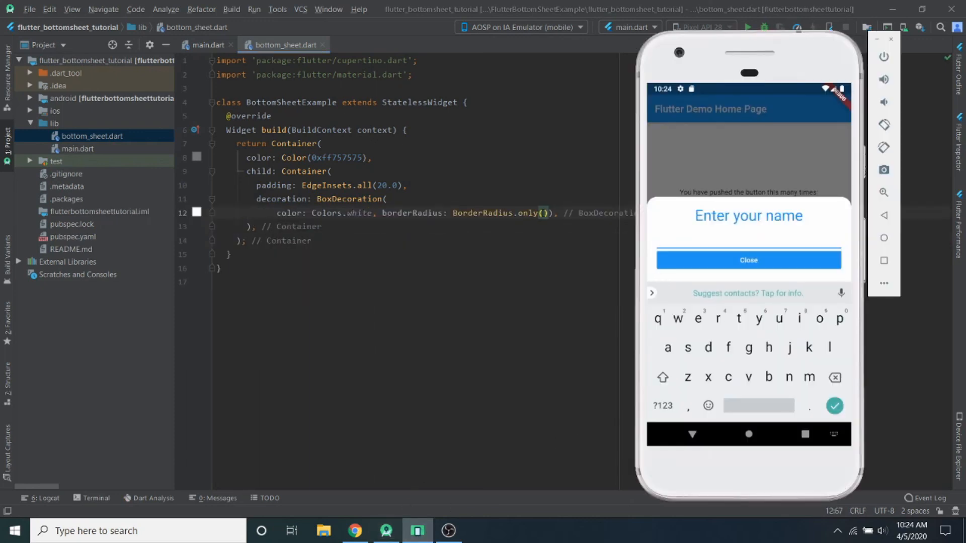
- Round the topLeft and topRight corners with Radius.circular(20.0)
text(to)
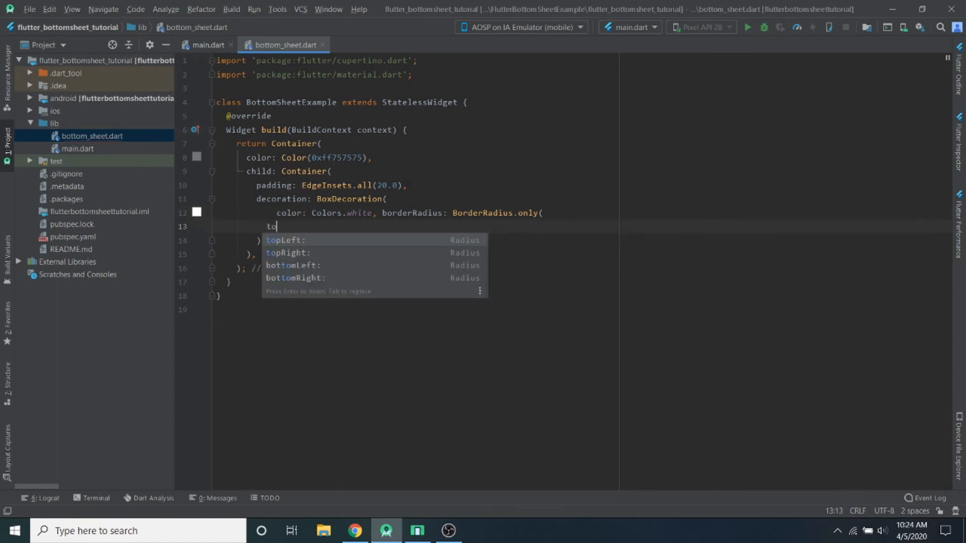
key(Enter)
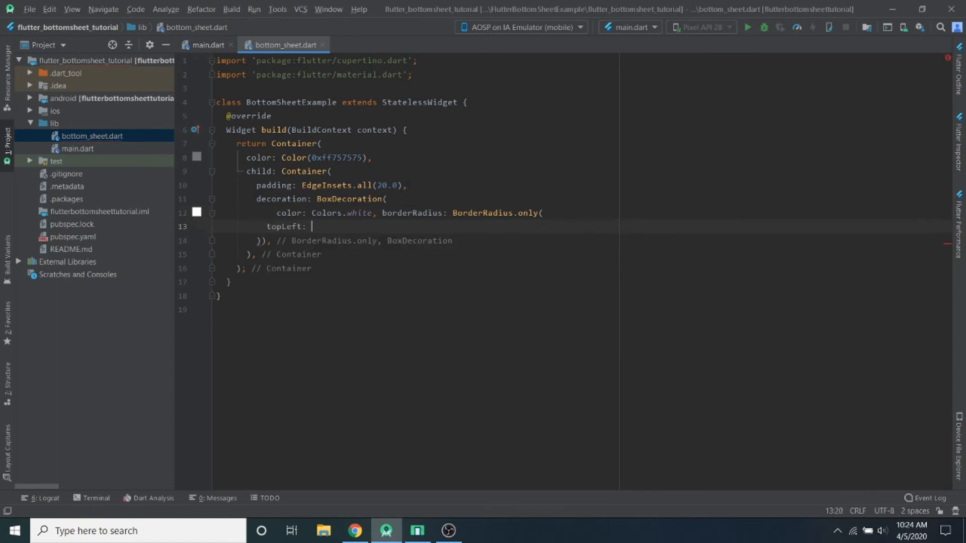
text(Radius.)
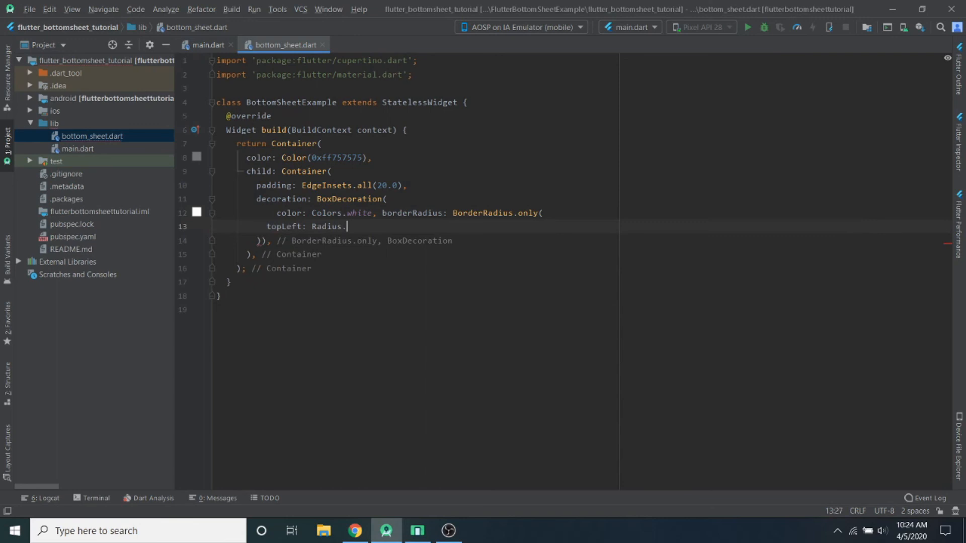
text(circular(20))
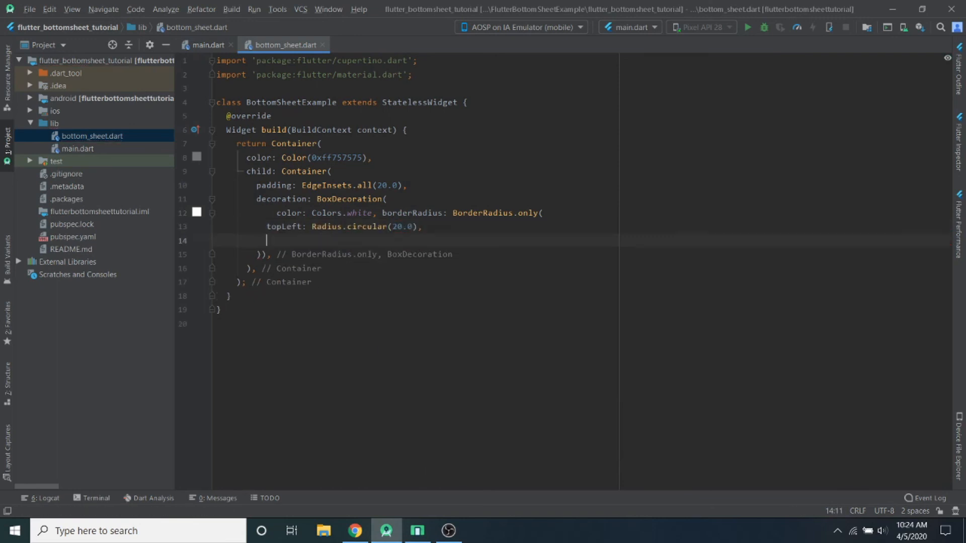
text(topRight:)
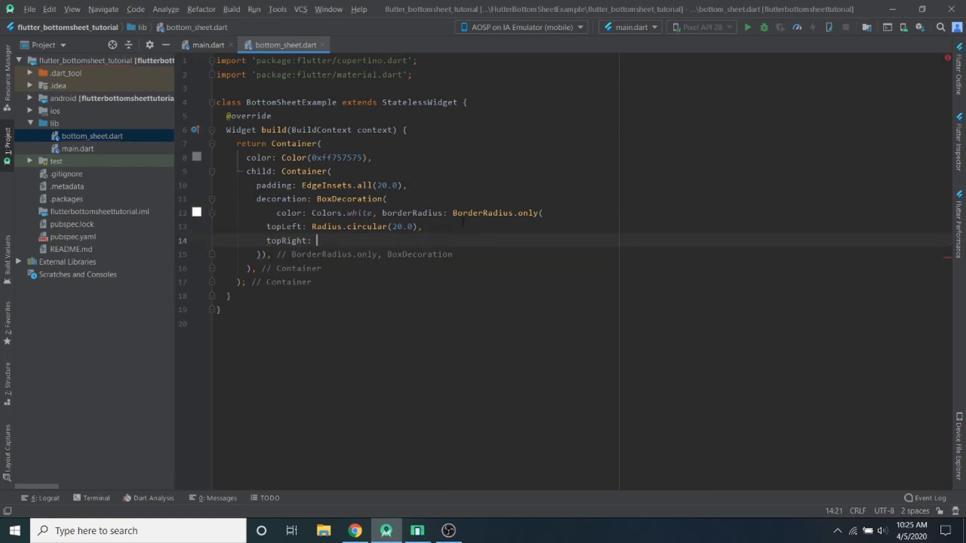
text(Radius.circular(20.0),)
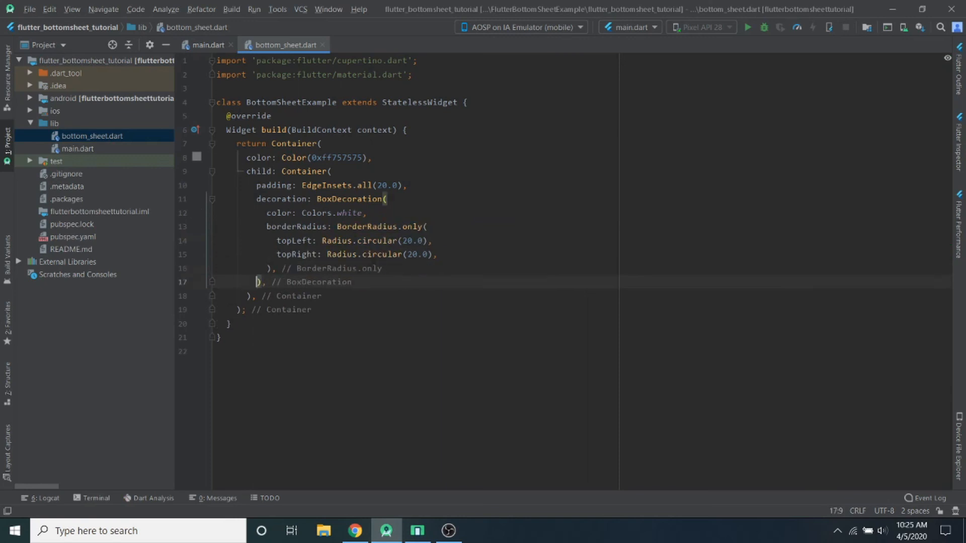
click(406, 281)
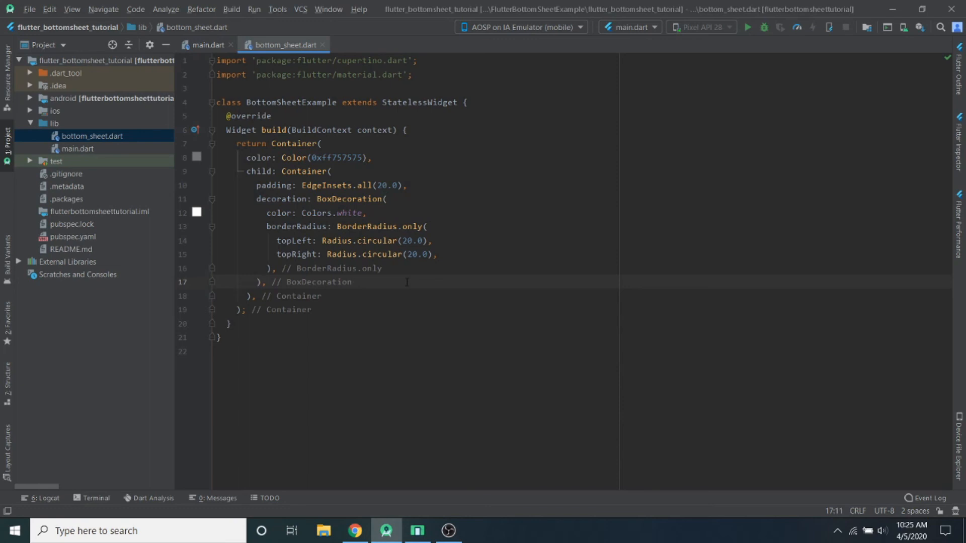
- Add a Column child with a children list to the inner Container
text(c)
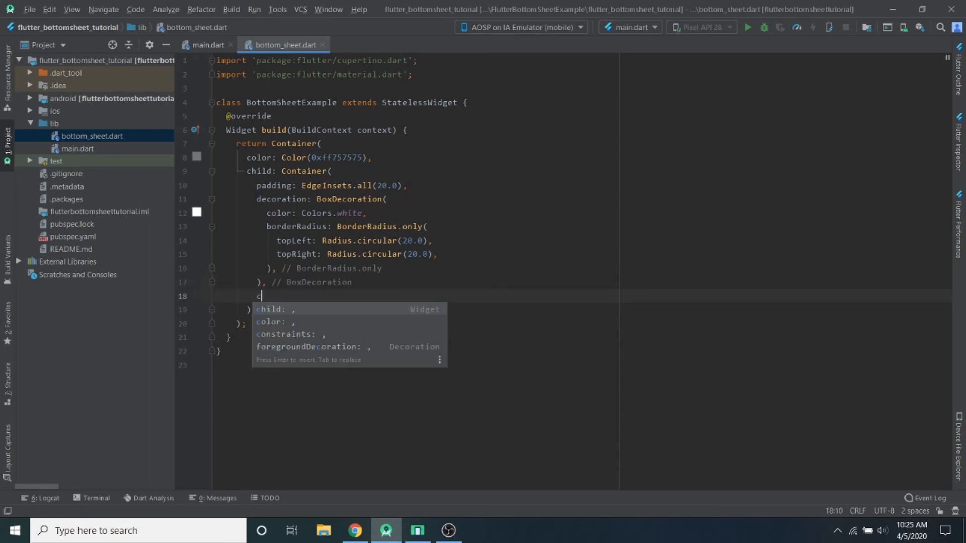
text(child: Column,)
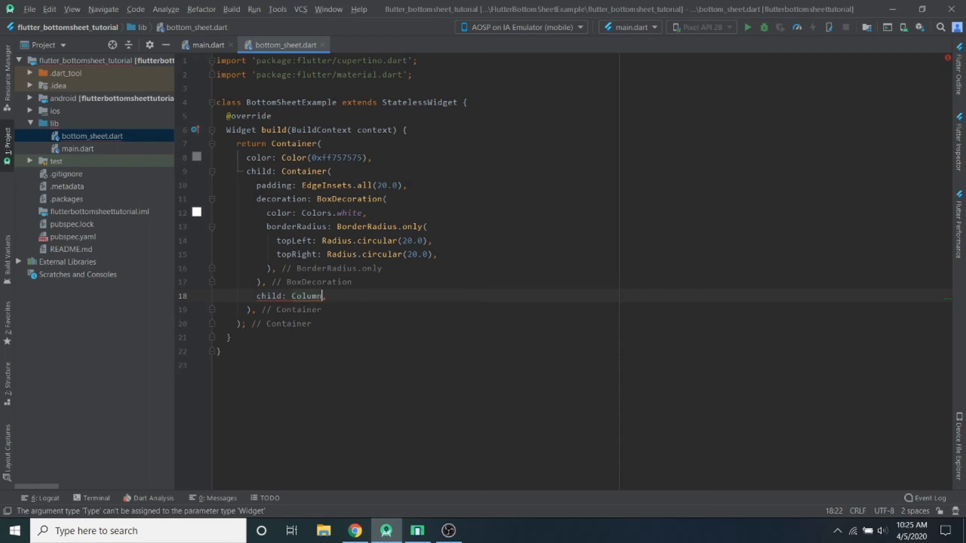
text(())
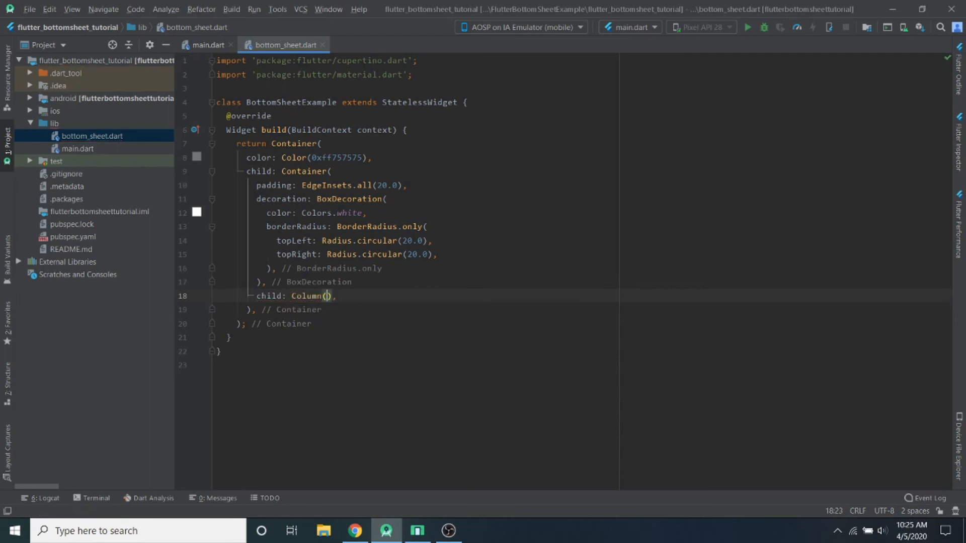
text(()
text(c)
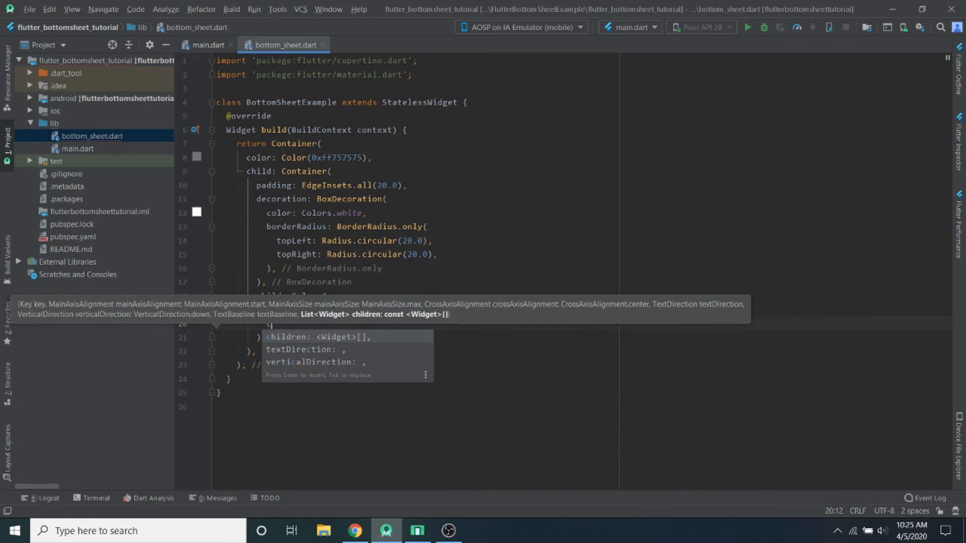
key(enter)
text(Text( )
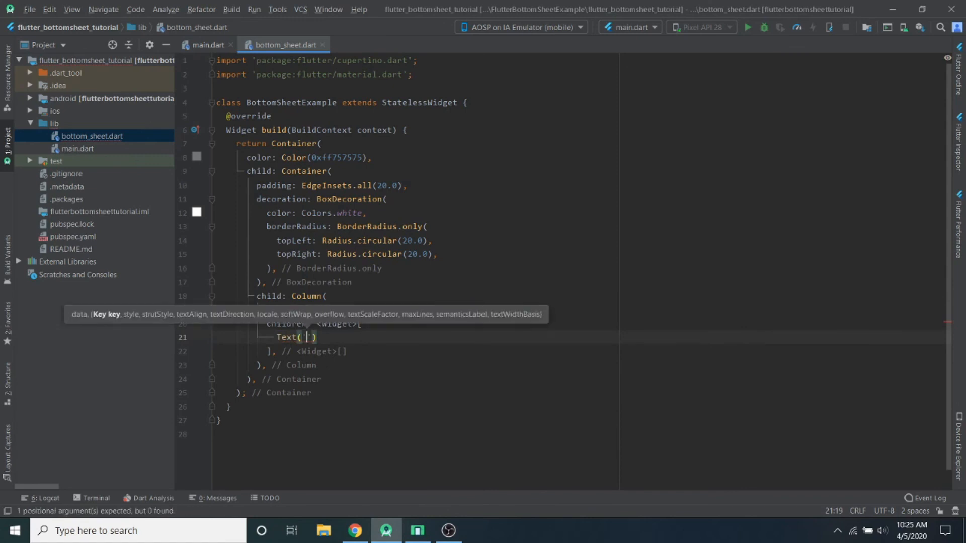
- Add a 'Hello from Bottomsheet' Text with textAlign center and save
text(Hello from)
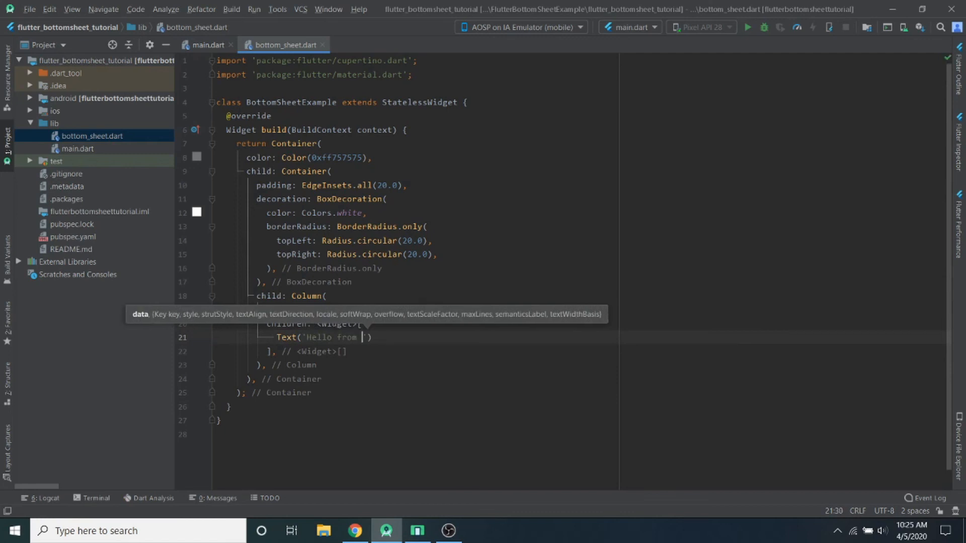
text(Bottomsheet)
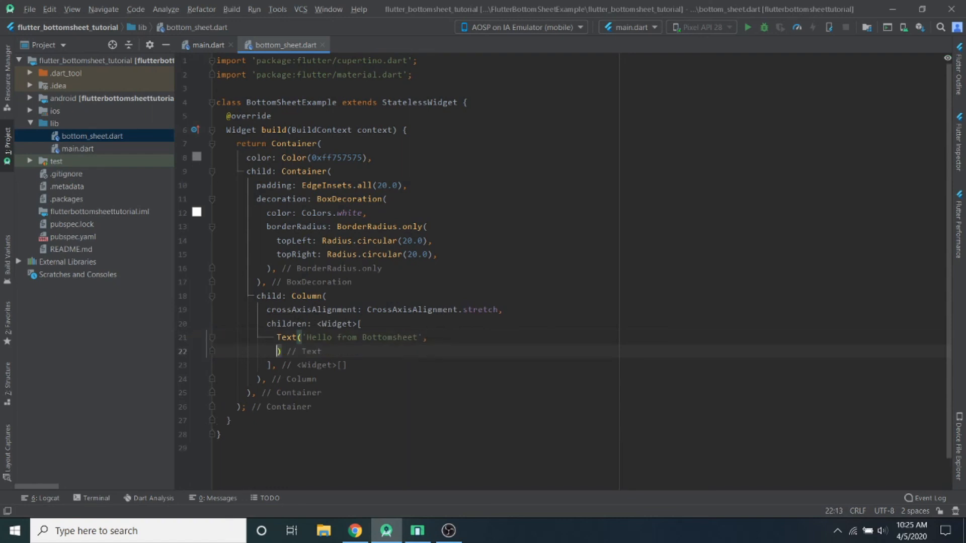
key(enter)
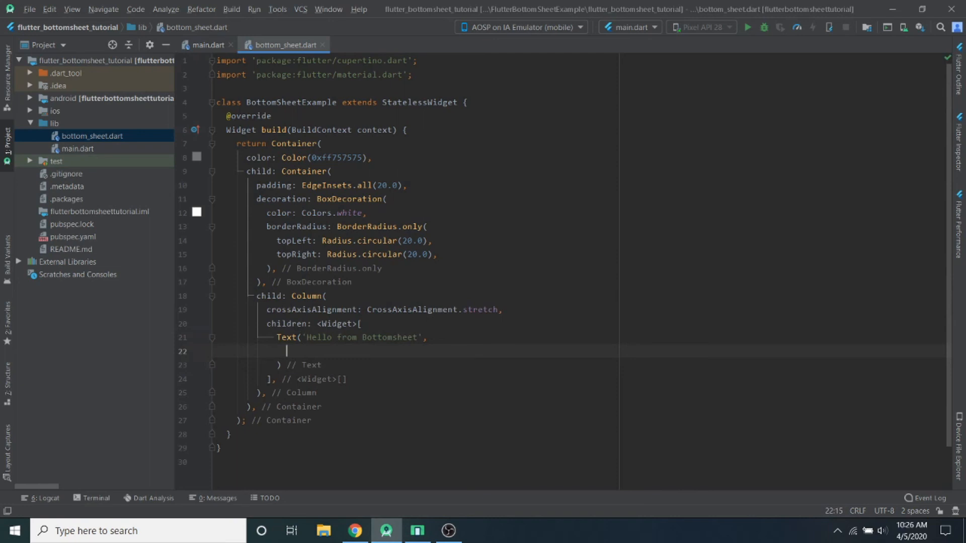
text(textAlign: T,)
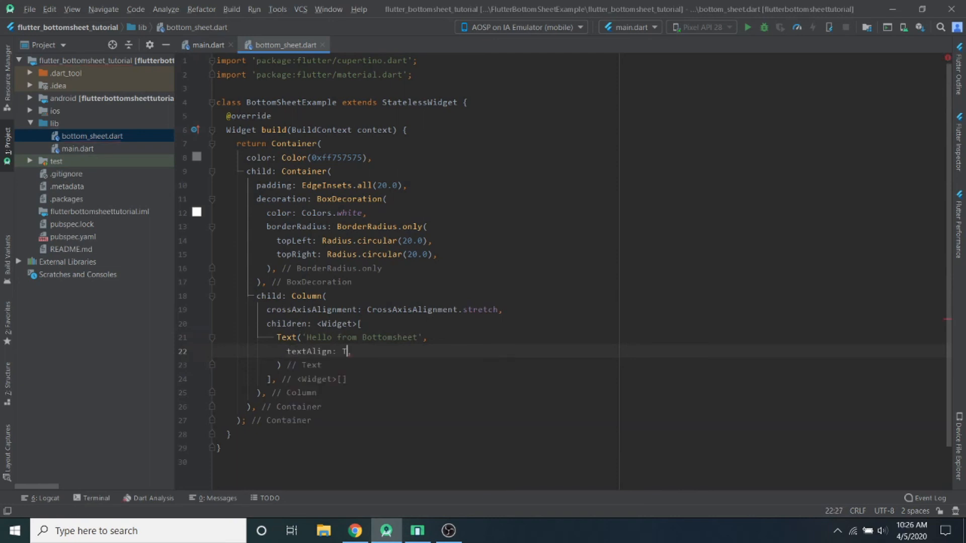
text(extAlign.center,)
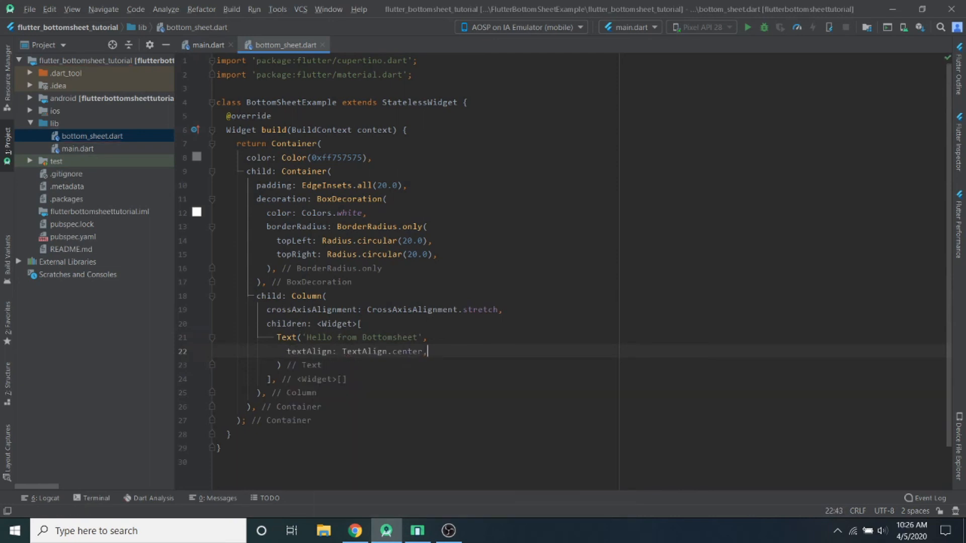
key(enter)
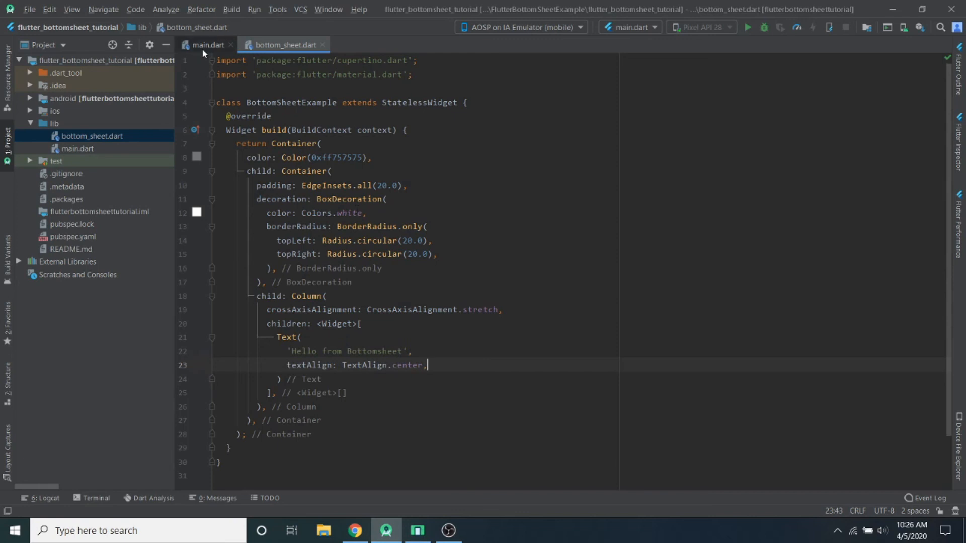
mouse_move(208, 45)
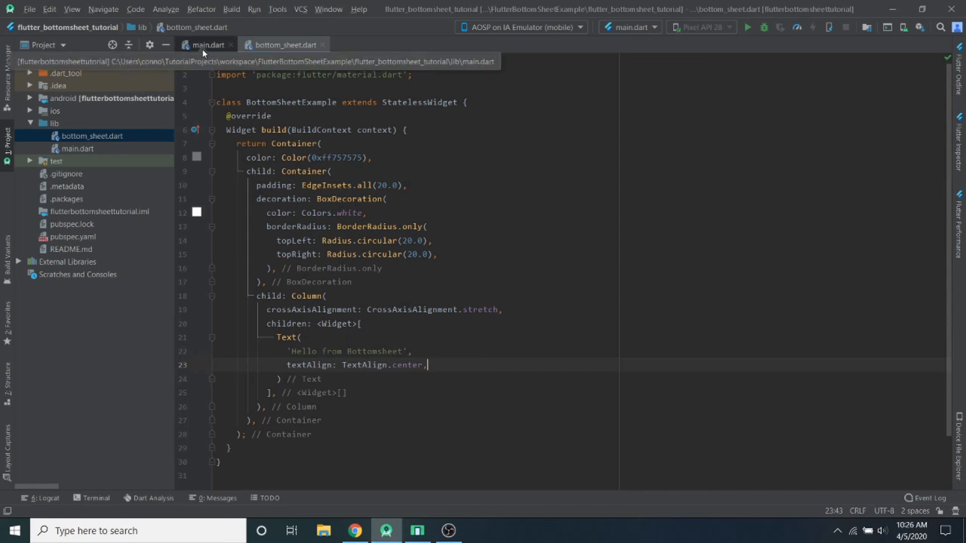
- In main.dart, delete _incrementCounter from the FloatingActionButton's onPressed
click(207, 45)
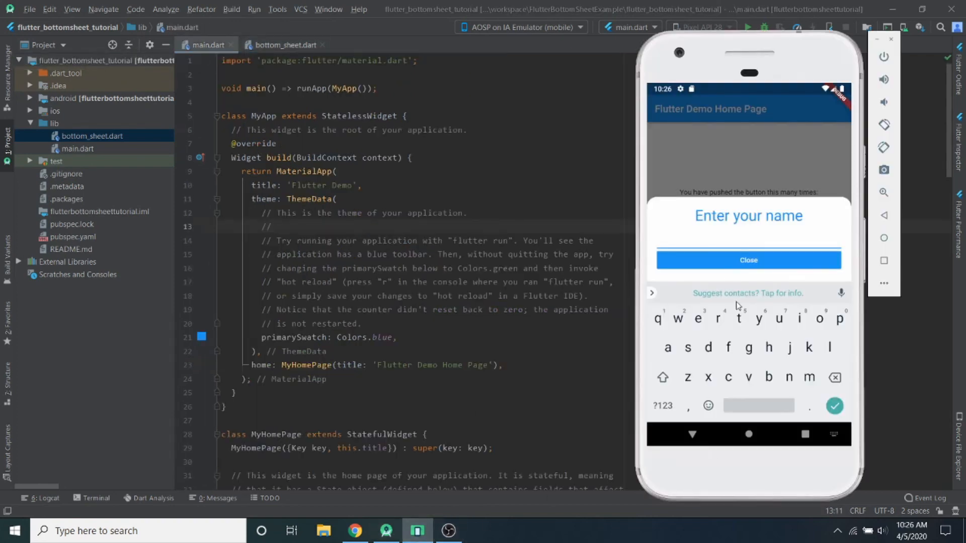
click(748, 260)
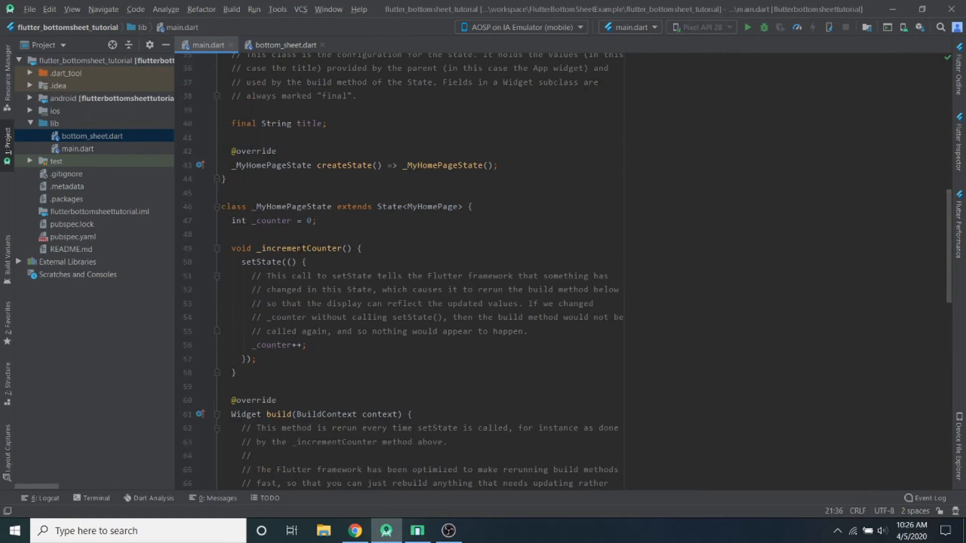
scroll(down, 3)
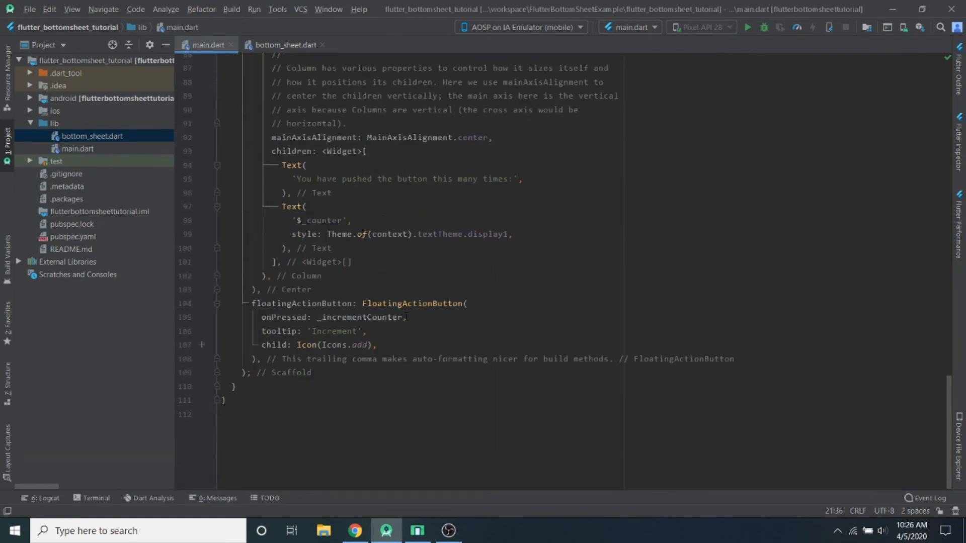
double_click(359, 318)
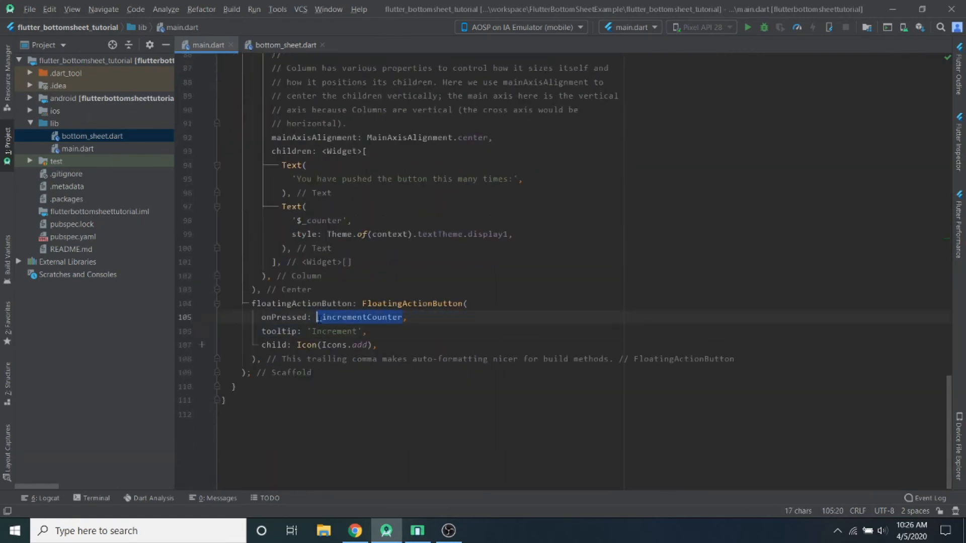
key(Delete)
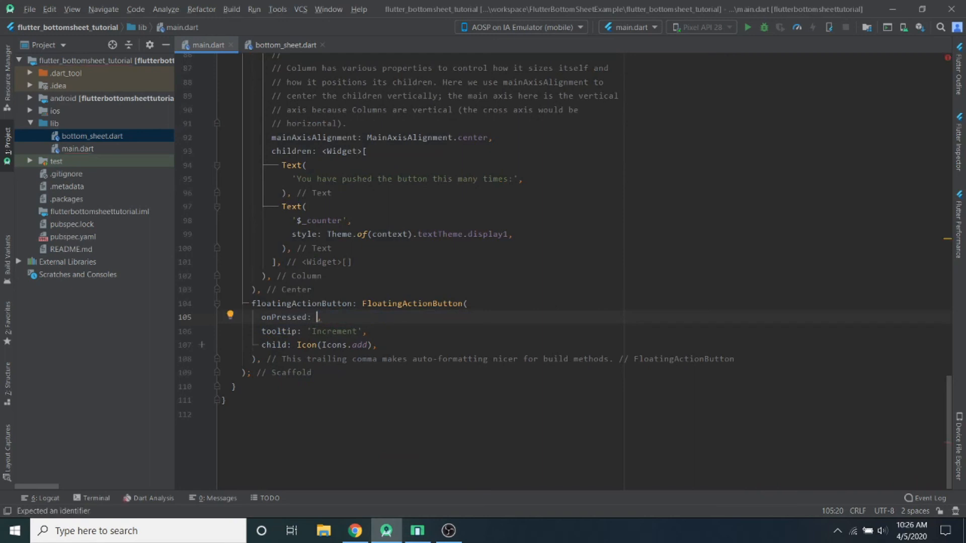
- Replace onPressed with a closure calling showModalBottomSheet
text(())
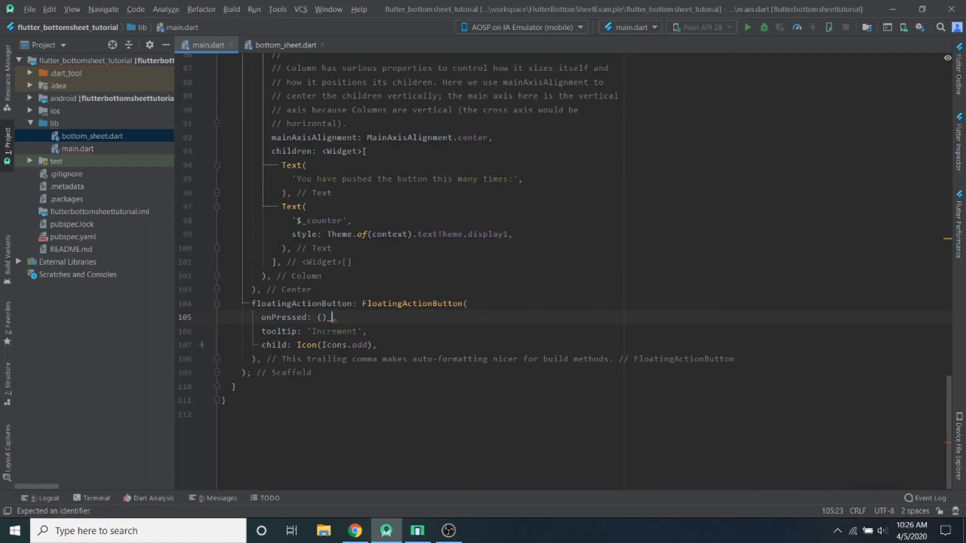
text({)
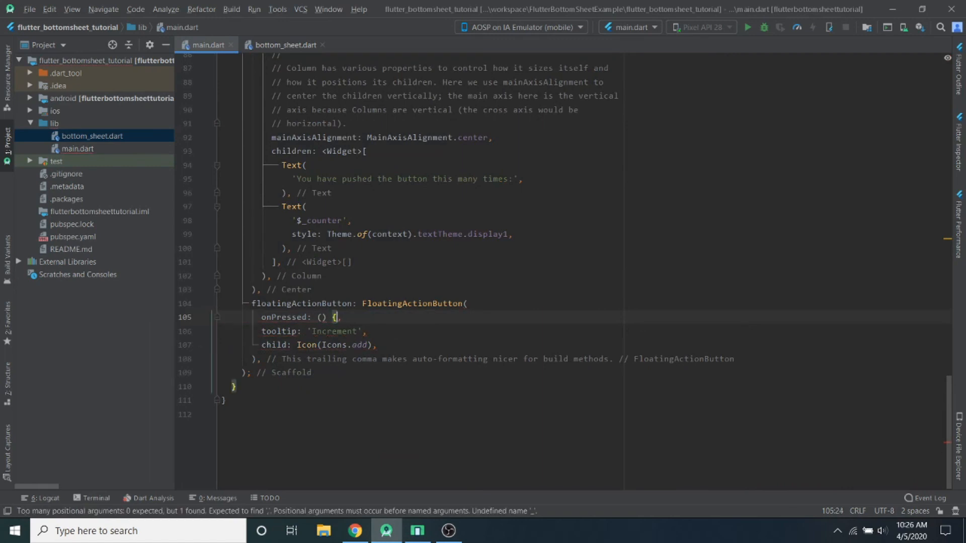
key(enter)
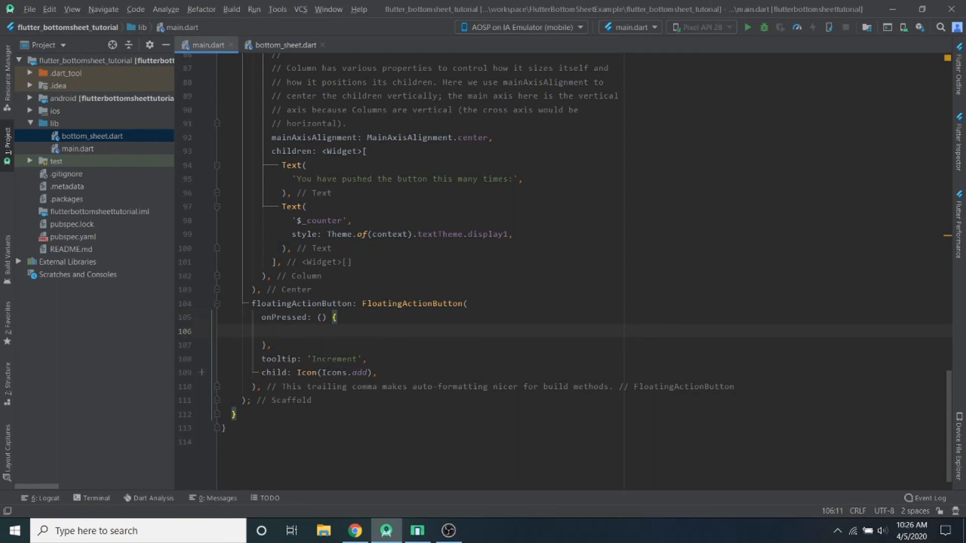
text(showModalBottomSheet(context: null, builder: null)
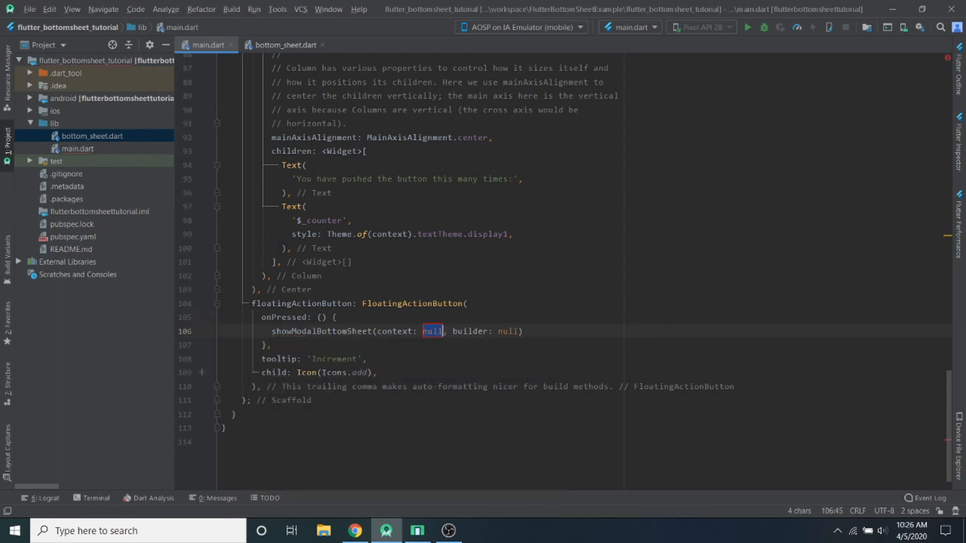
text(context)
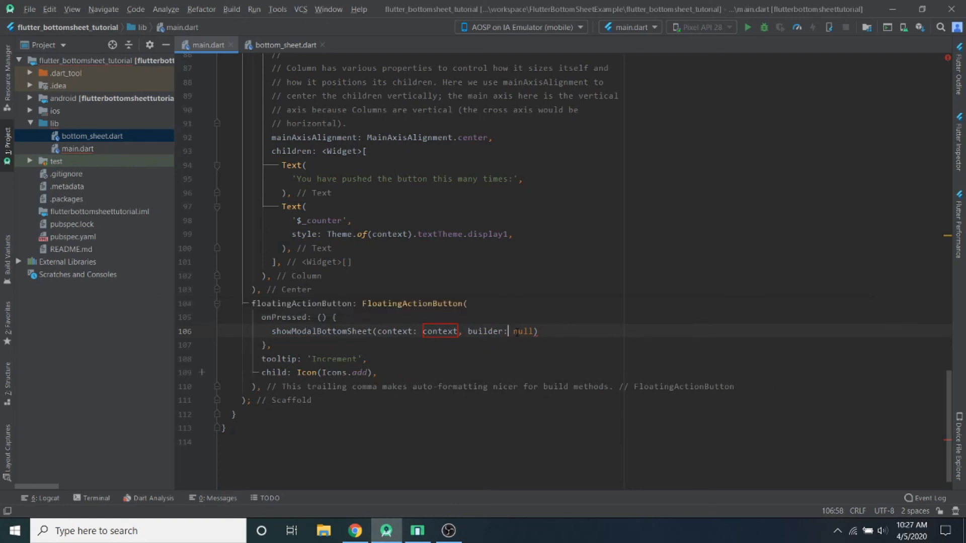
- Set the builder to return SingleChildScrollView with a Container child, beginning its padding
double_click(524, 332)
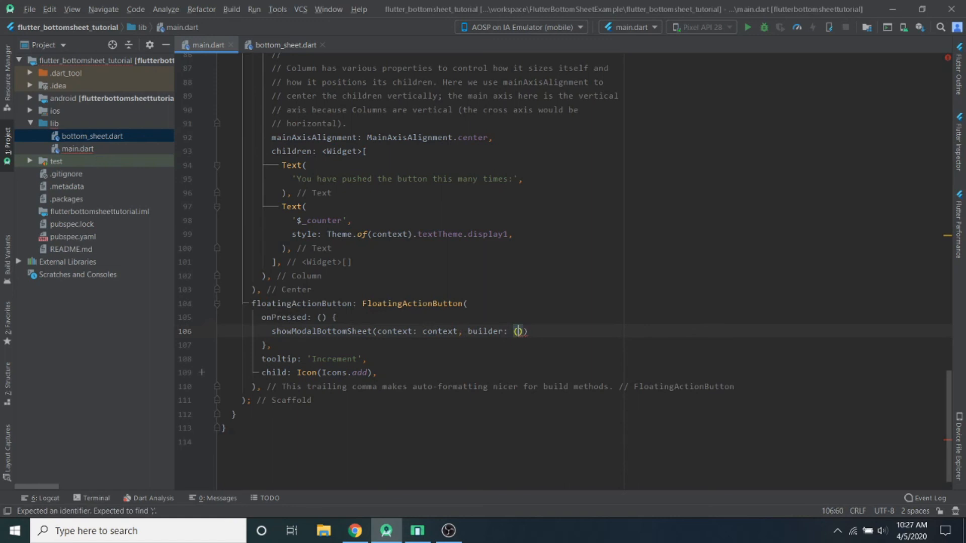
text(context)
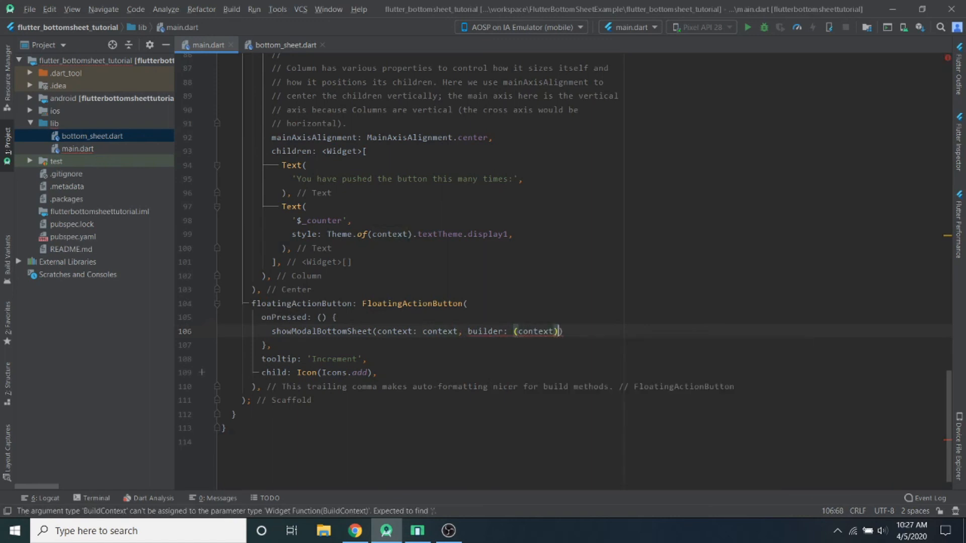
text(=>)
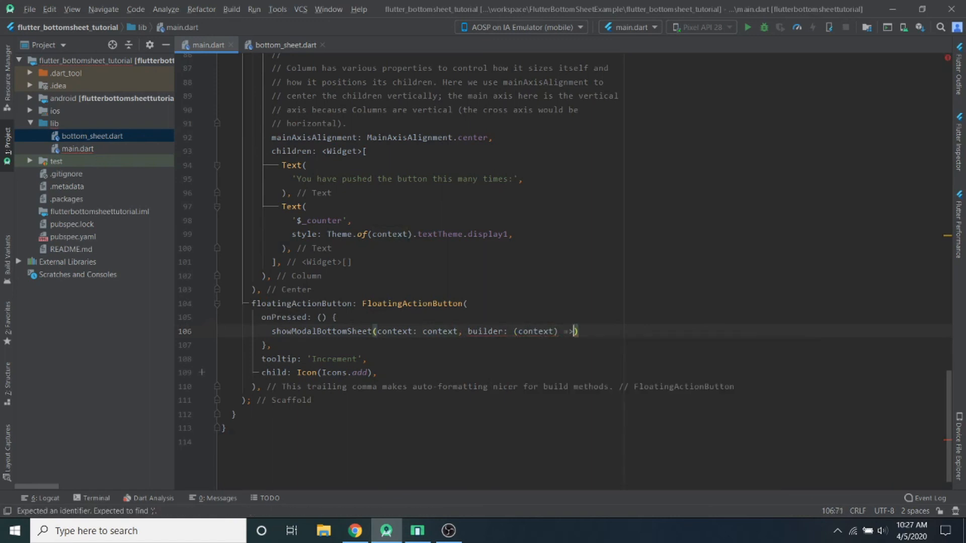
text(SingleChildScrollView()
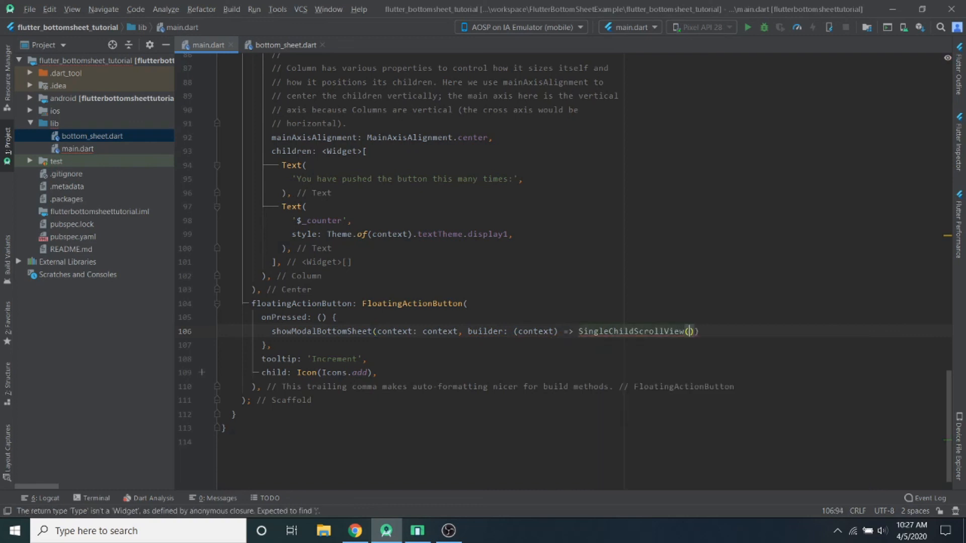
text(child: Container()
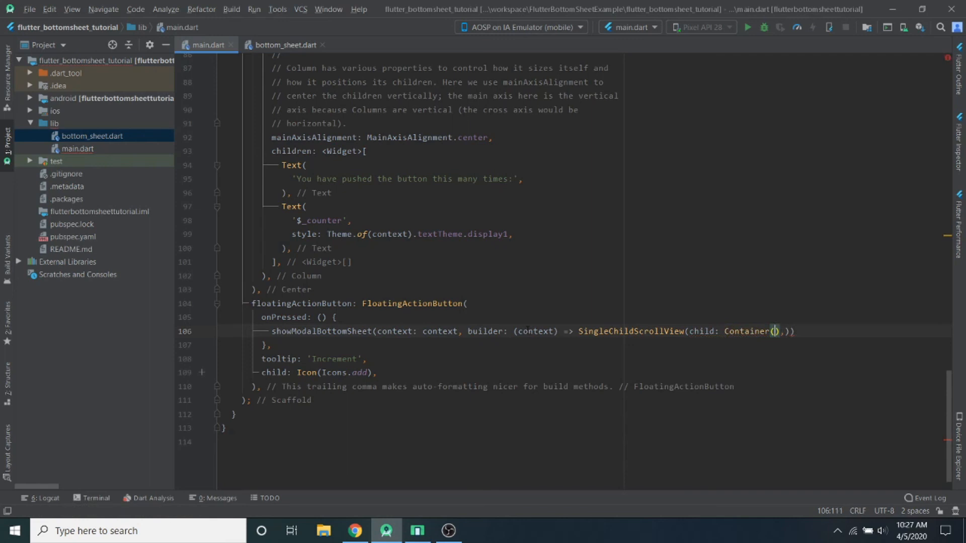
text(,)
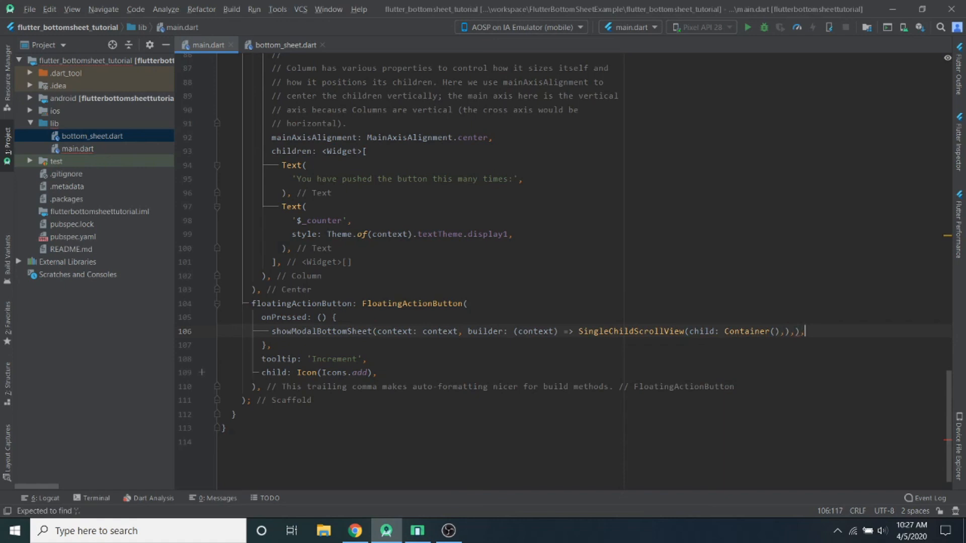
key(Backspace)
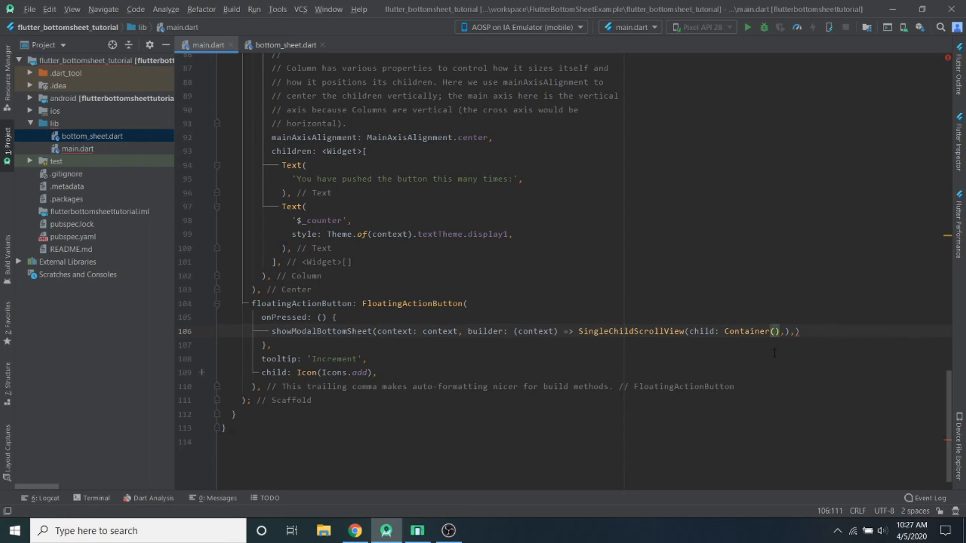
text(padding: ,)
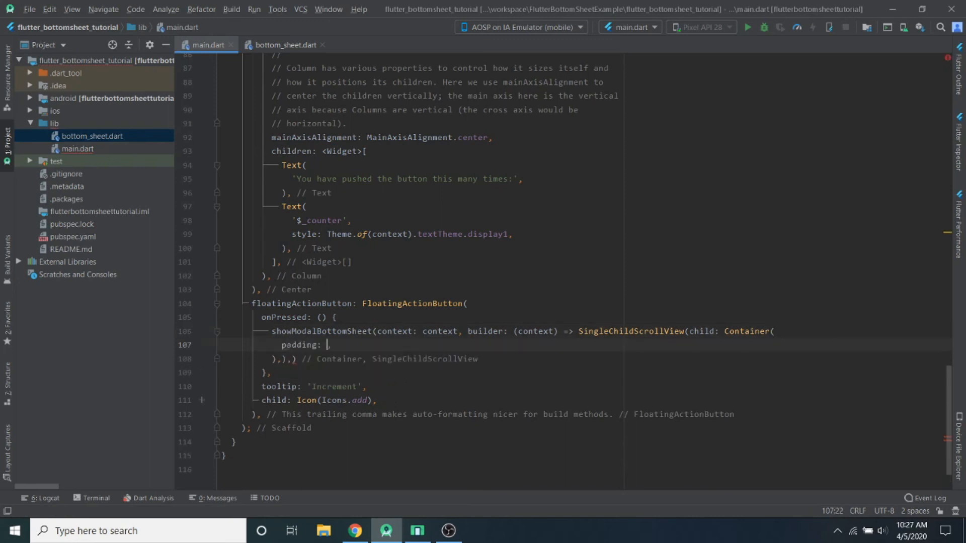
- Set padding to EdgeInsets.only(bottom: MediaQuery.of(context).viewInsets.bottom)
text(E)
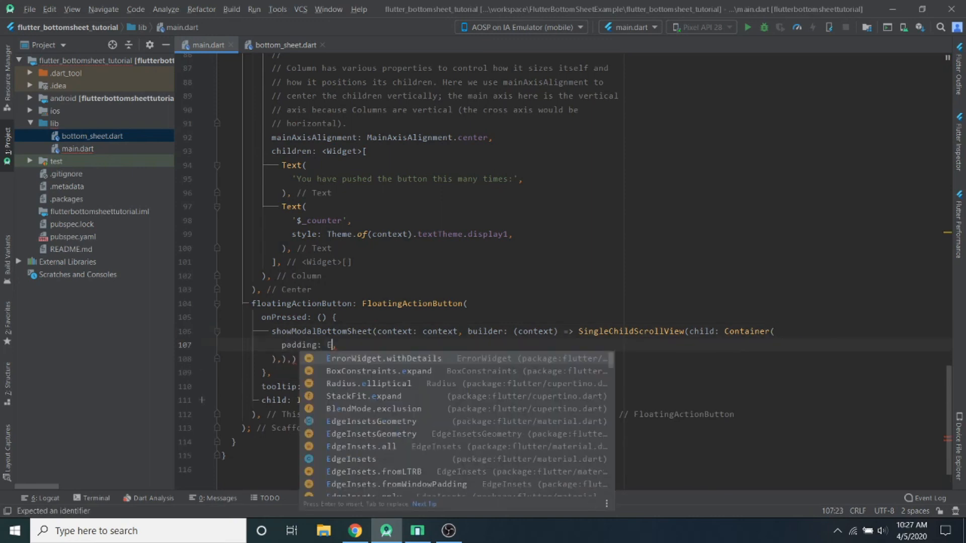
text(dgeInsets.only(),)
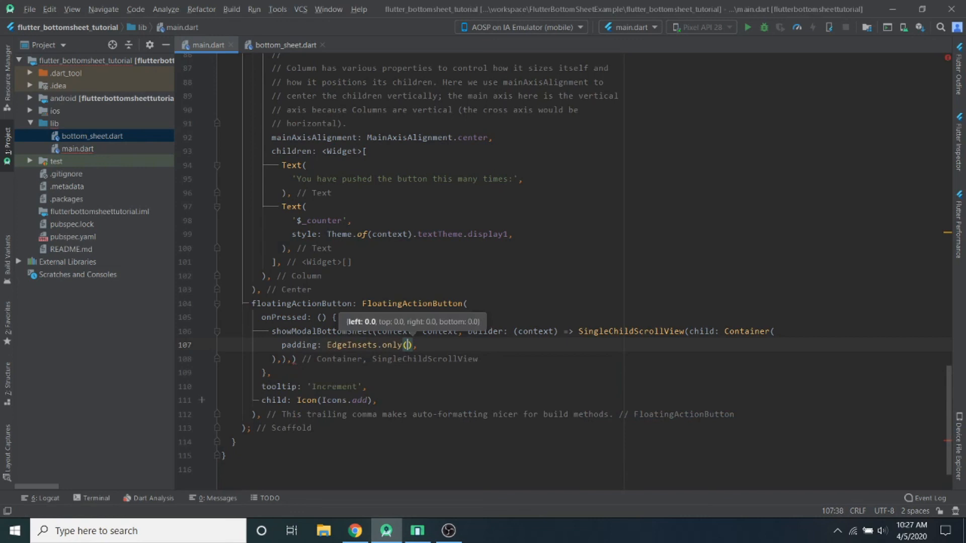
text(b)
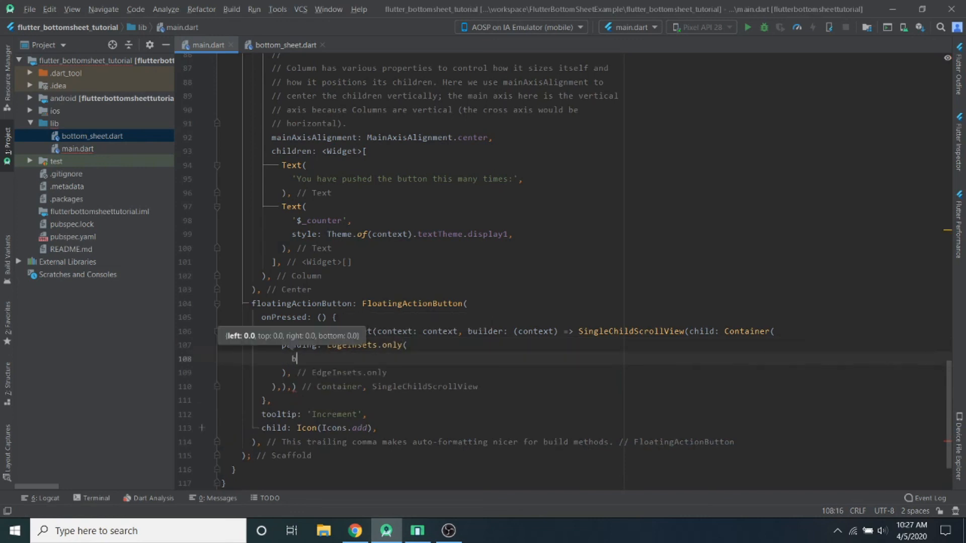
text(ottom:)
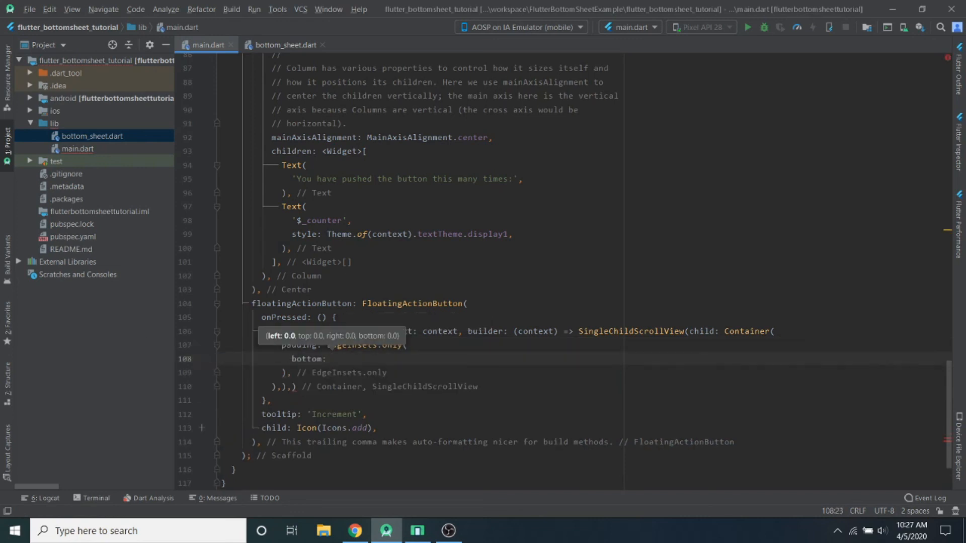
text(Me)
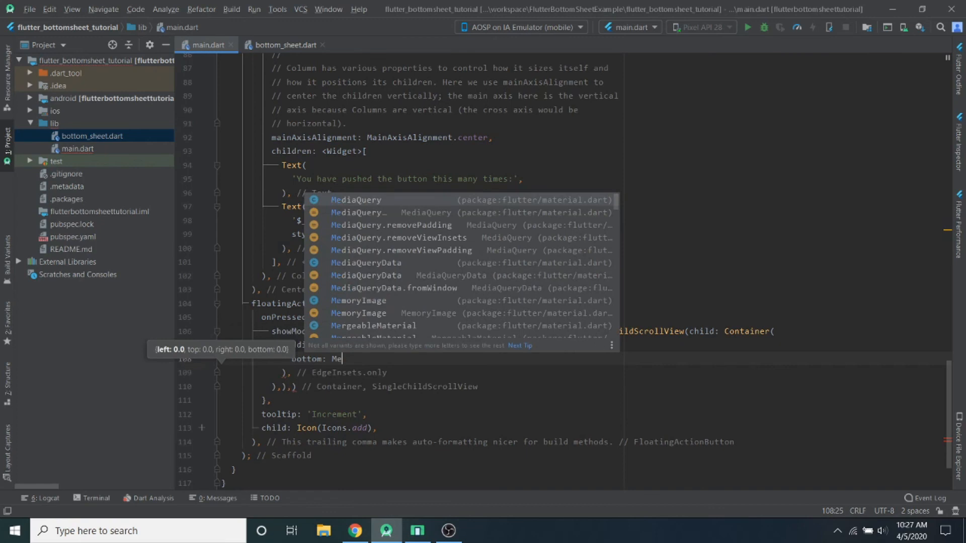
text(diaQuery.of(context)
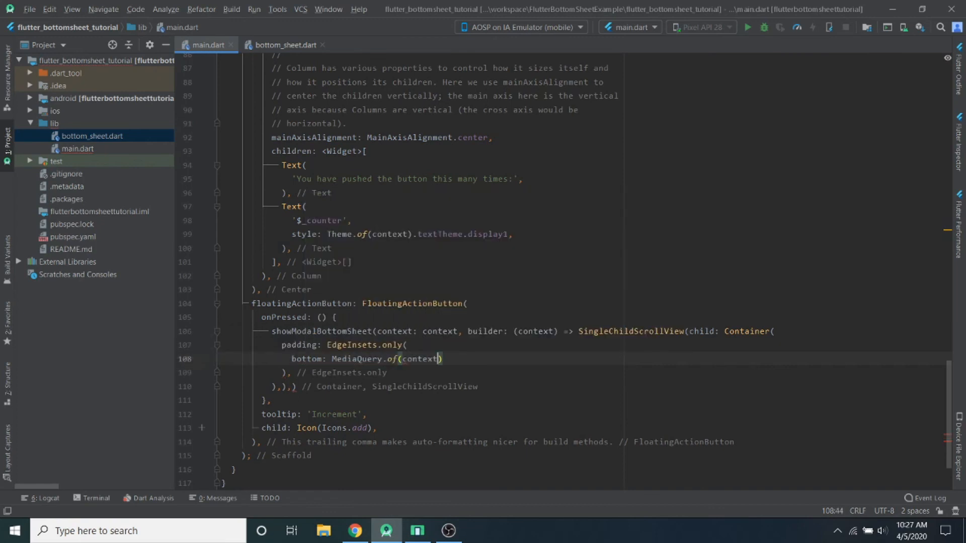
text(.viewInsets,)
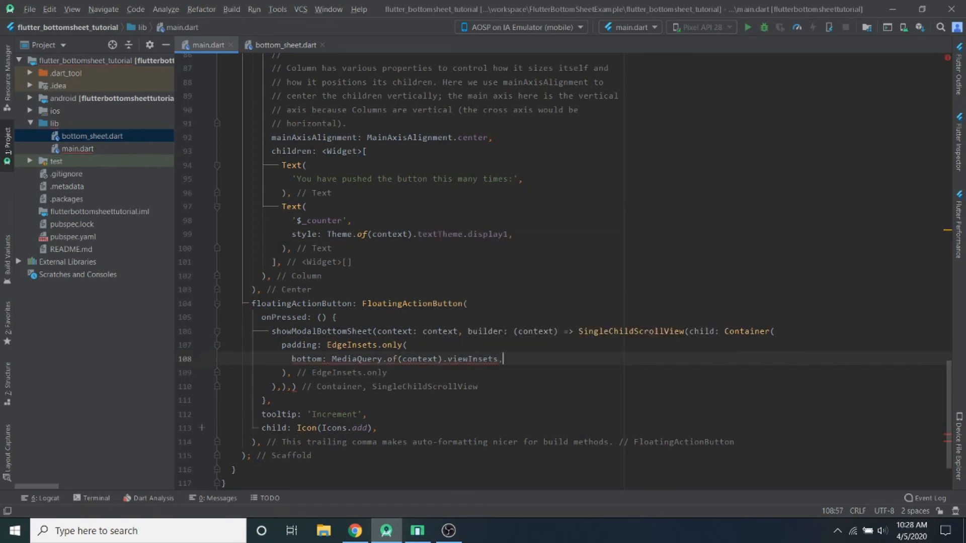
text(bottom)
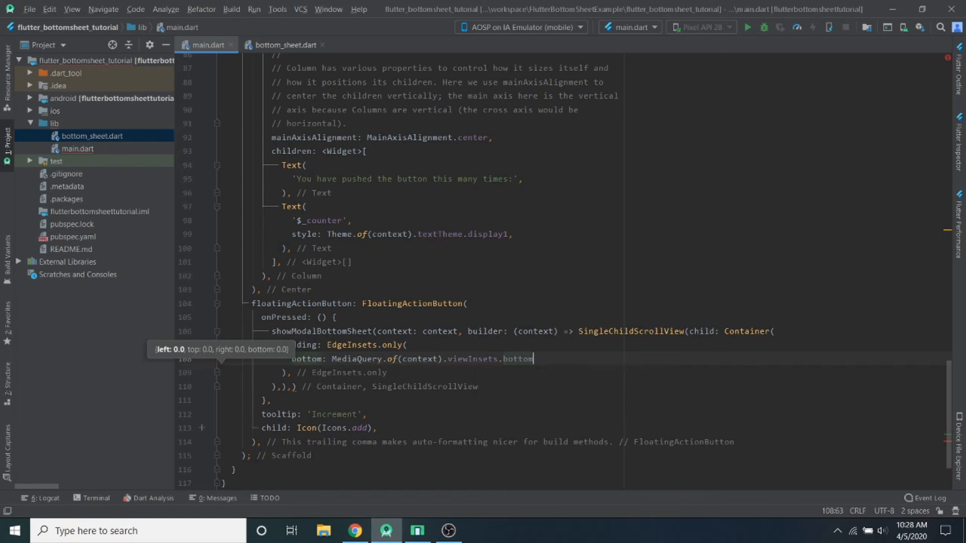
text(, // EdgeInsets.only)
text(child: ,)
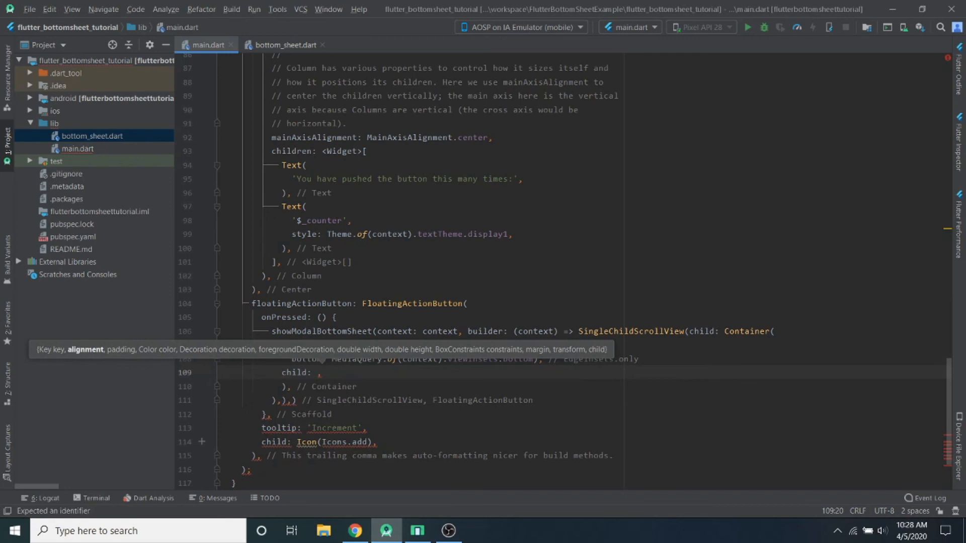
- Set the Container's child to BottomSheetExample() and reformat the code
text(Bottom)
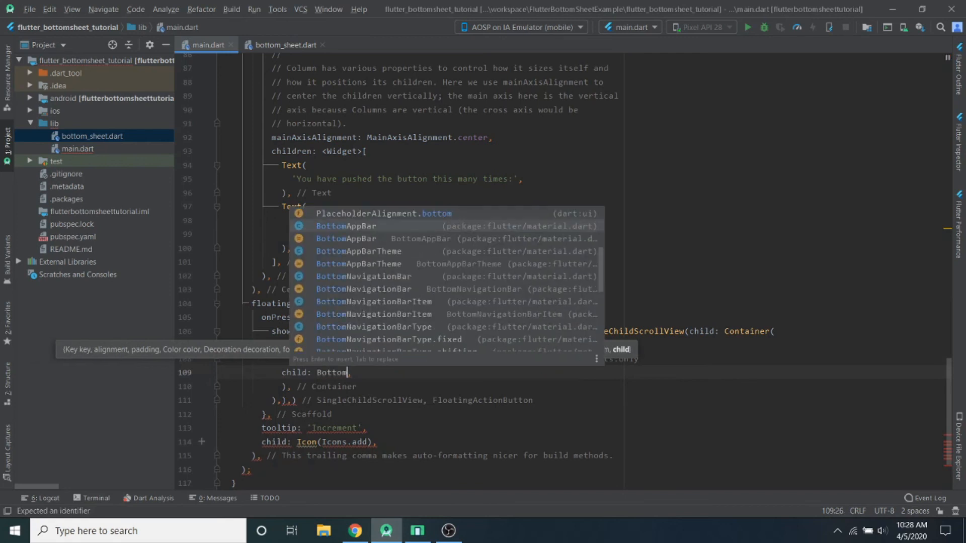
text(SheetExample)
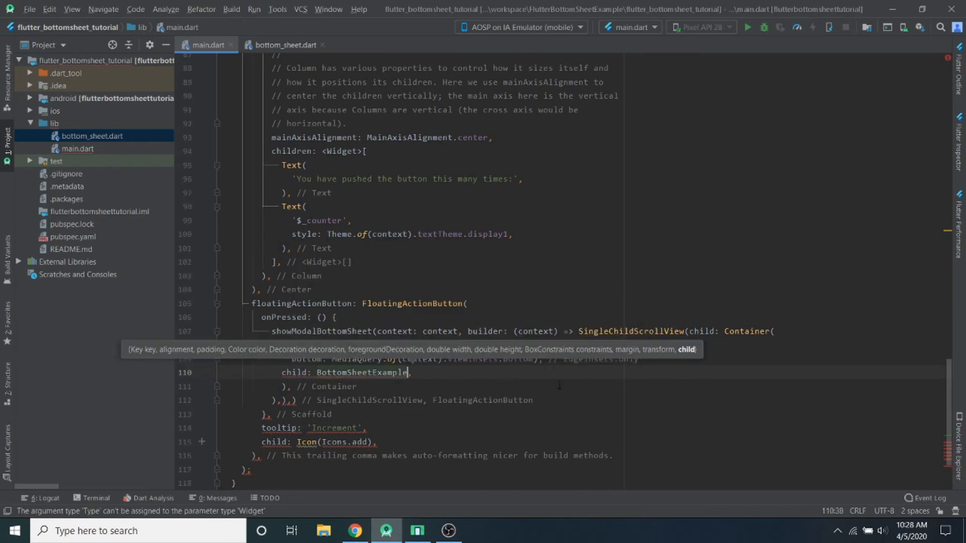
text(())
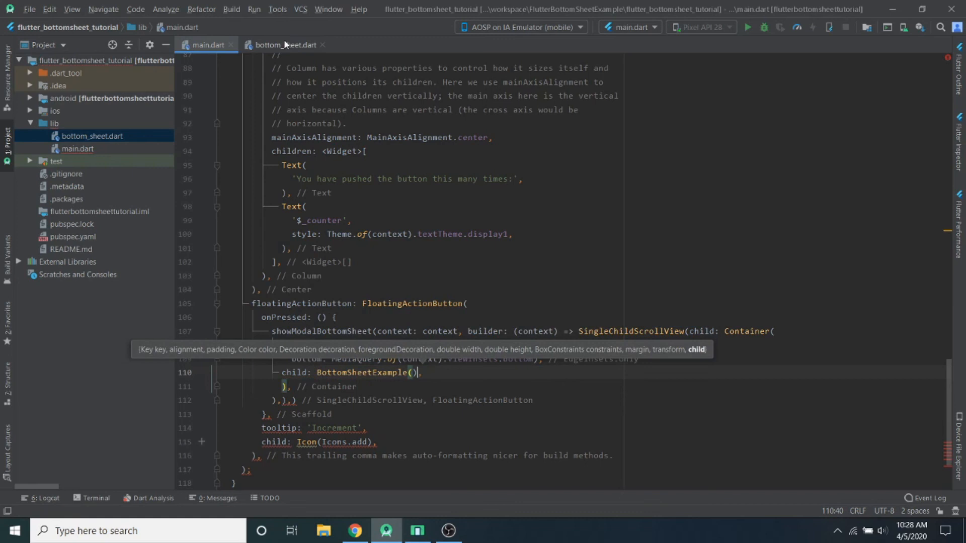
click(284, 45)
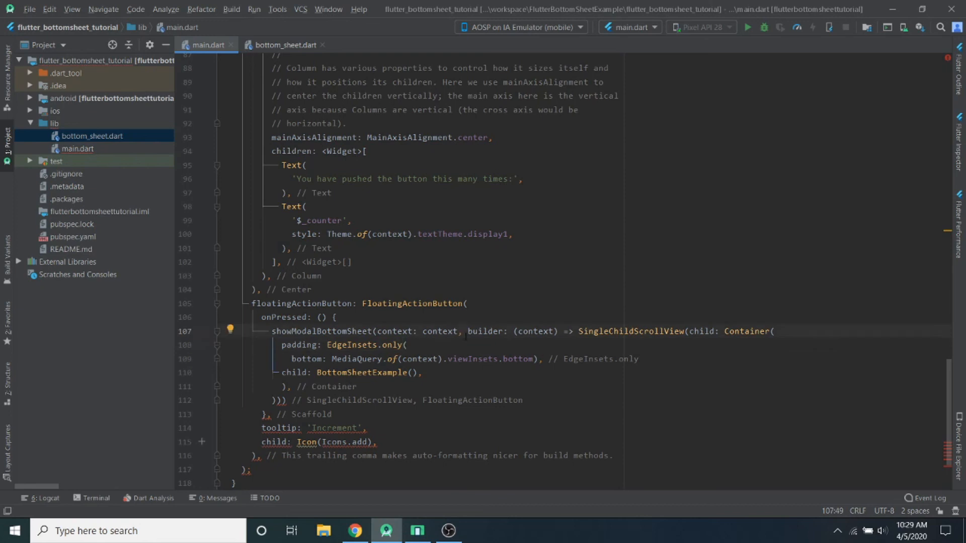
- Add isScrollControlled: true to the showModalBottomSheet call
text(isScrollC)
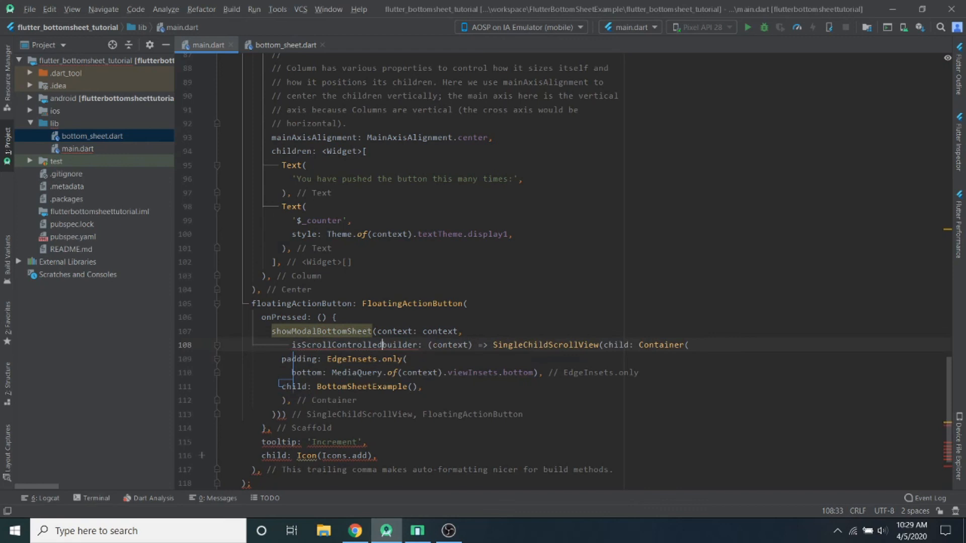
text(: true,)
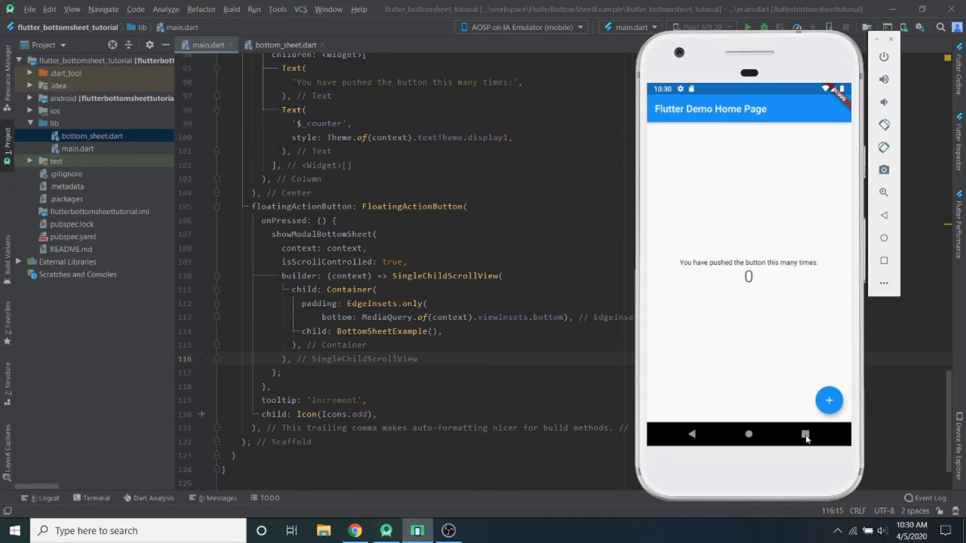
- Tap the emulator's floating button to show the 'Hello from Bottomsheet' sheet, then return to bottom_sheet.dart
click(746, 27)
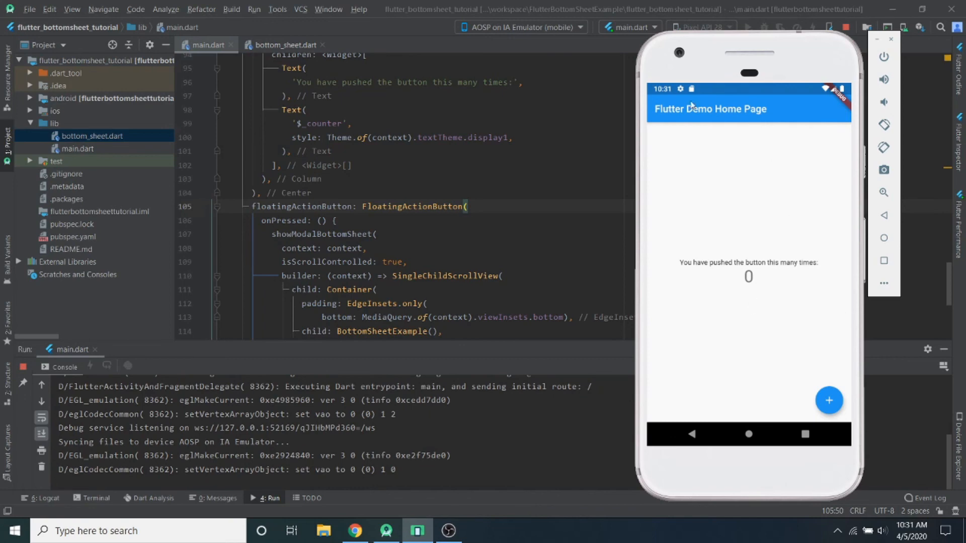
mouse_move(788, 216)
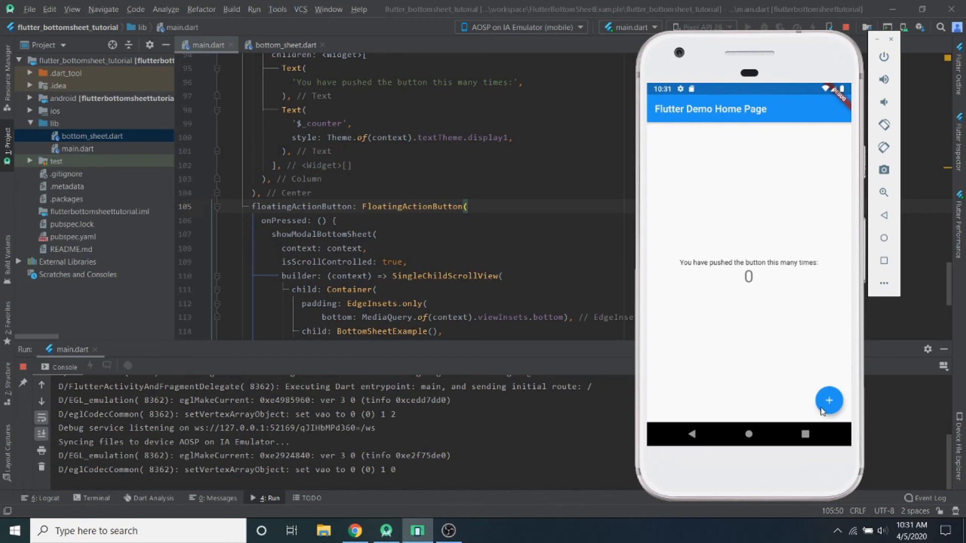
mouse_move(837, 422)
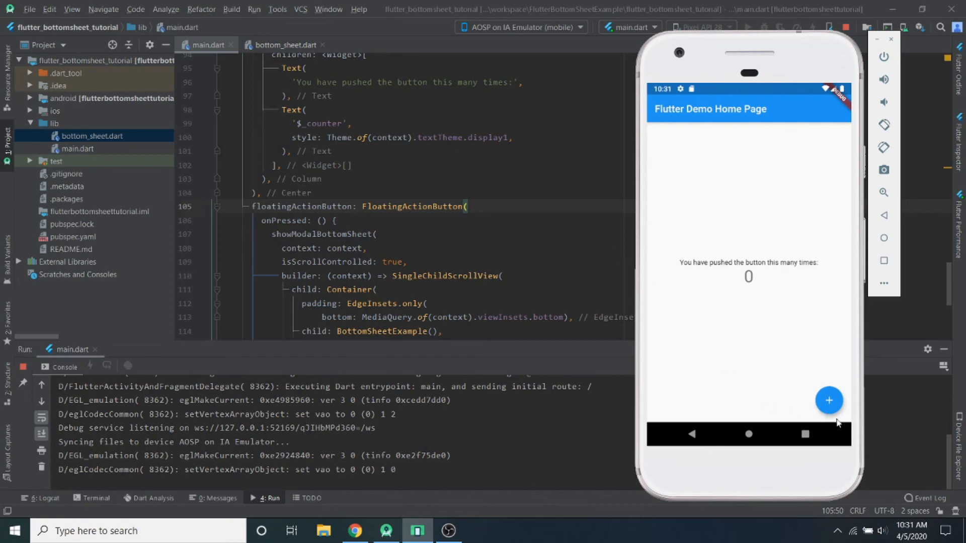
click(829, 400)
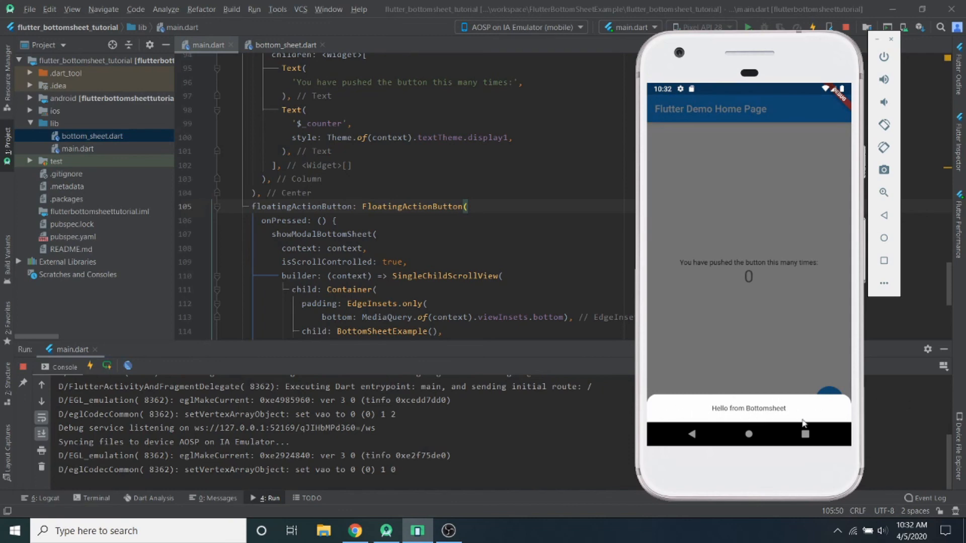
mouse_move(743, 205)
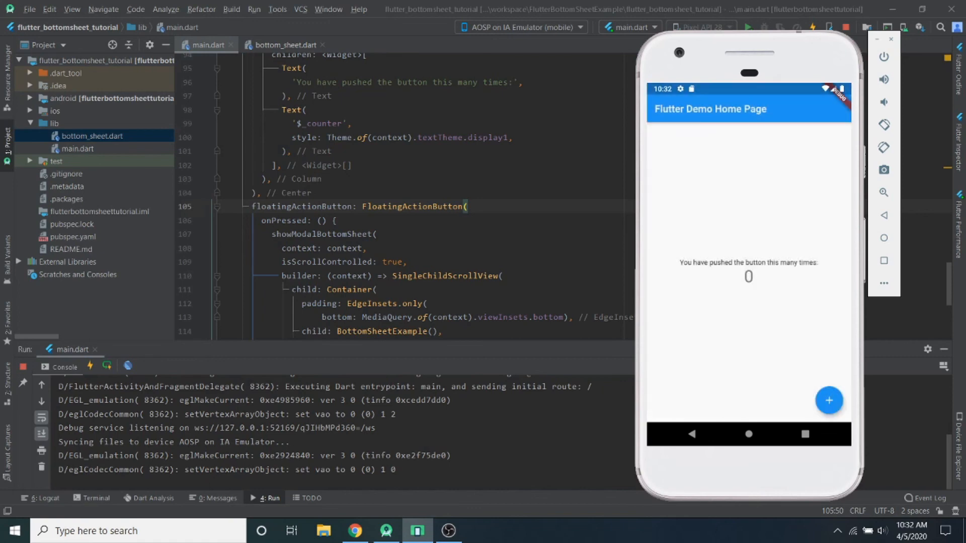
click(828, 401)
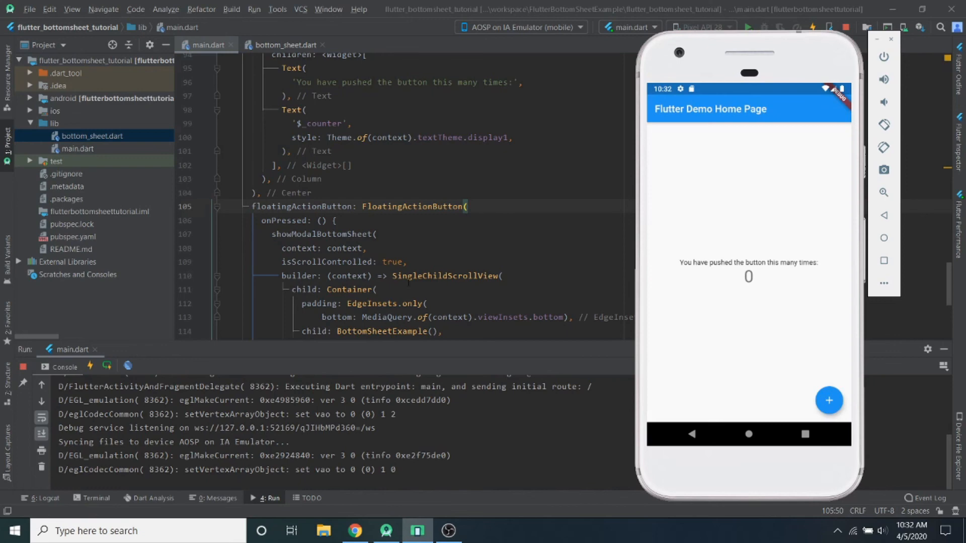
mouse_move(810, 401)
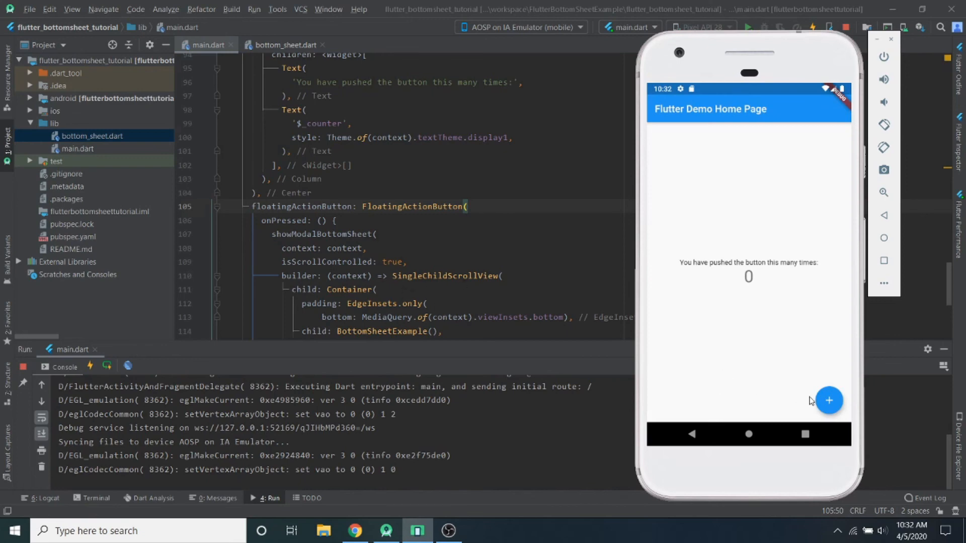
mouse_move(746, 514)
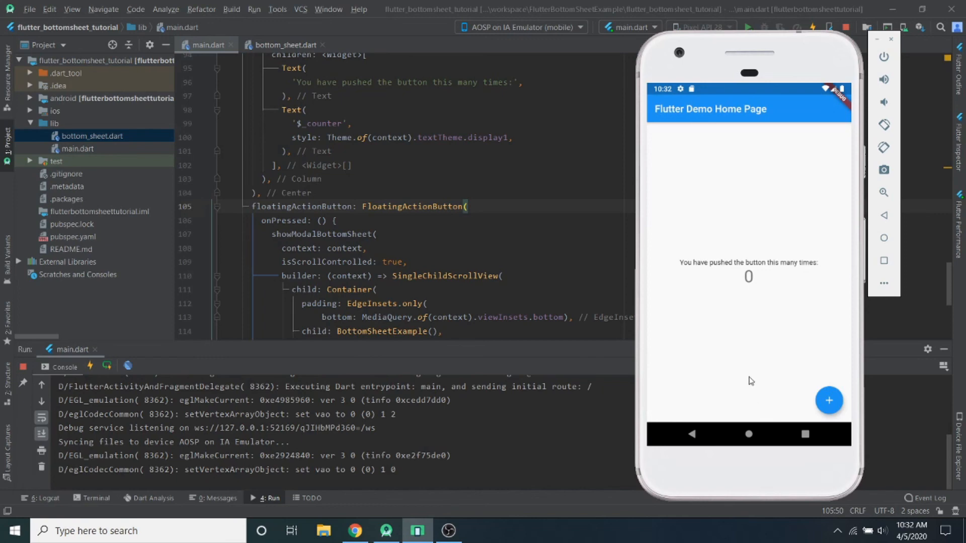
click(282, 44)
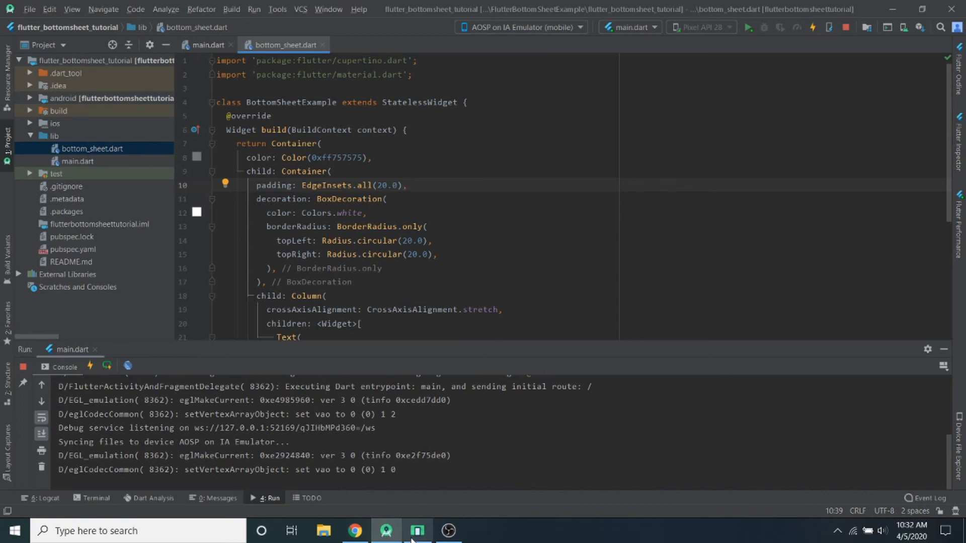
- Give the title Text a TextStyle with fontSize 30.0 and Colors.blue, then begin a new child
click(417, 530)
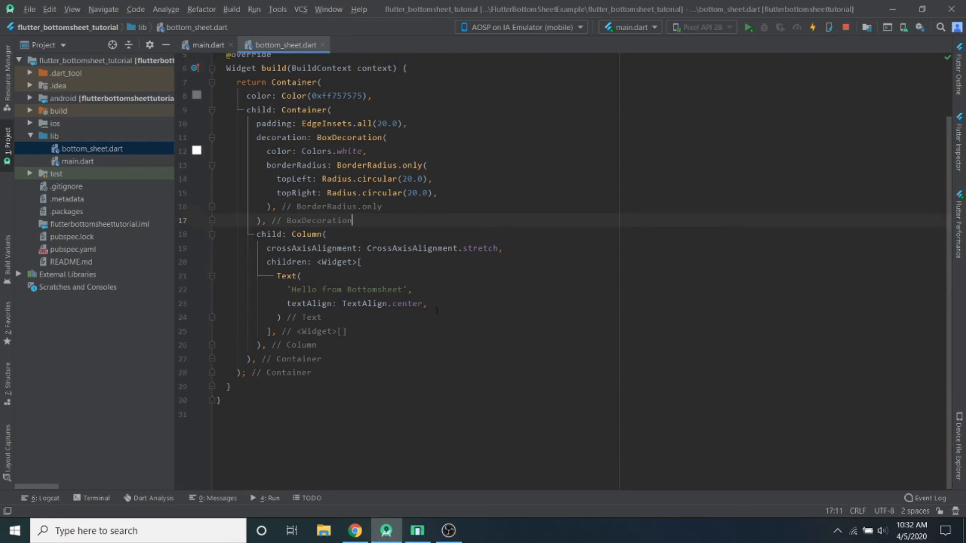
text(style: ,)
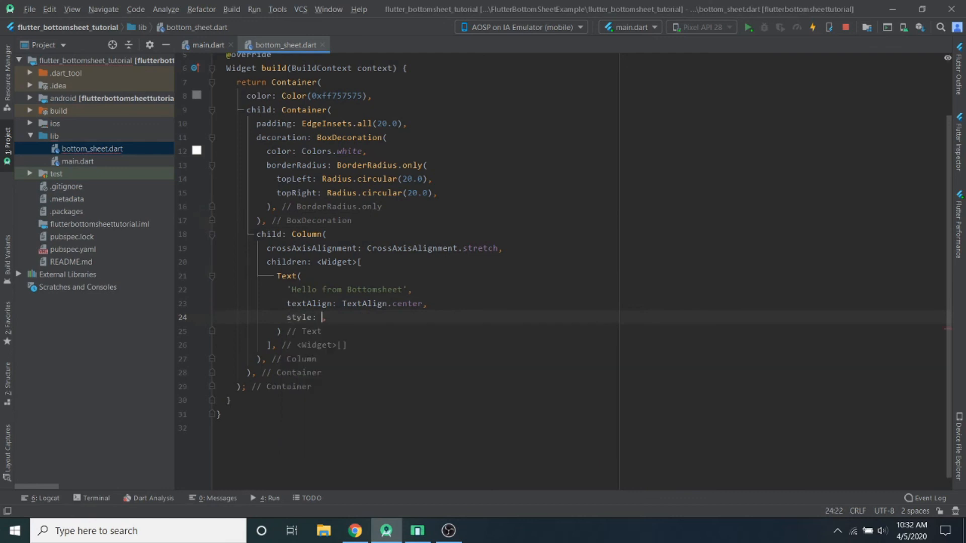
text(TextStyle)
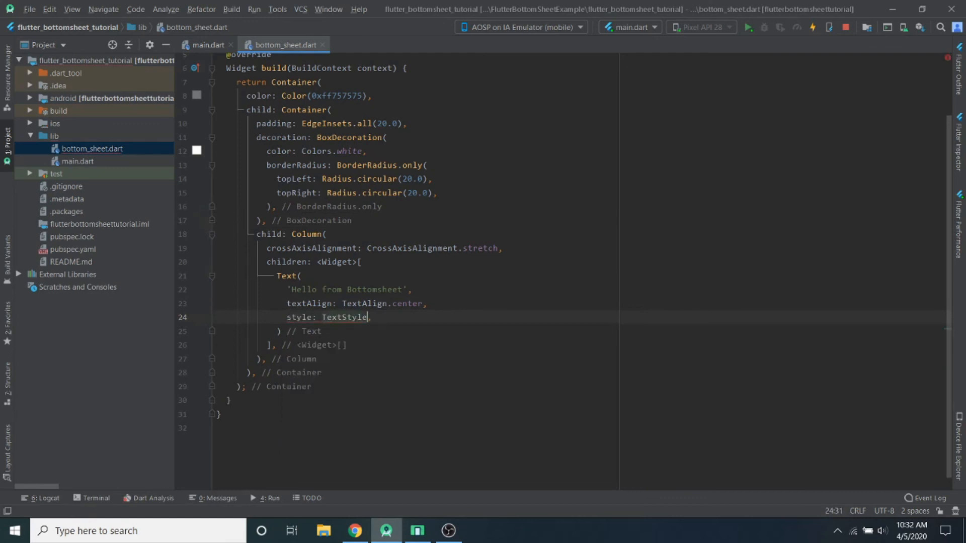
text(())
text(fontSize: 30.0,)
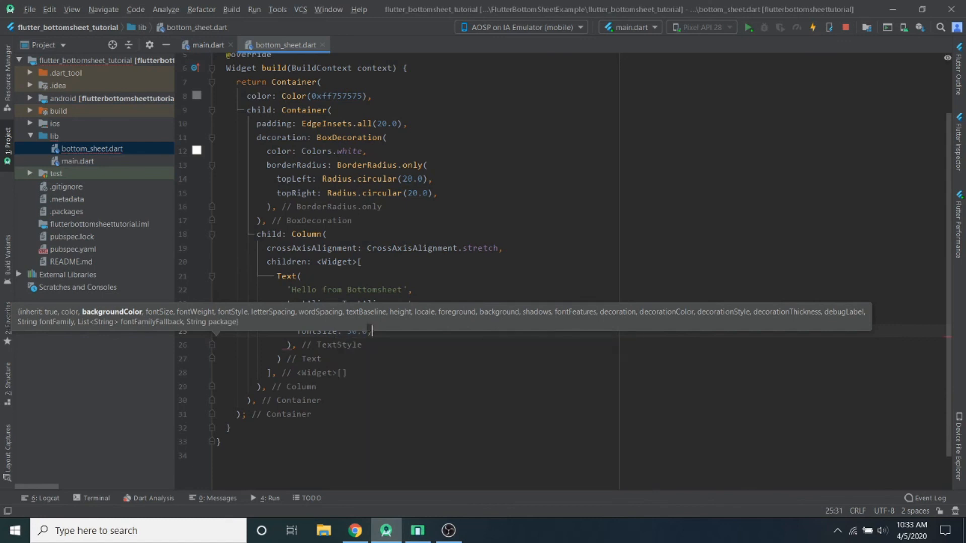
text(color:)
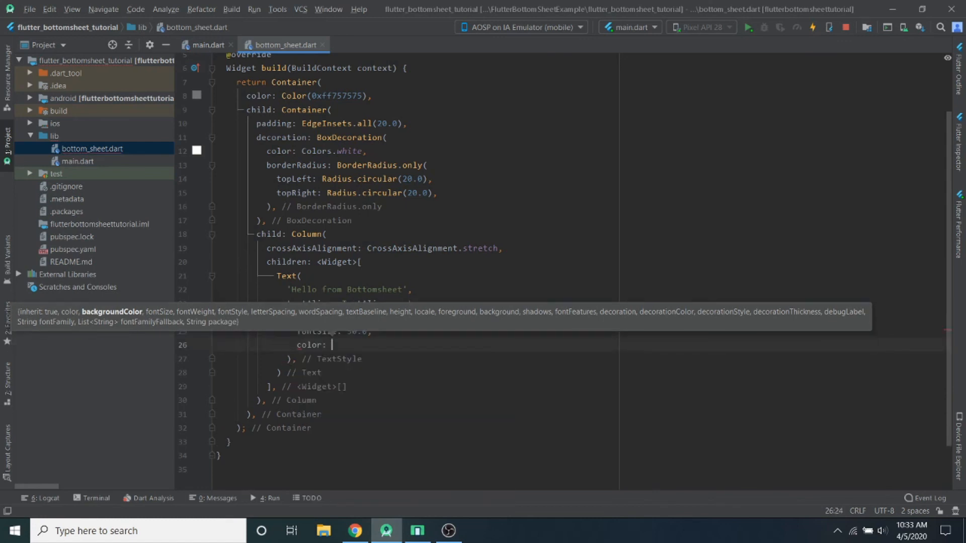
text(Colors.blue,)
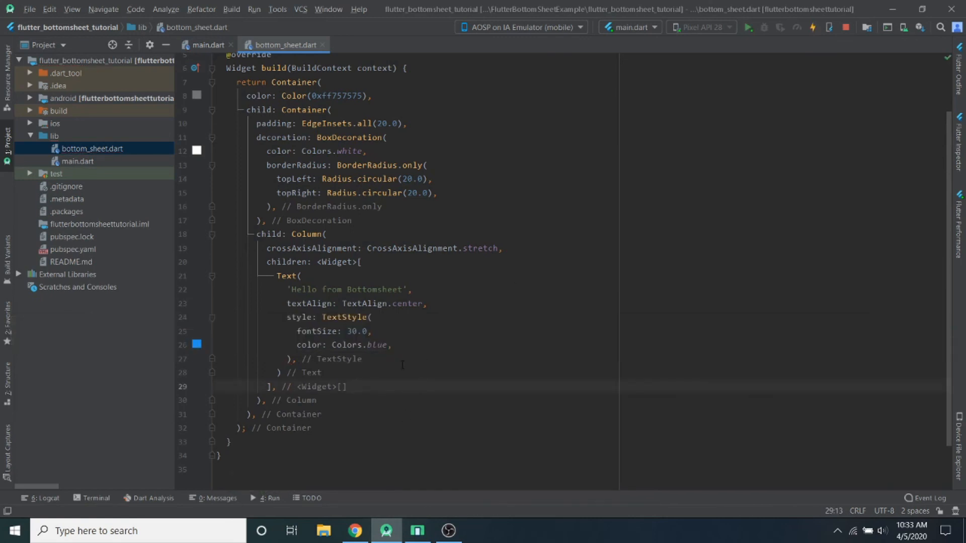
click(362, 359)
text(,)
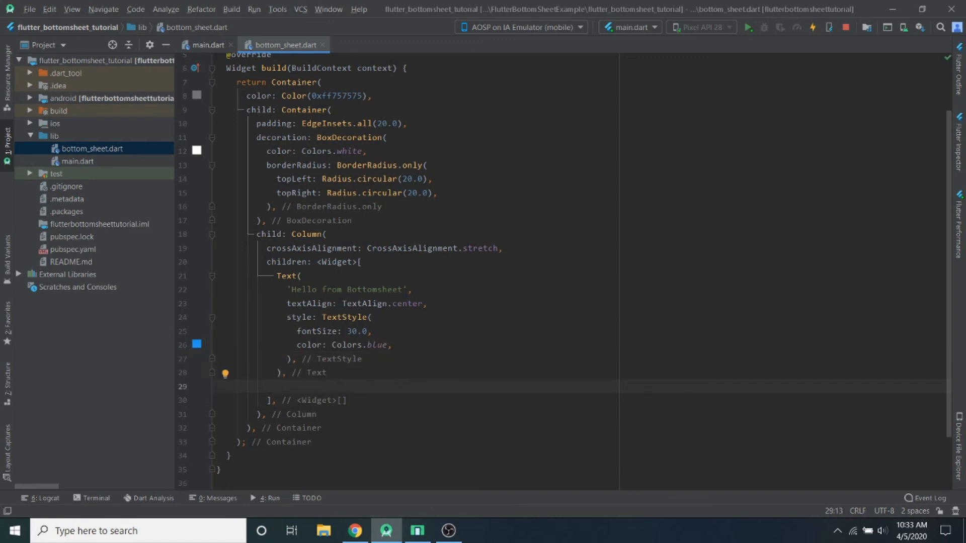
text(RI)
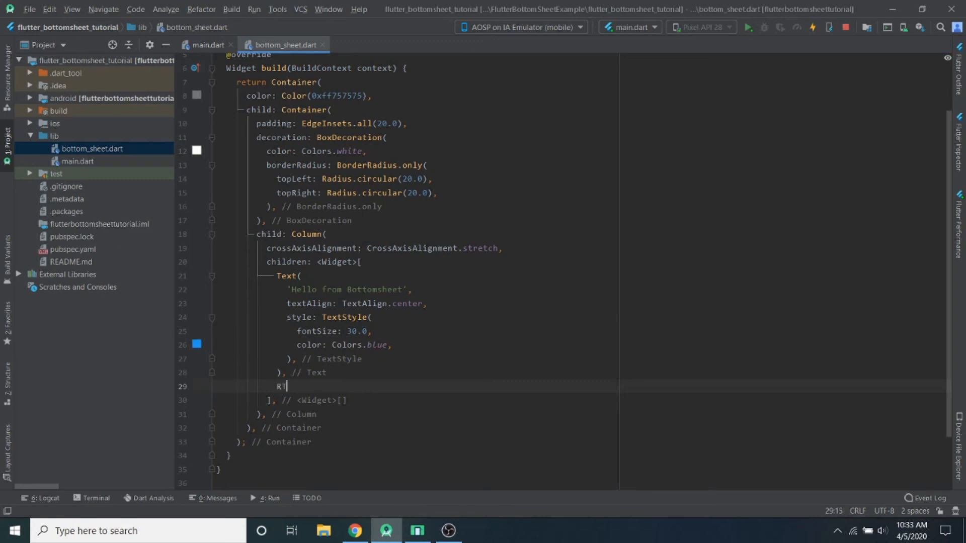
- Add a TextField with autofocus: true, TextAlign.center and an empty onChanged: (newText) {}
text(TextFi)
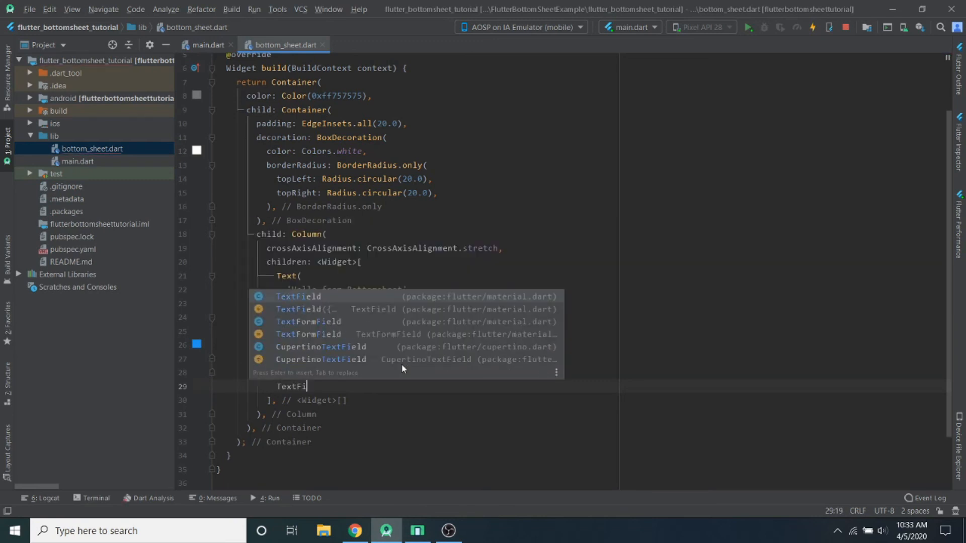
key(Enter)
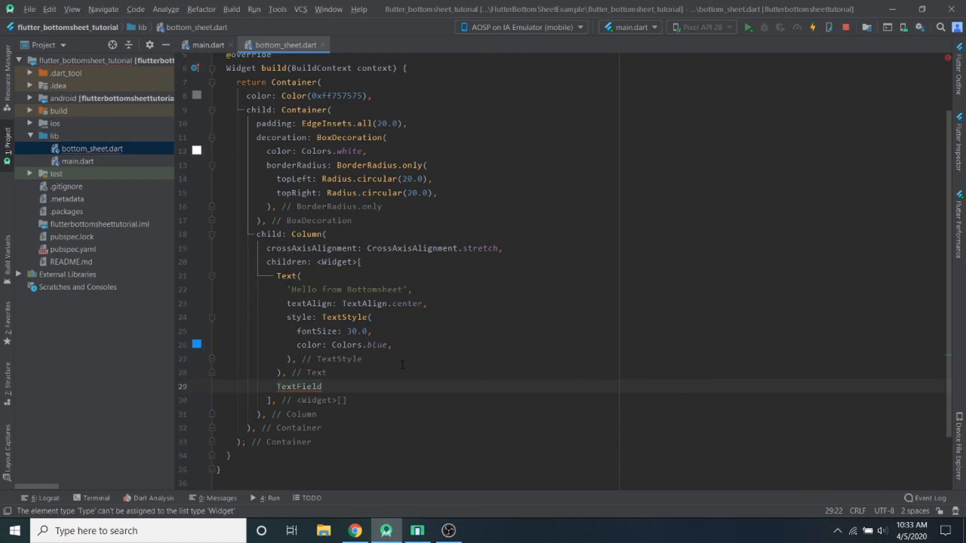
text(())
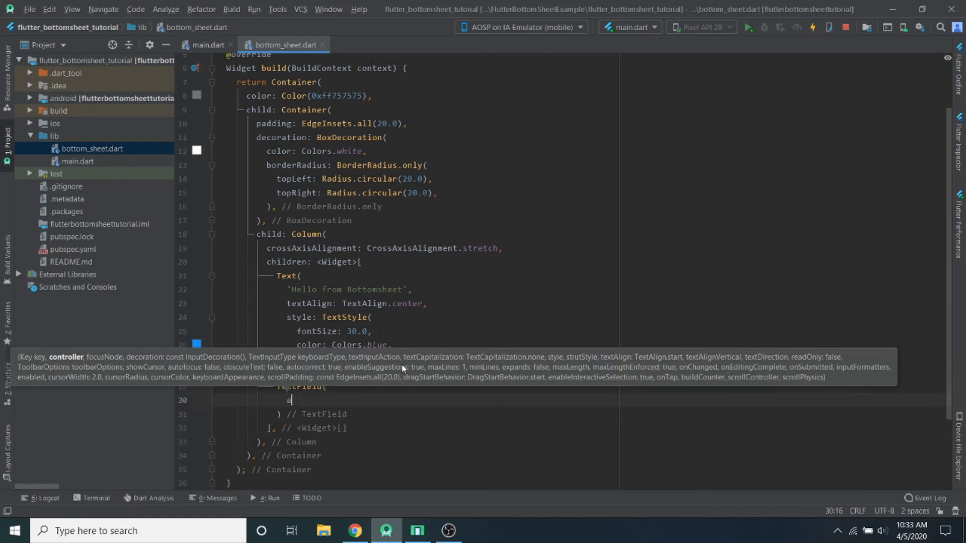
text(utofocus: ,)
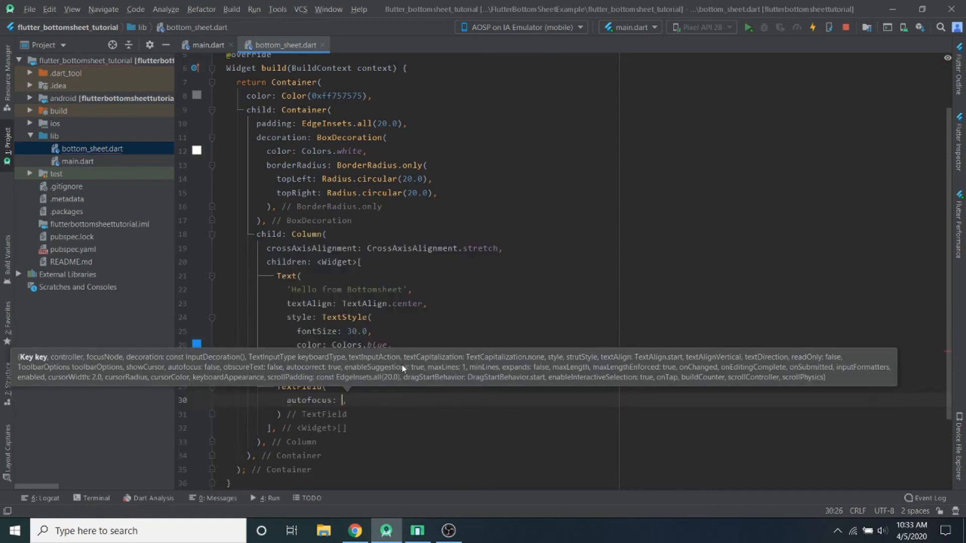
text(true)
text(onChanged: (),)
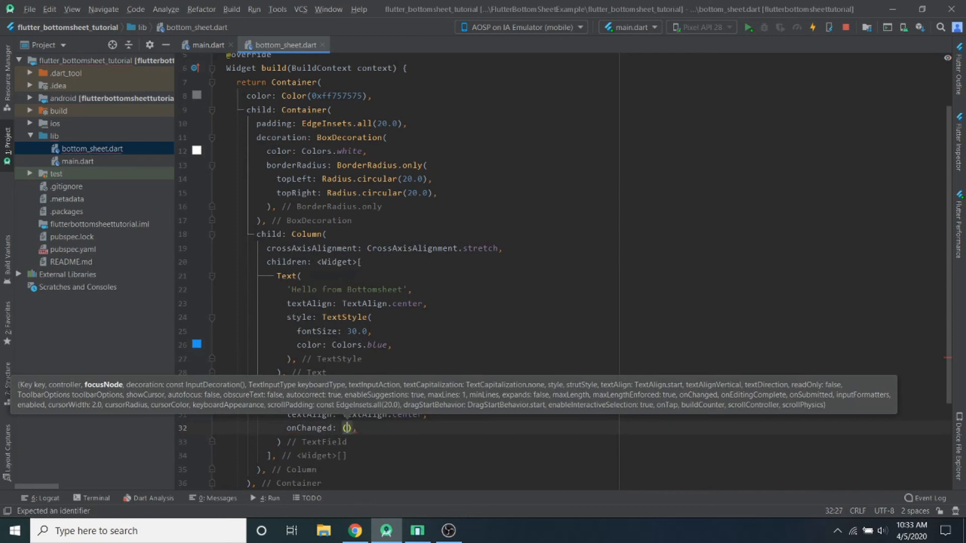
text(newText)
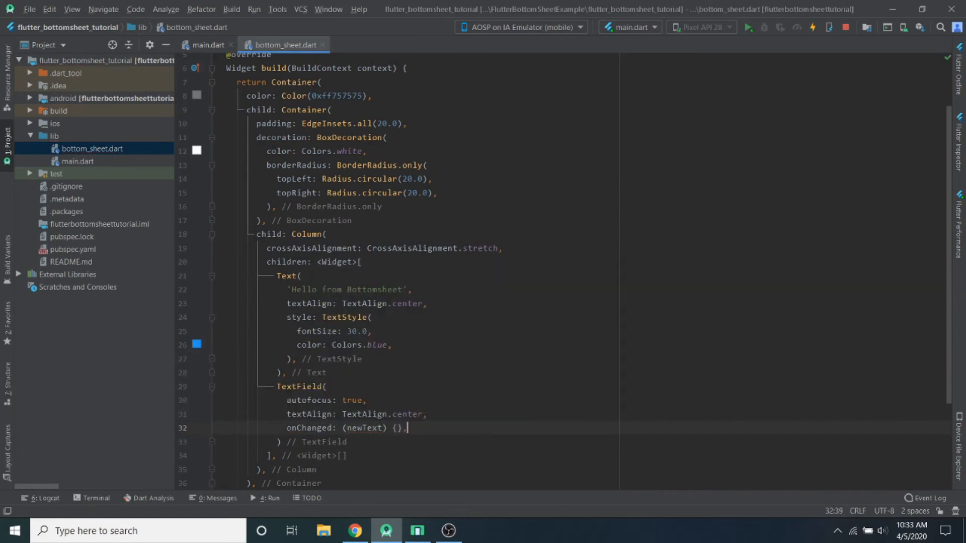
key(enter)
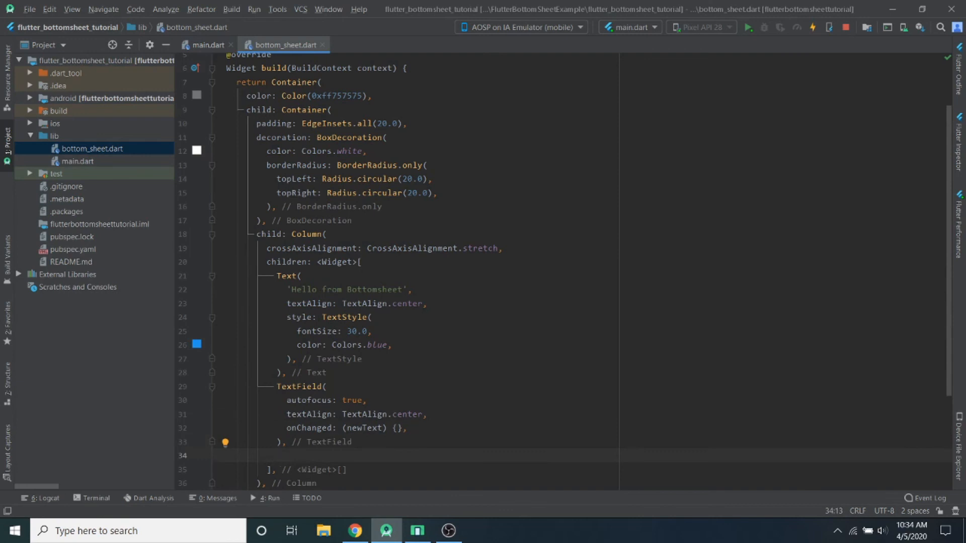
- Add a FlatButton whose child is Text('Close') styled with TextStyle(color: Colors.white)
text(FlatButton()
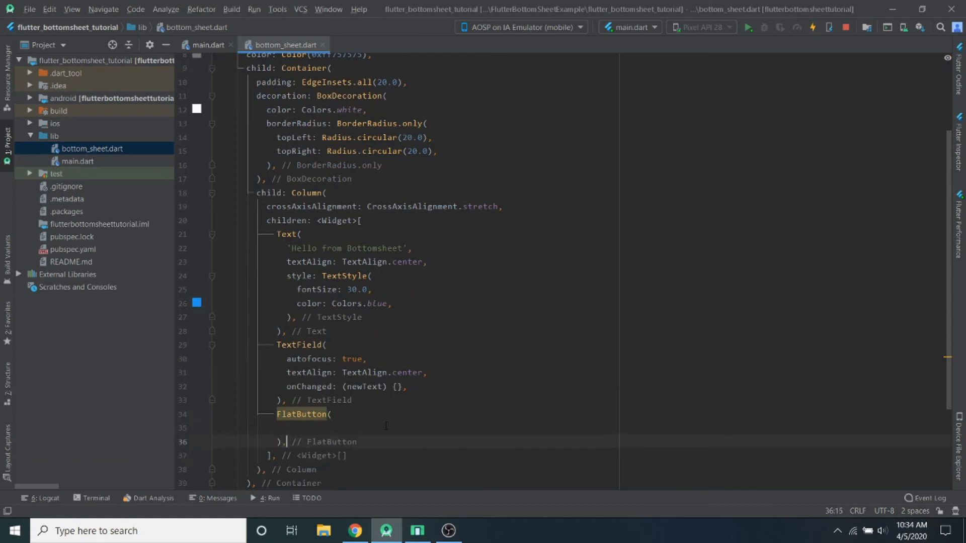
text(child: ,)
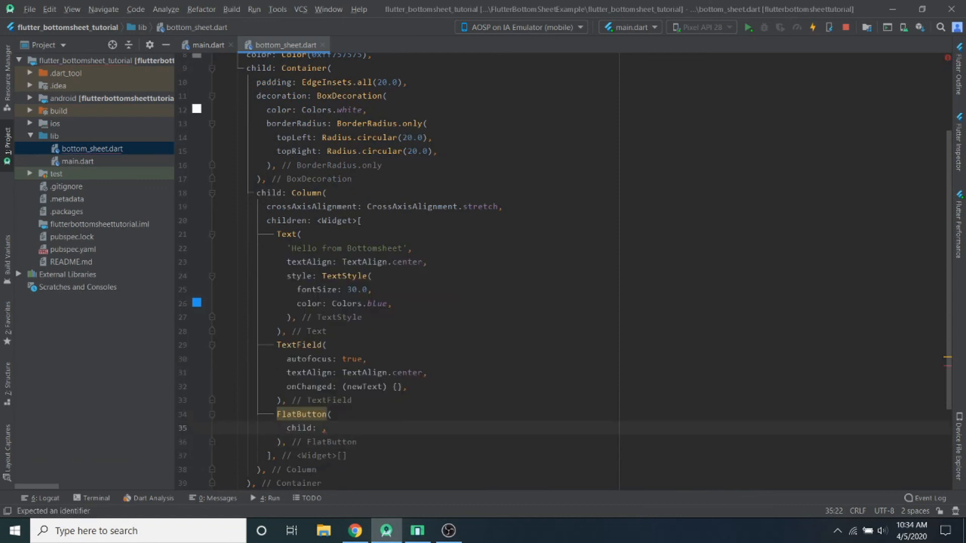
text(Text)
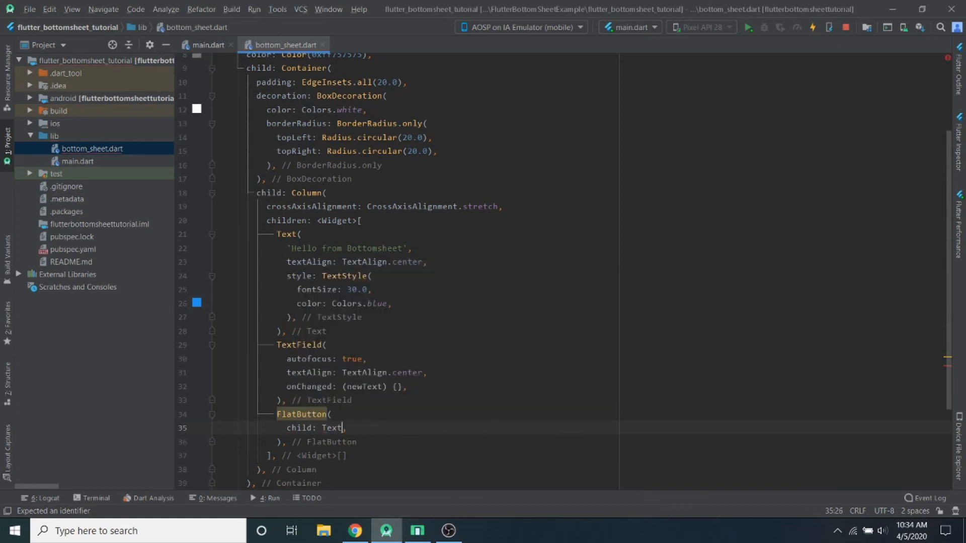
text(())
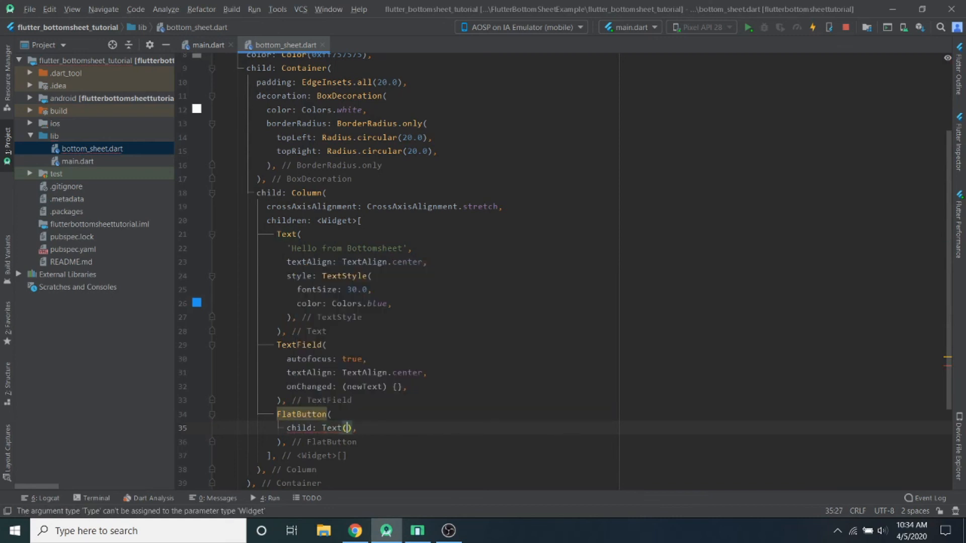
text('Close')
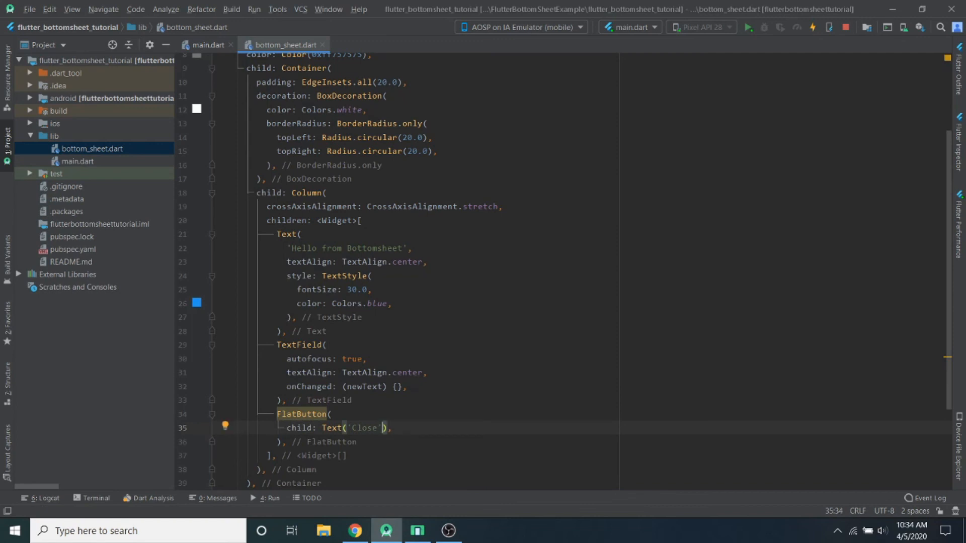
text(,)
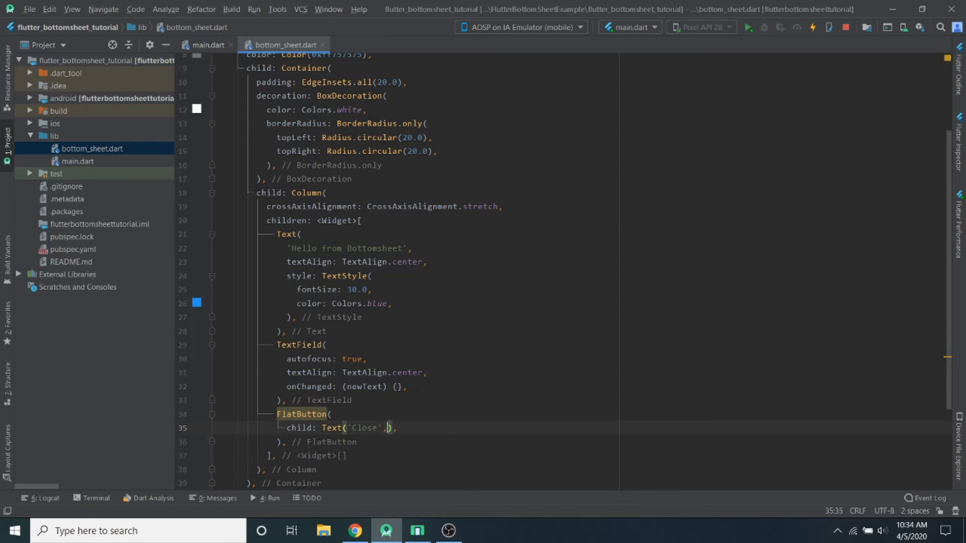
text(style:)
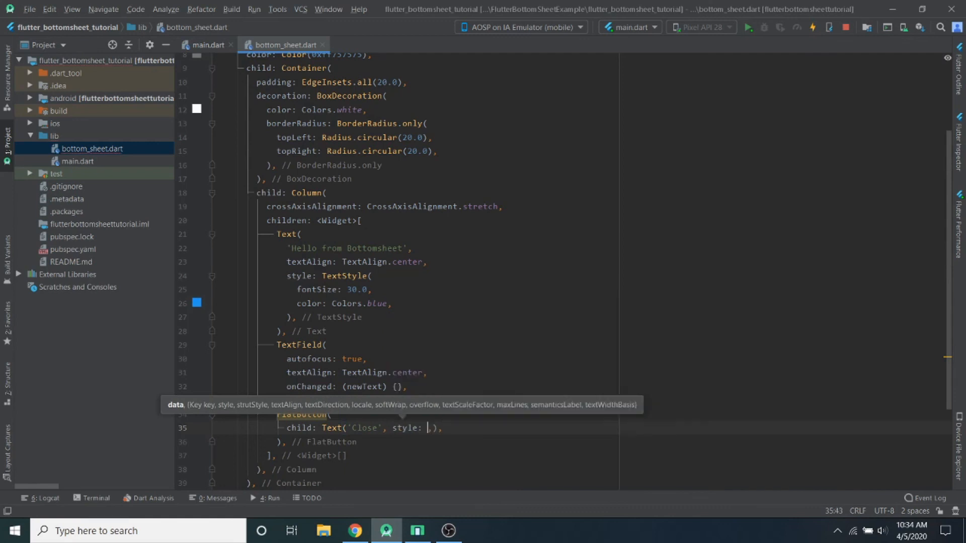
text(TextStyle()
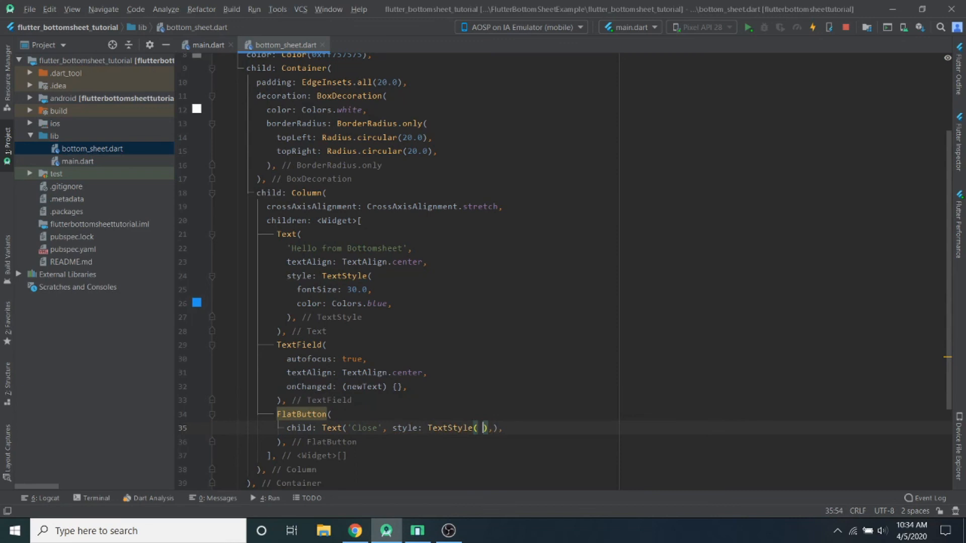
text(co)
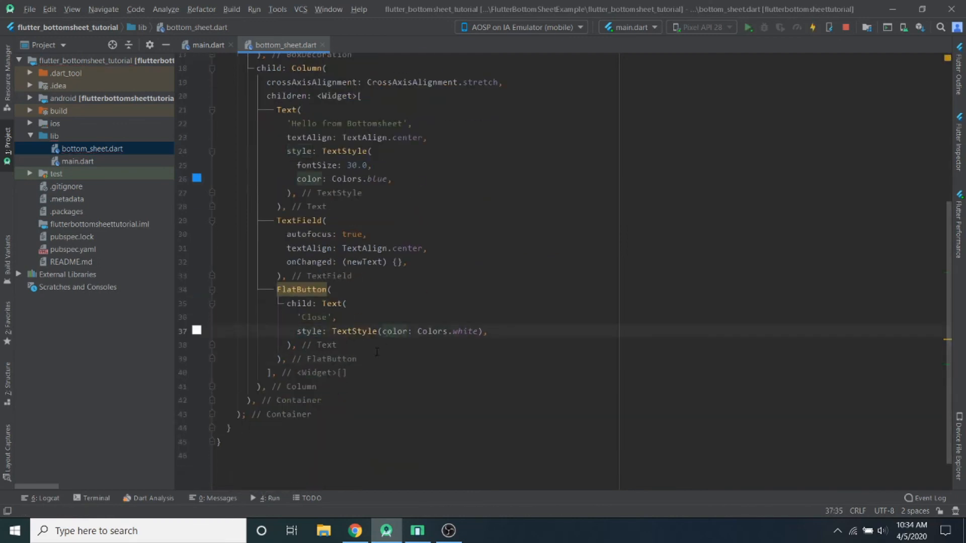
- Set the FlatButton color to Colors.blue with onPressed calling Navigator.pop(context)
text(color: Colors.blue,)
text(onPressed:)
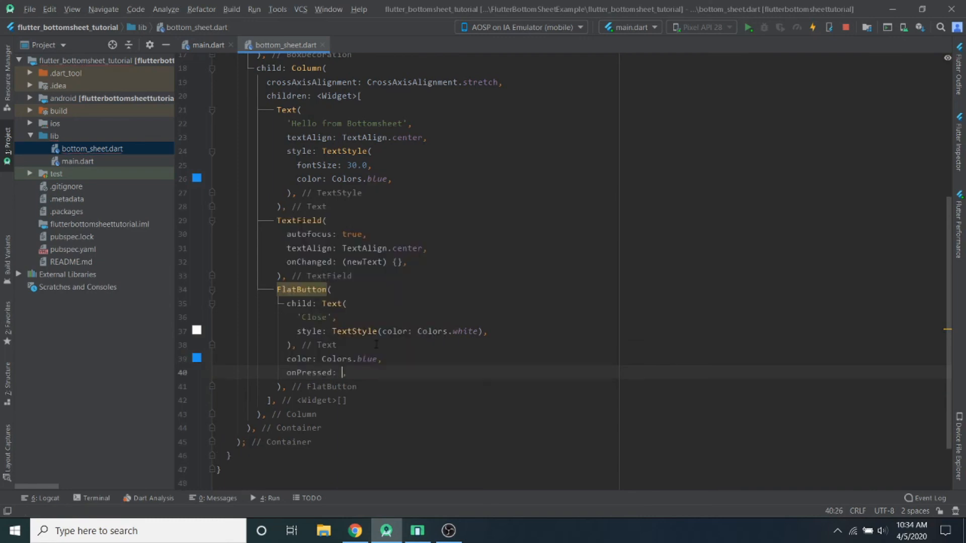
text(() {)
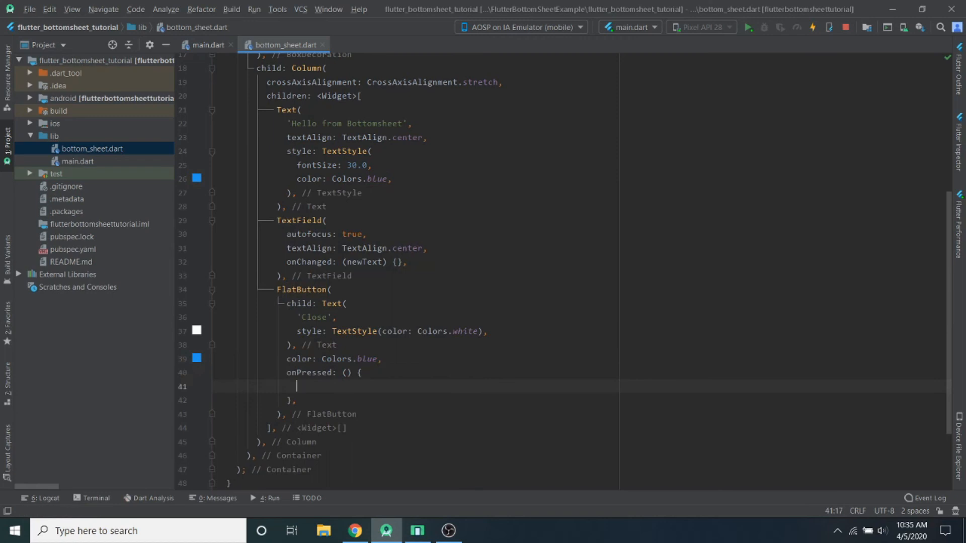
text(Navigator.po)
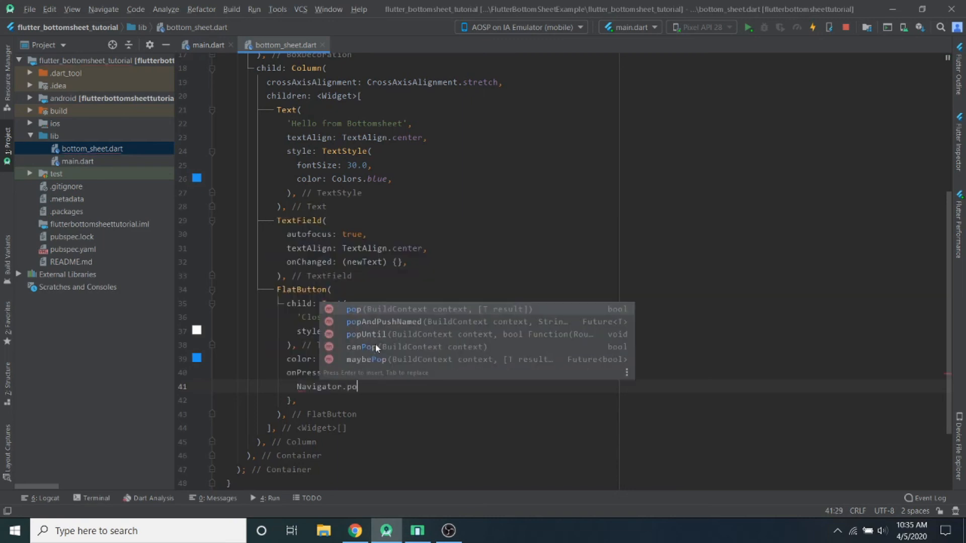
text(p(cont)
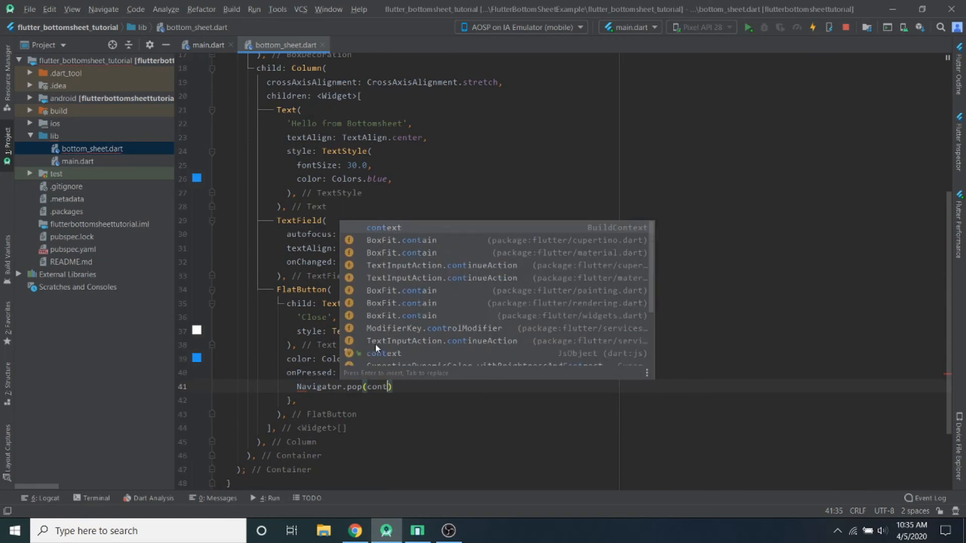
key(enter)
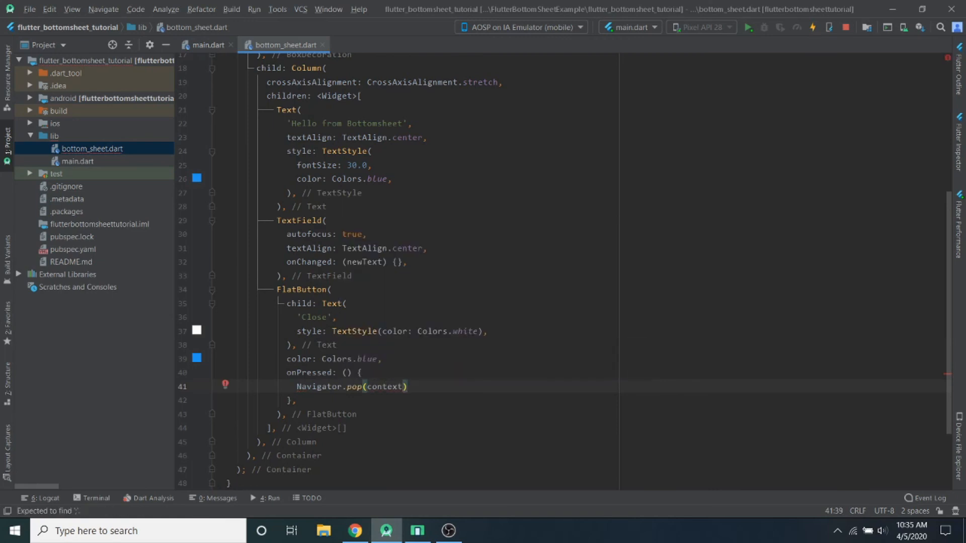
text(;)
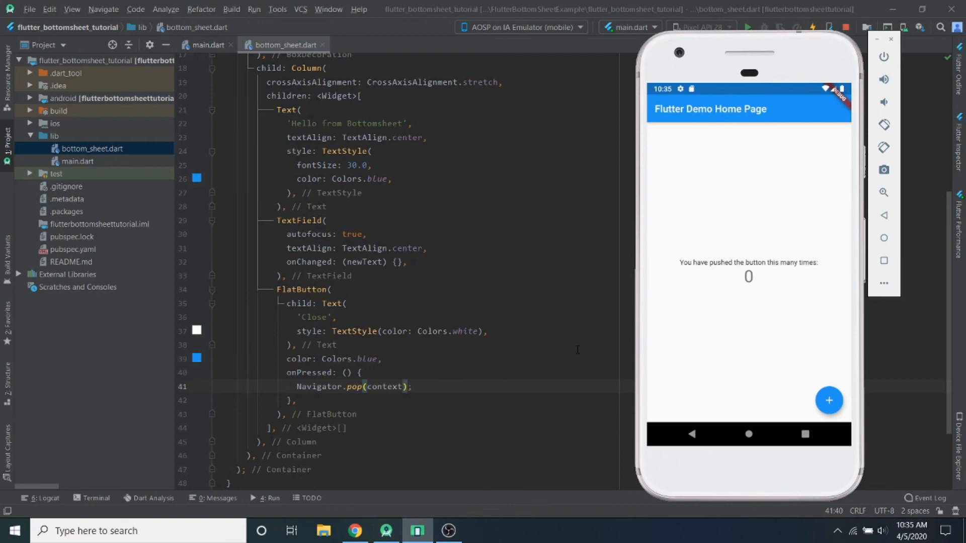
mouse_move(829, 400)
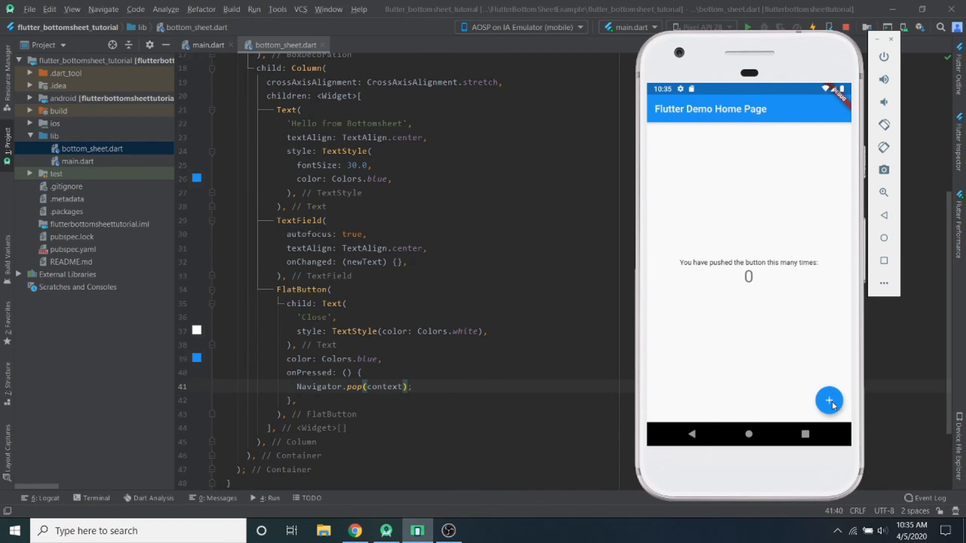
- Open the sheet, close it with Close, reopen it, hide the keyboard and refocus the field
click(830, 401)
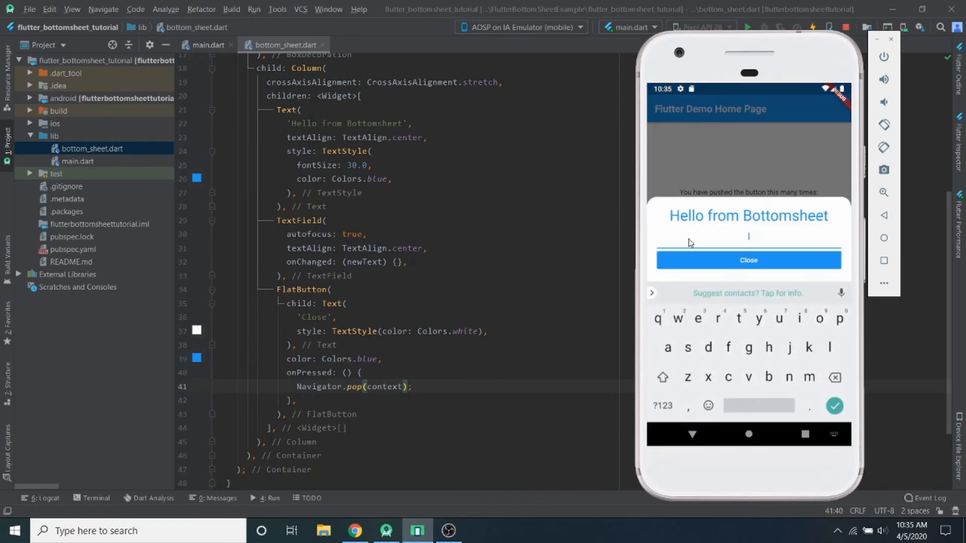
mouse_move(795, 314)
text(fxjjj)
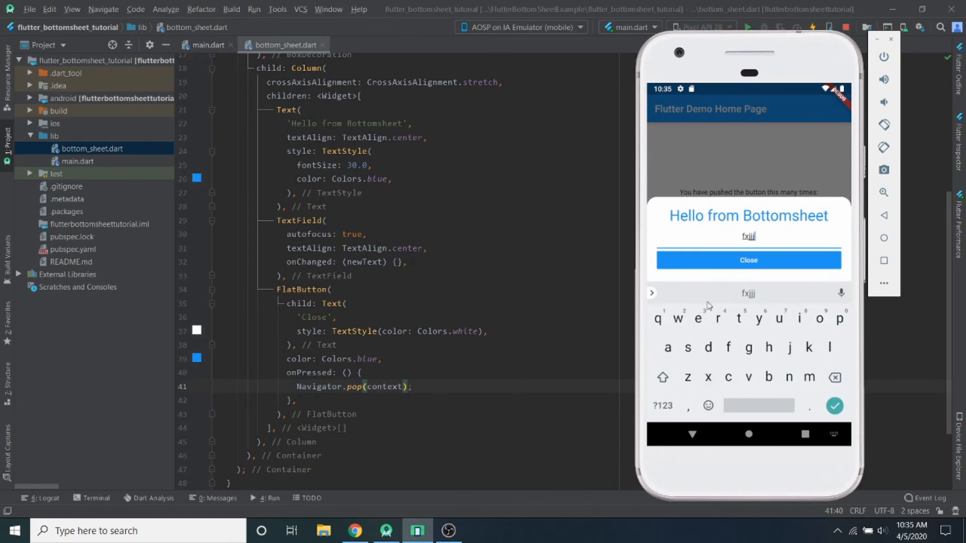
click(748, 260)
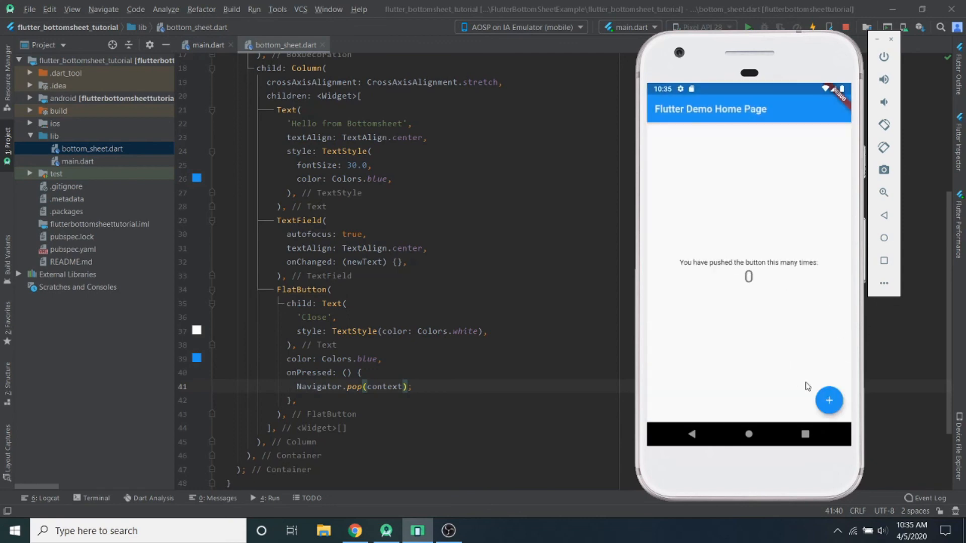
click(829, 400)
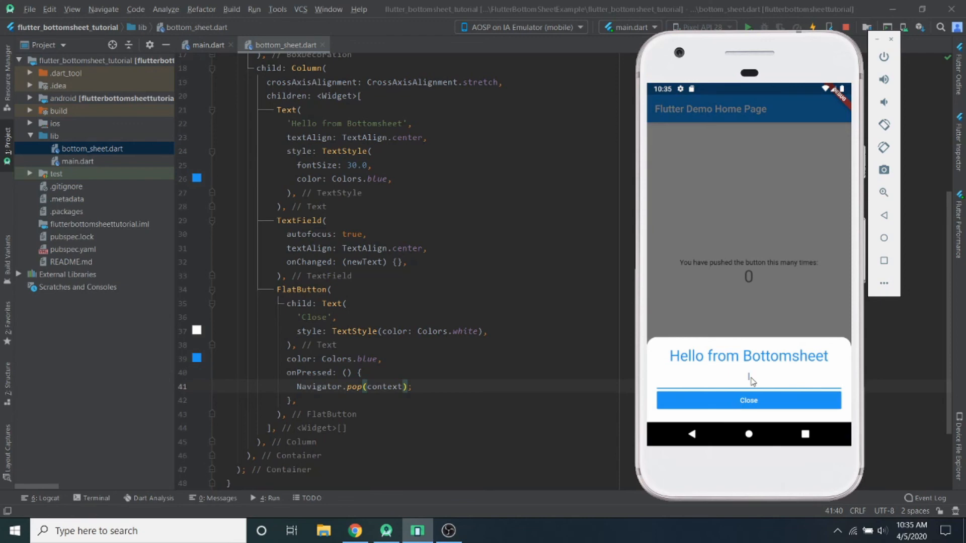
click(748, 370)
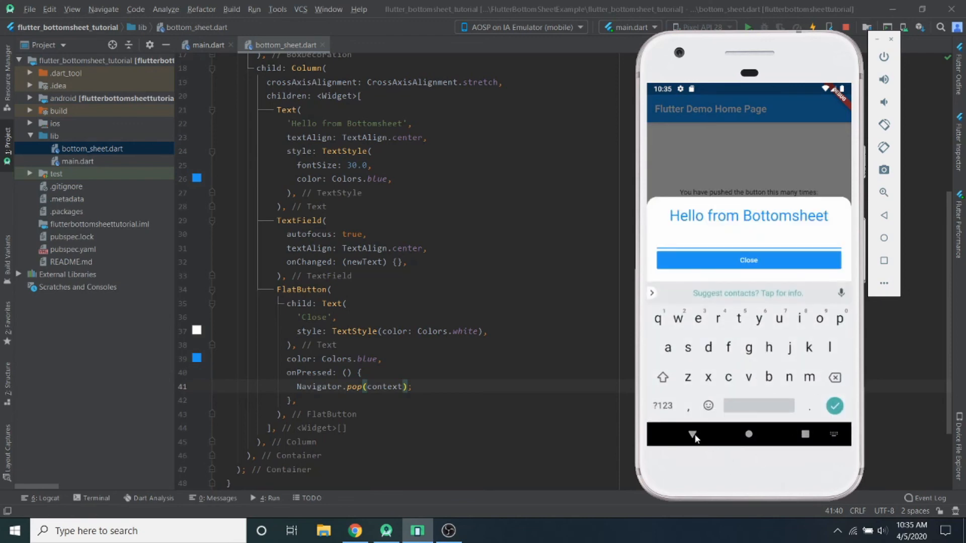
click(691, 434)
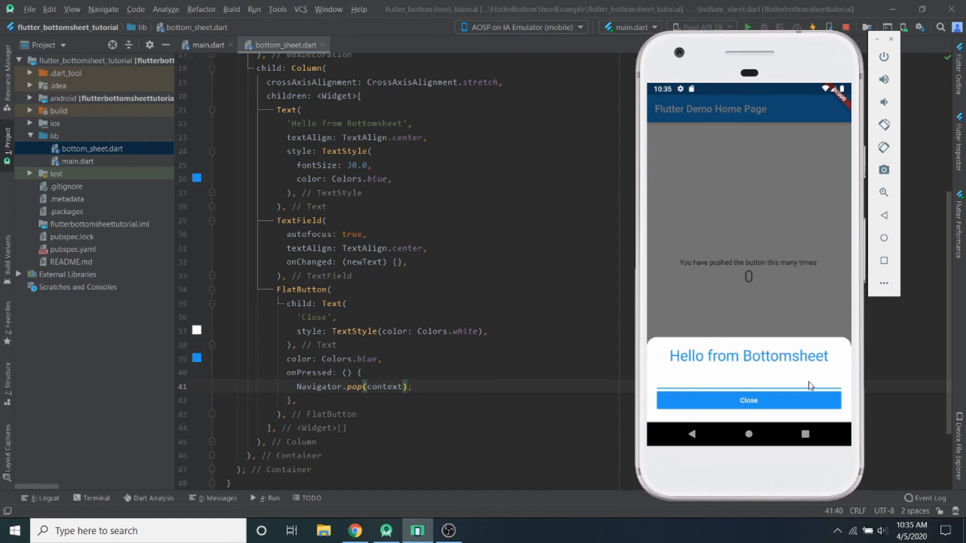
mouse_move(725, 380)
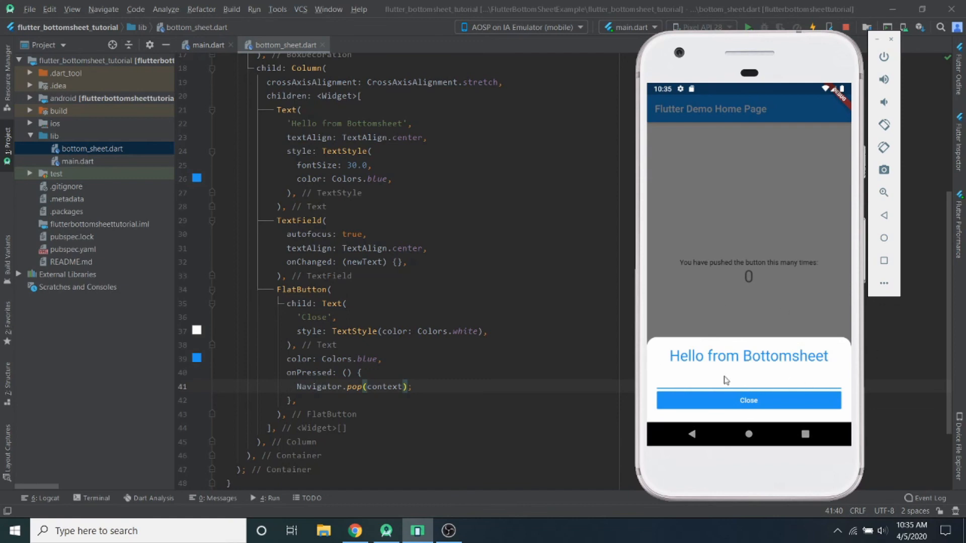
click(748, 377)
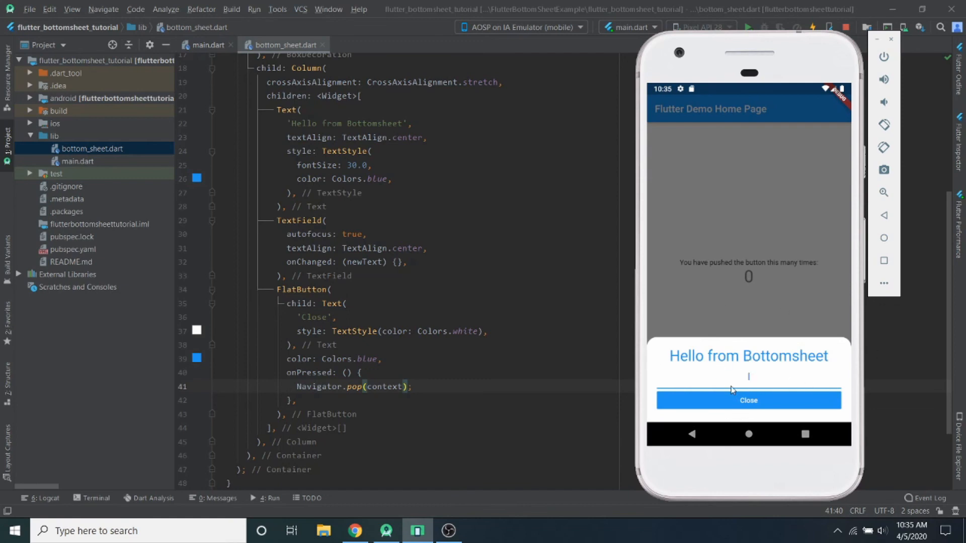
mouse_move(731, 383)
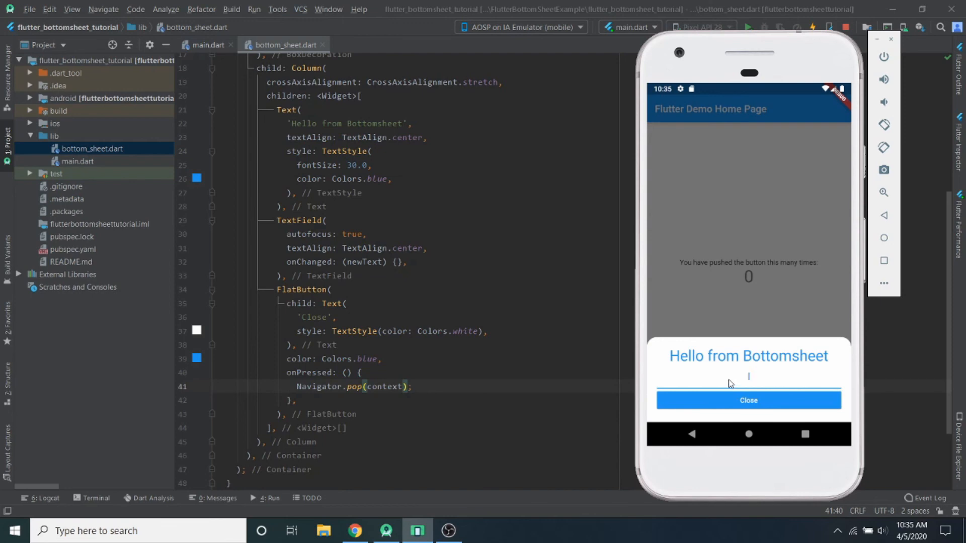
mouse_move(729, 383)
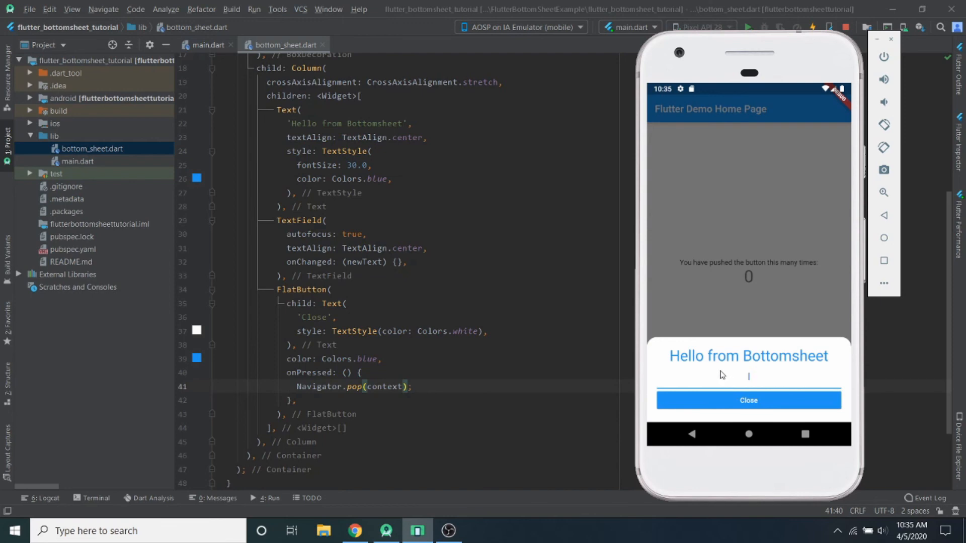
mouse_move(720, 374)
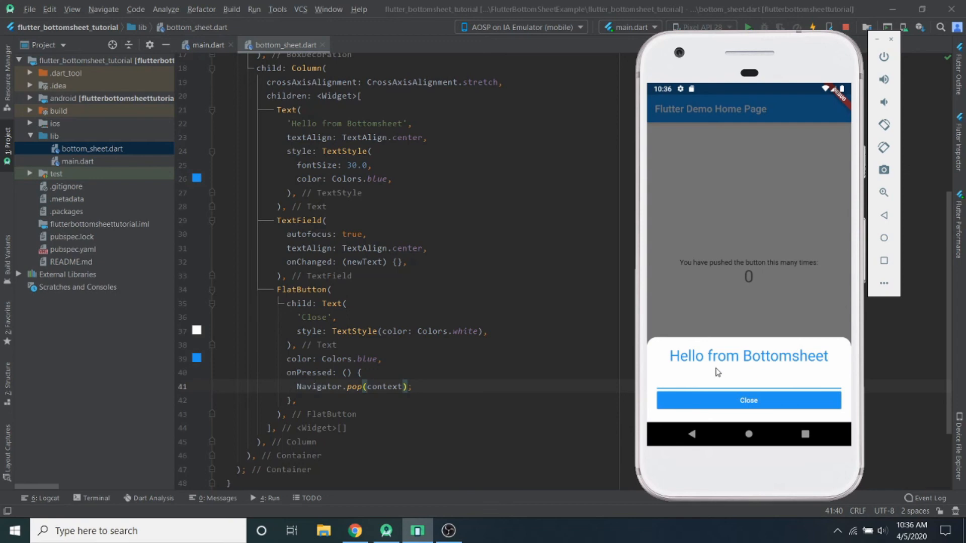
mouse_move(716, 365)
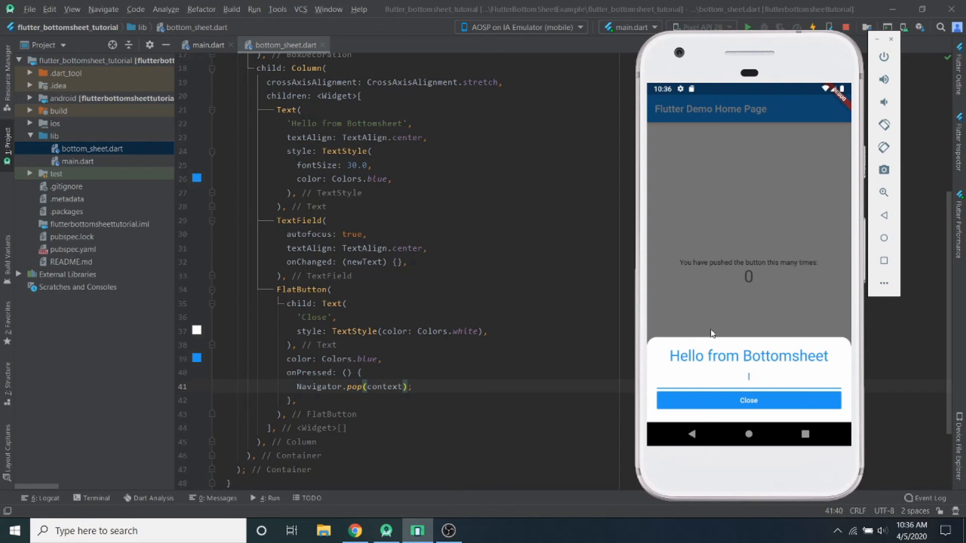
mouse_move(711, 331)
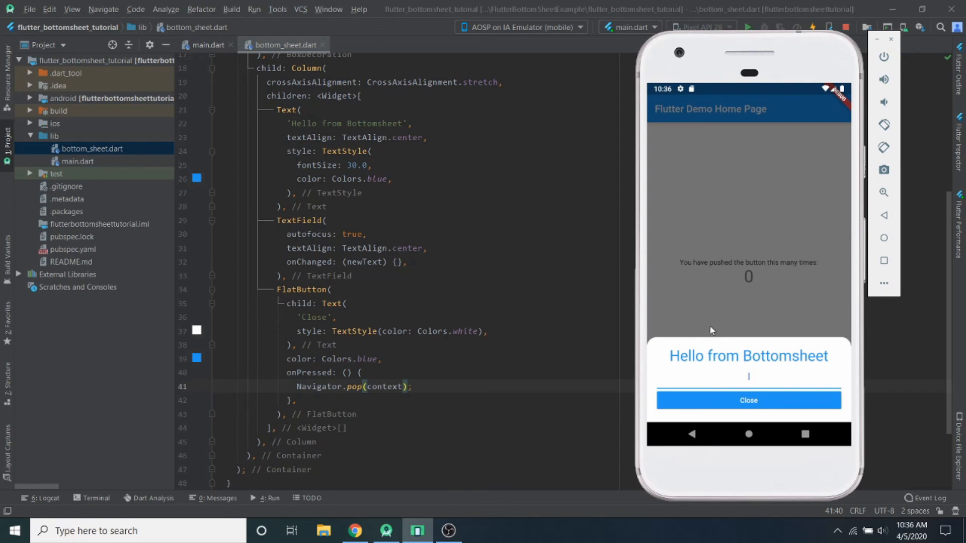